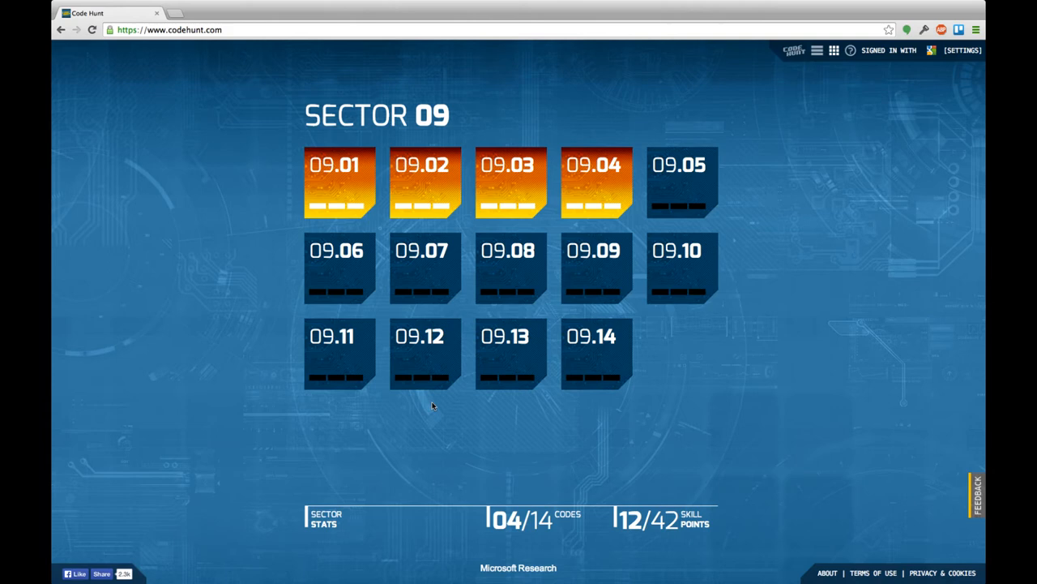
mouse_move(746, 203)
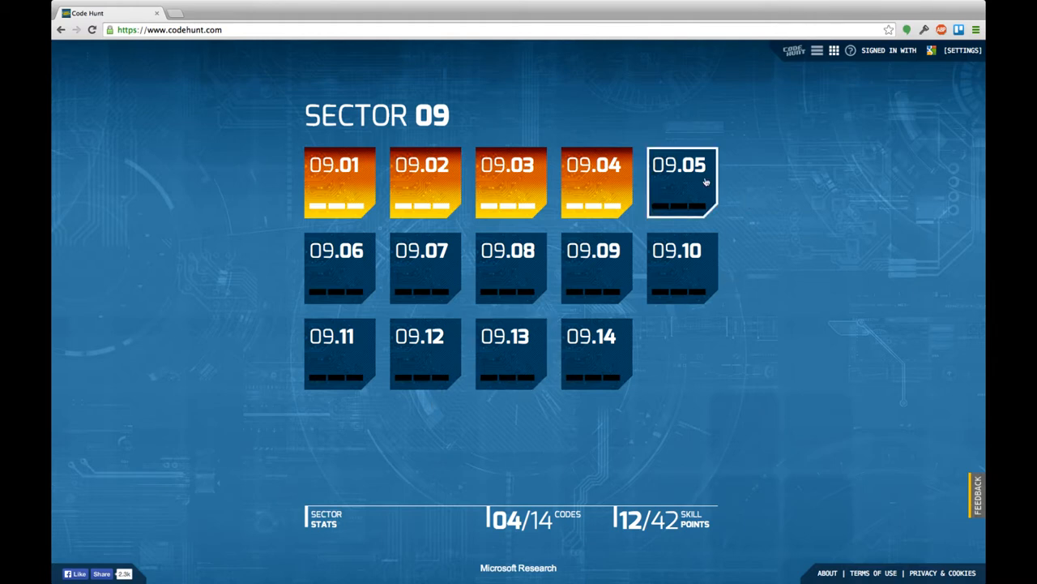
mouse_move(681, 183)
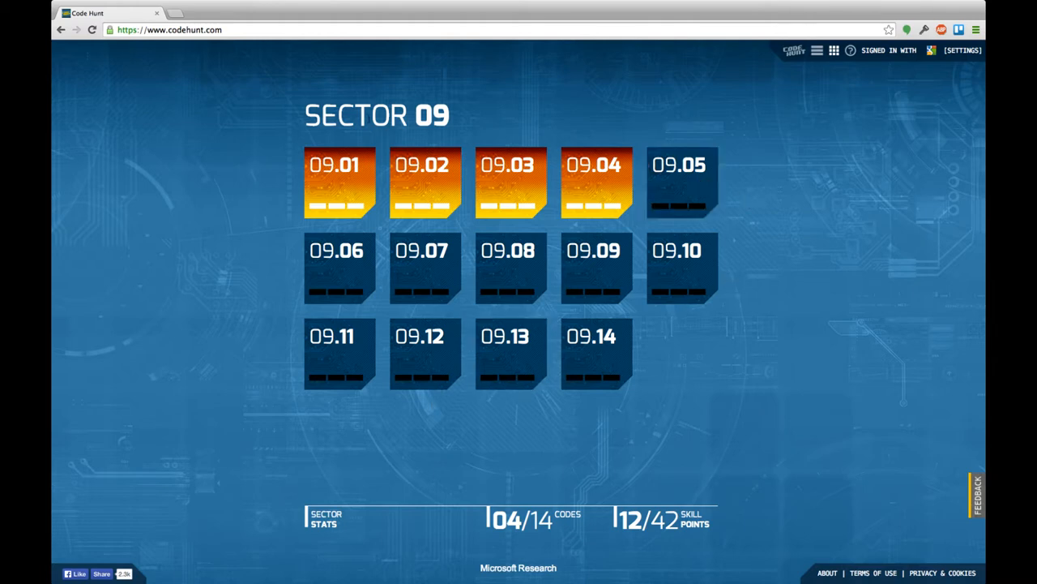
mouse_move(697, 205)
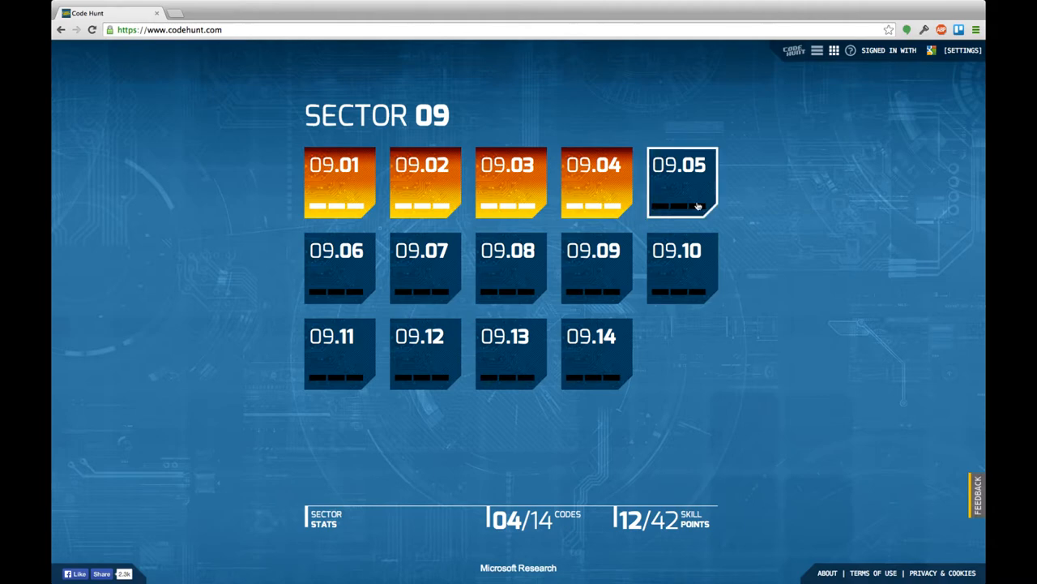
Test the C# starter code for level 09.05, then switch the level to Java and reopen it
click(681, 183)
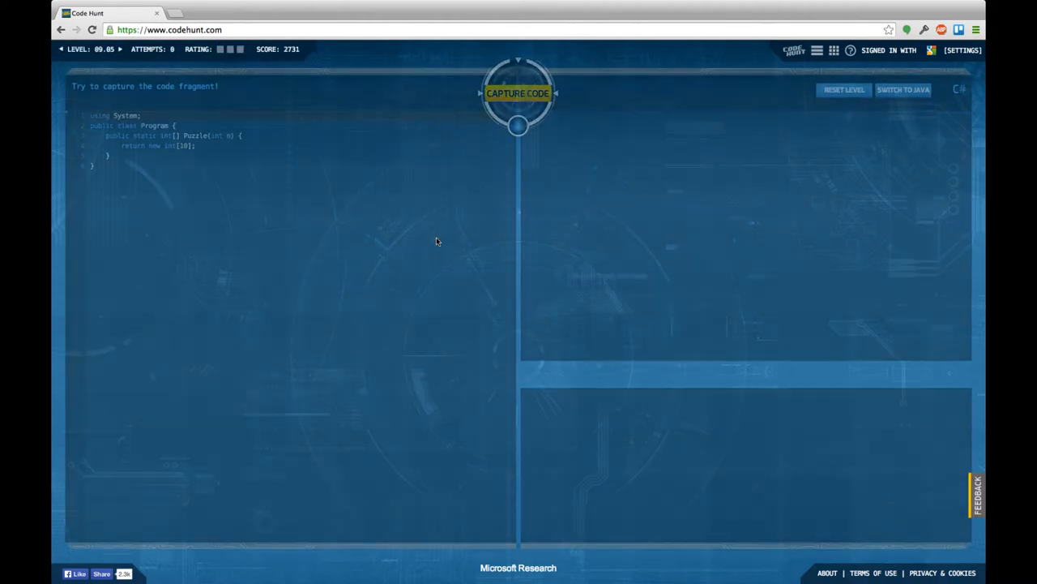
click(518, 93)
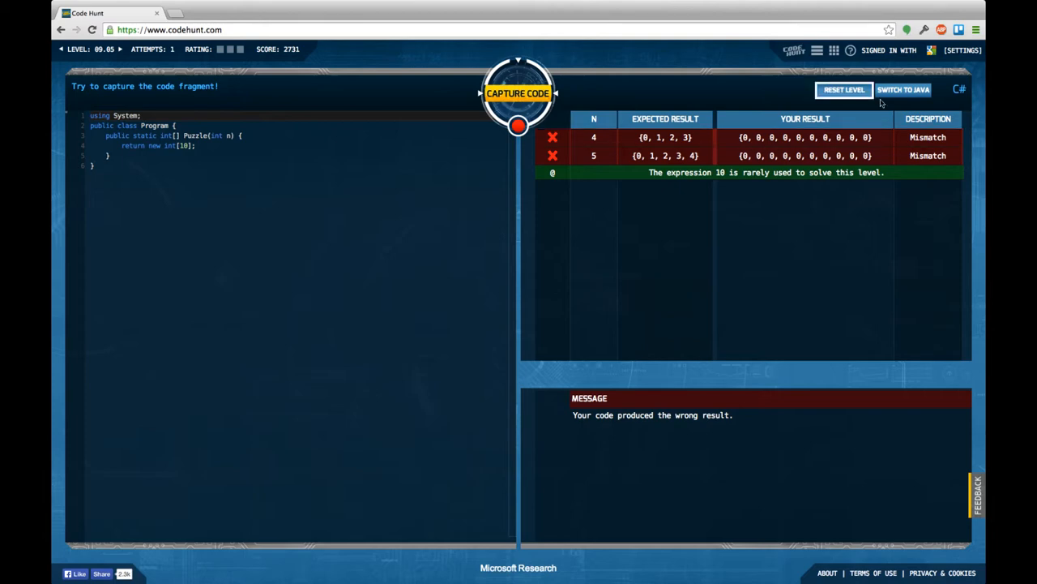
click(903, 89)
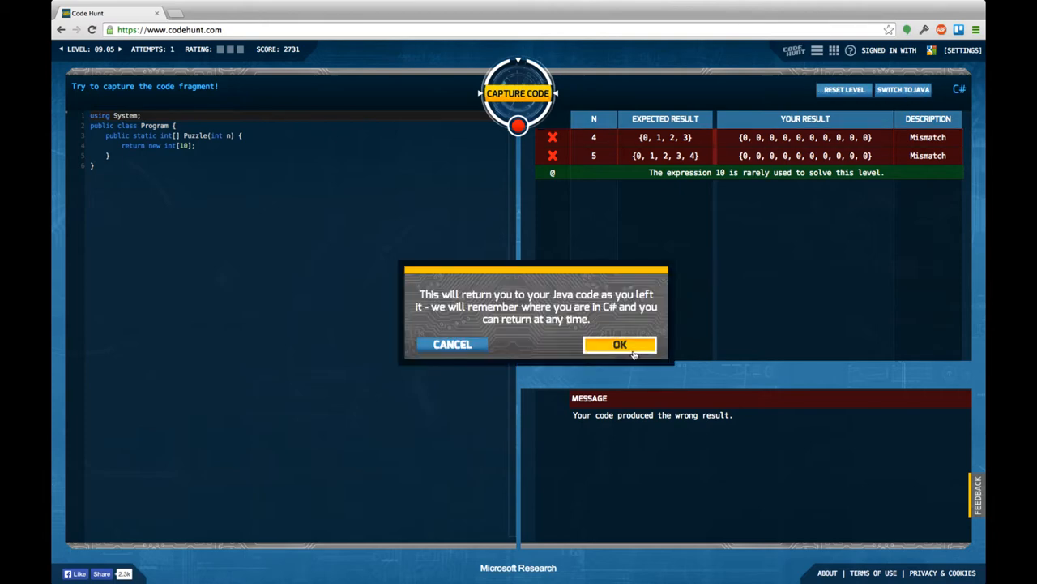
click(620, 343)
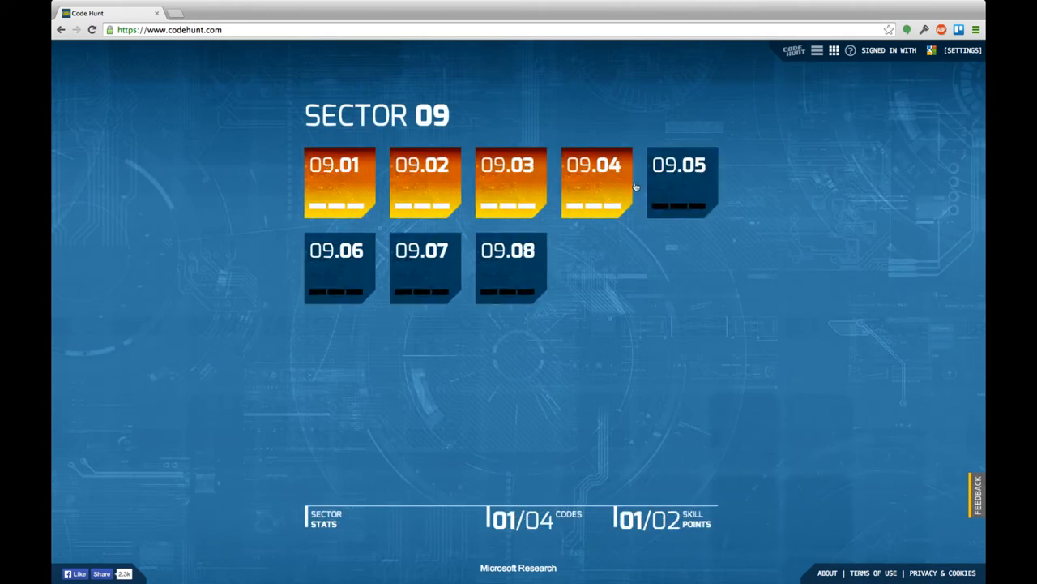
click(678, 182)
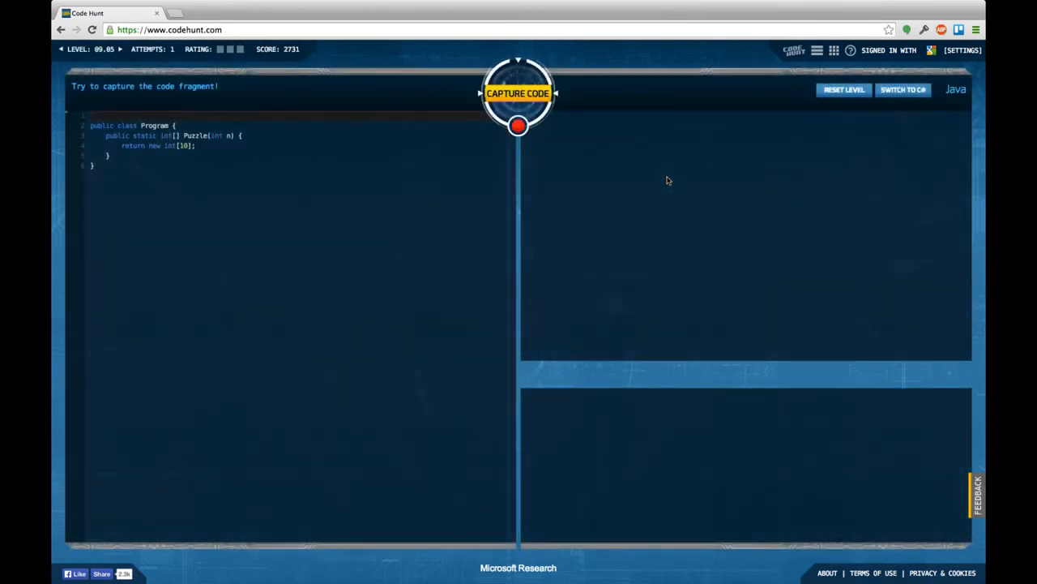
Test the Java starter code, then declare int[] result = new int[n]
click(518, 92)
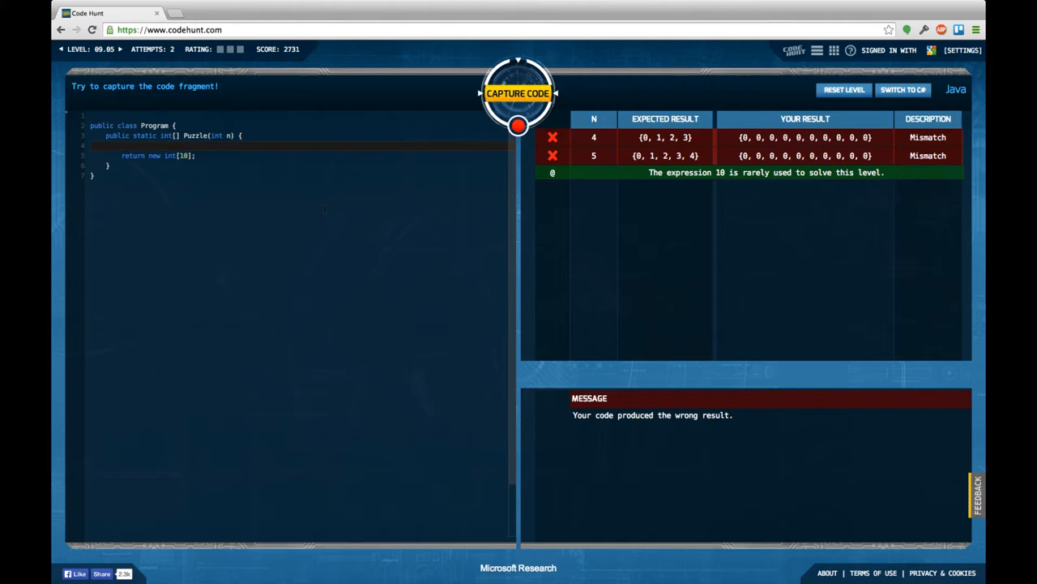
text(int[])
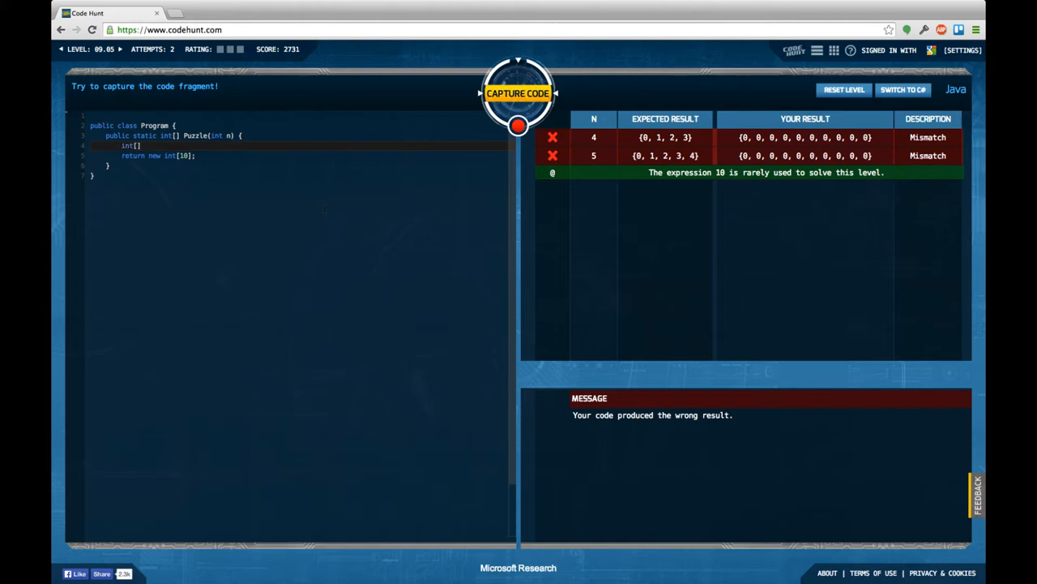
text(result)
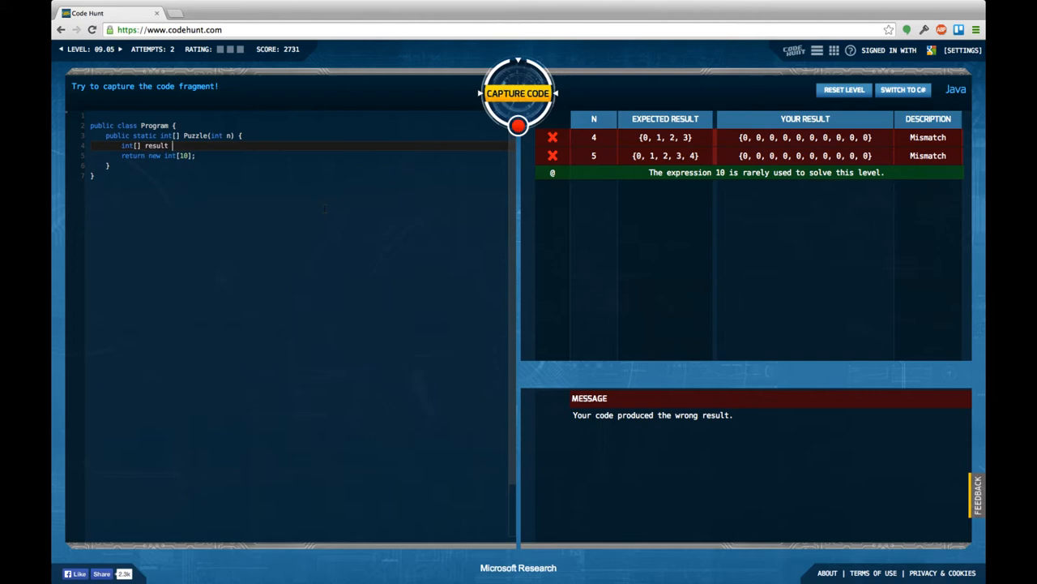
text(= new int[n];)
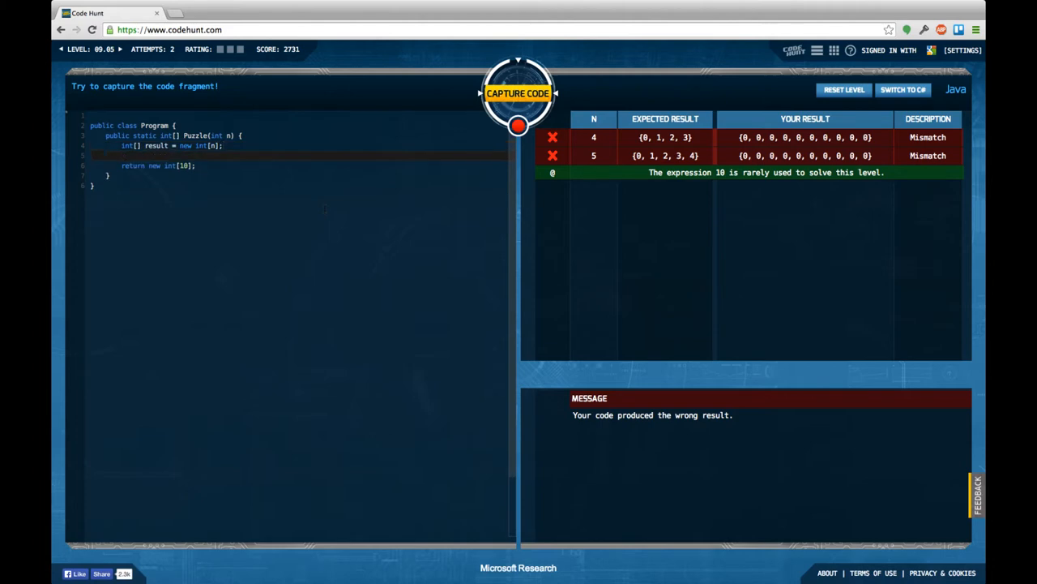
Add a for loop from 0 to n assigning each result element its index
text(for (int)
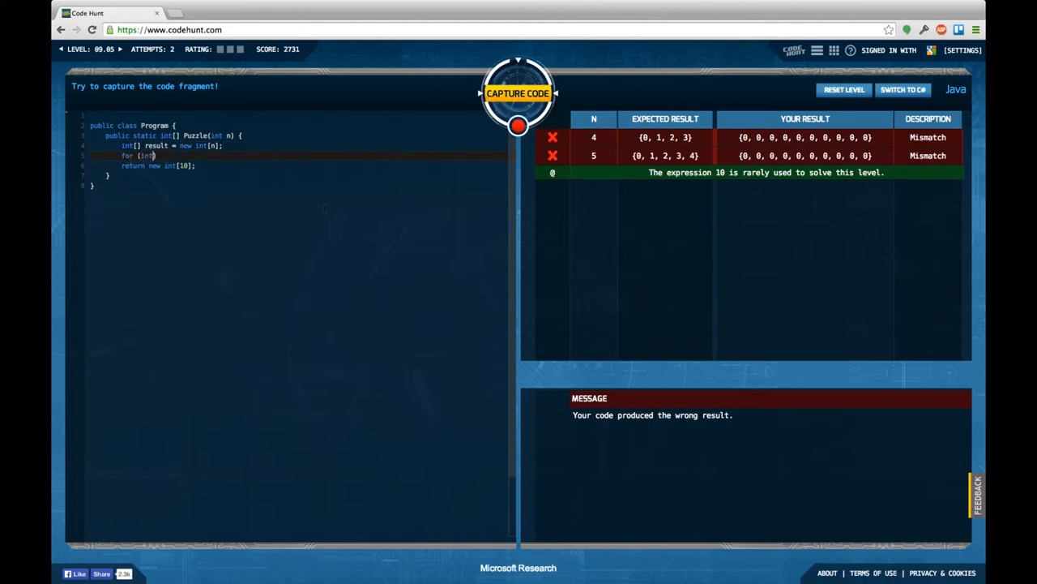
text(i = 0)
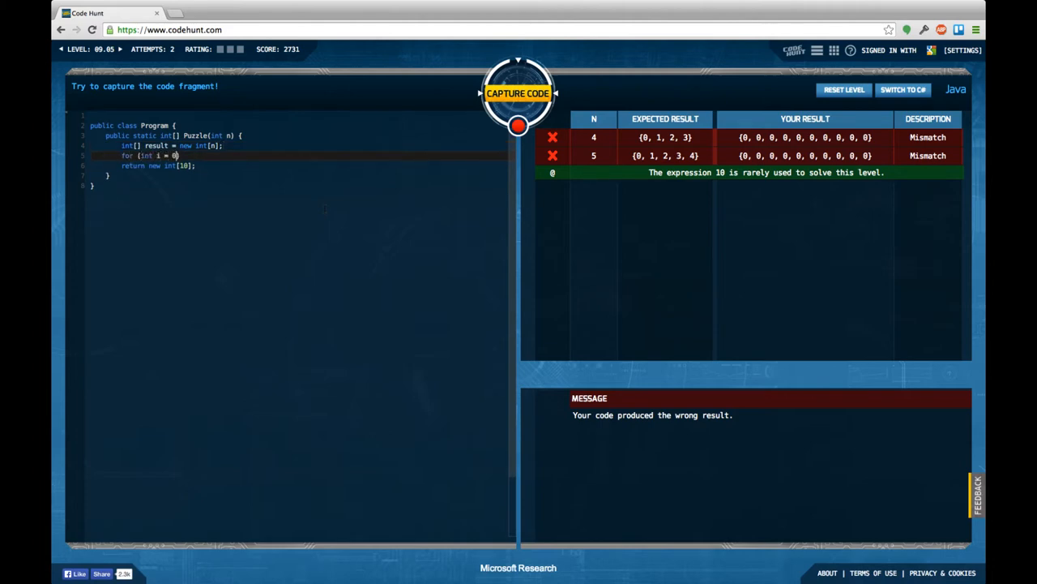
text(; i < n))
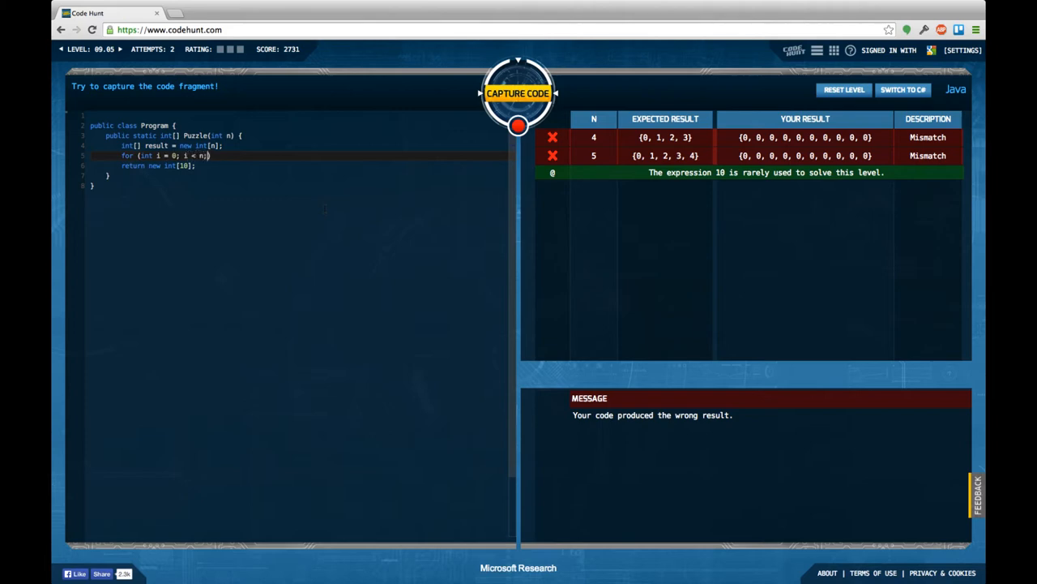
text(i++) {)
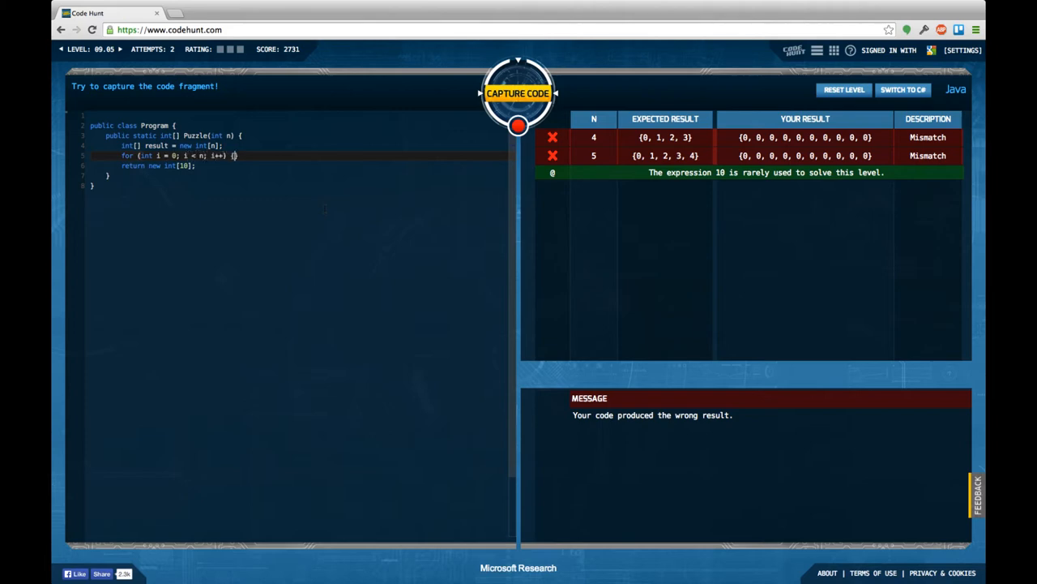
key(enter)
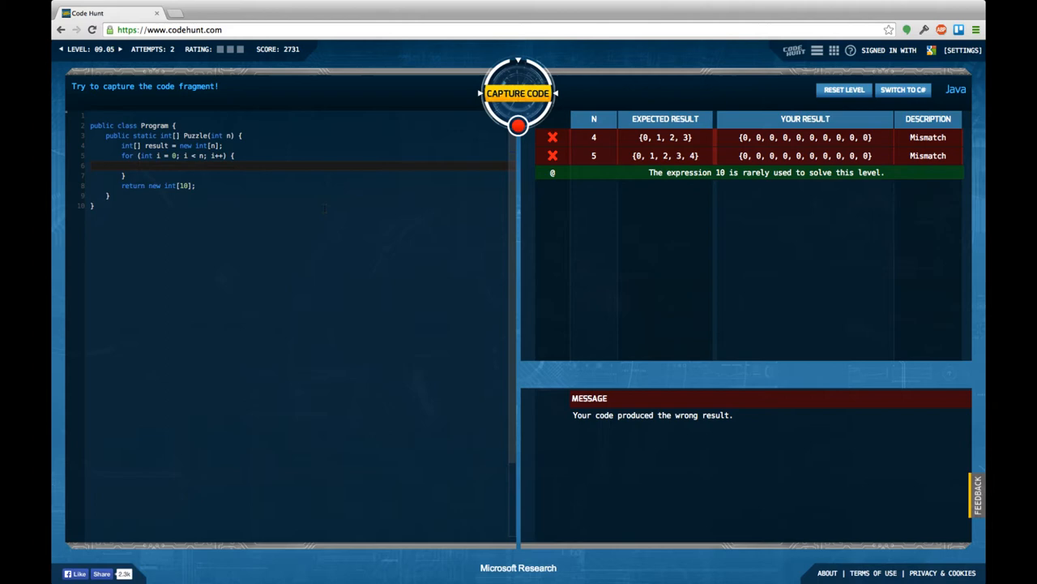
text(result[0])
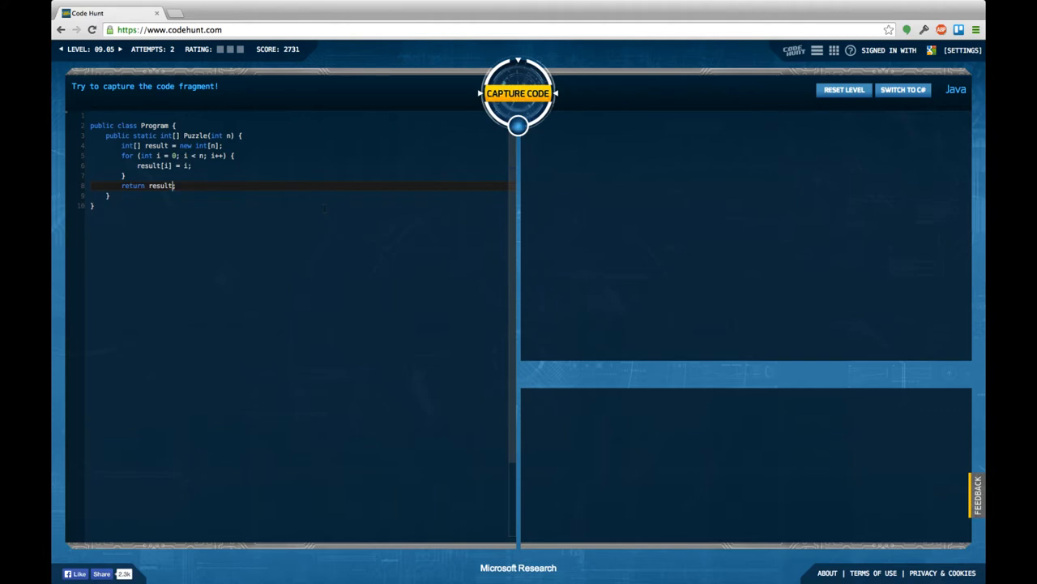
Capture level 09.05 with the loop solution and continue to level 09.06
click(518, 92)
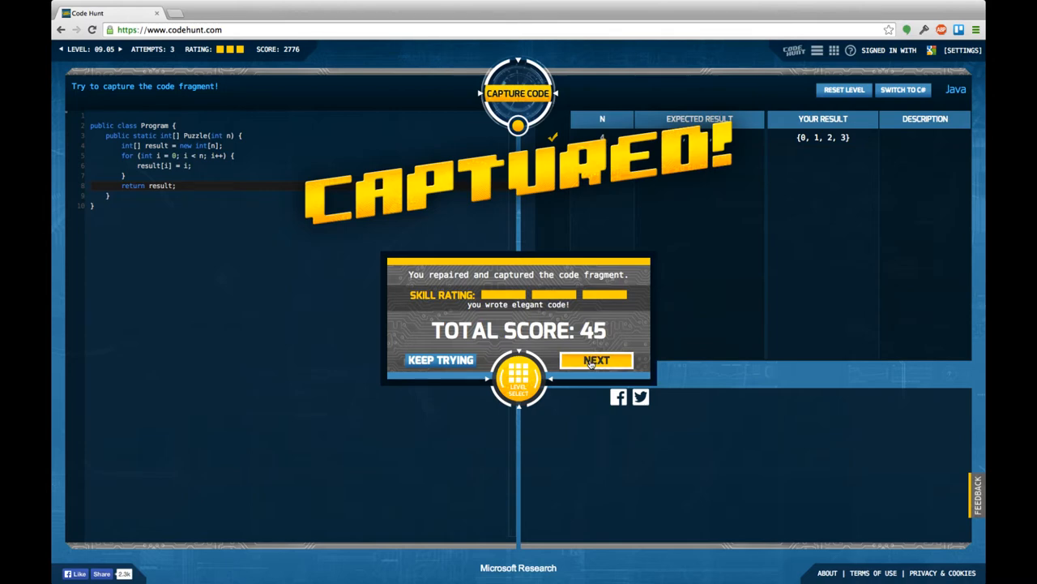
click(597, 360)
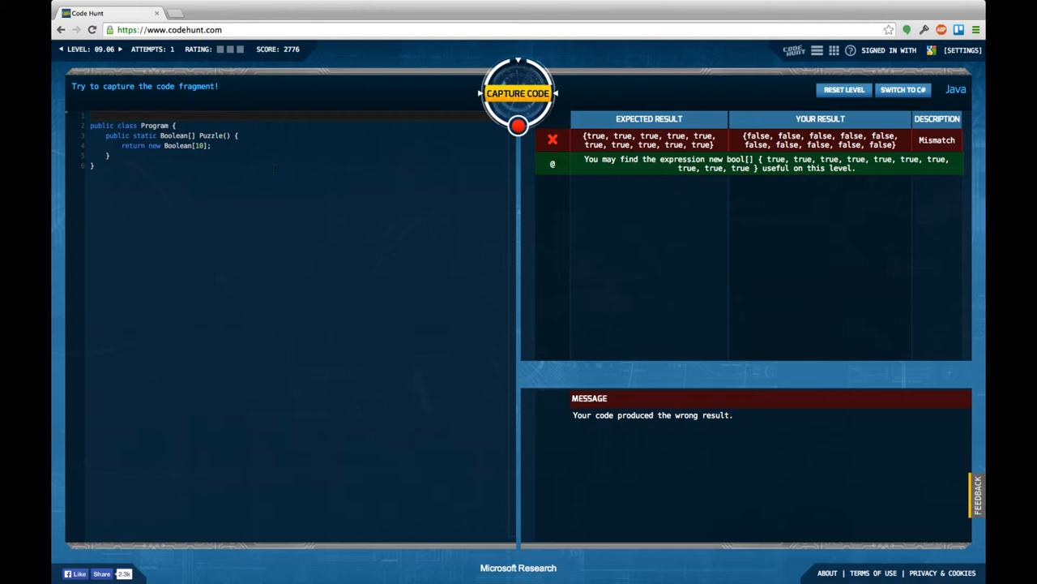
mouse_move(836, 254)
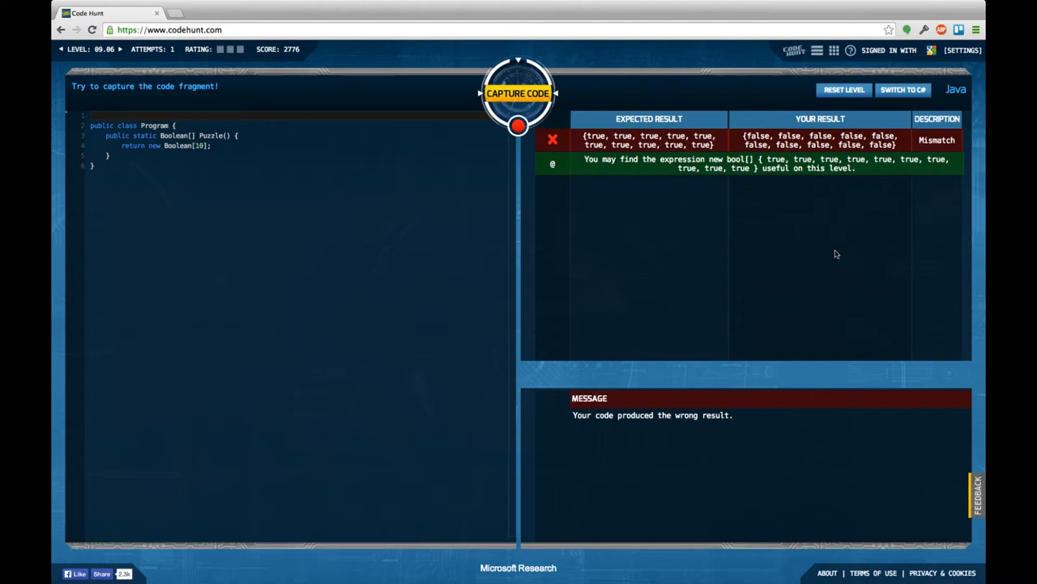
mouse_move(796, 139)
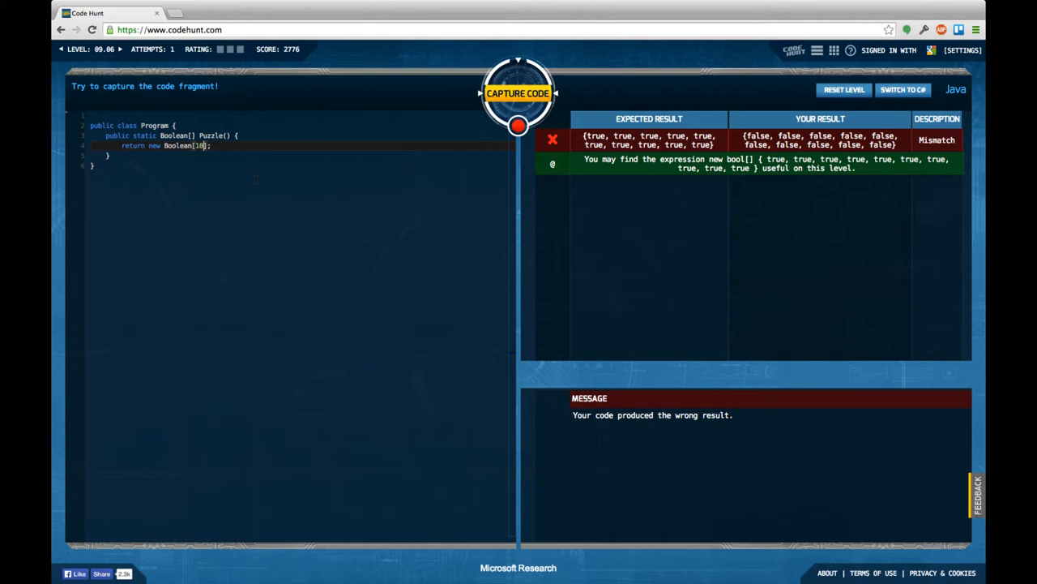
Replace an unfinished literal return with Boolean[] result = new boolean[10]
text({})
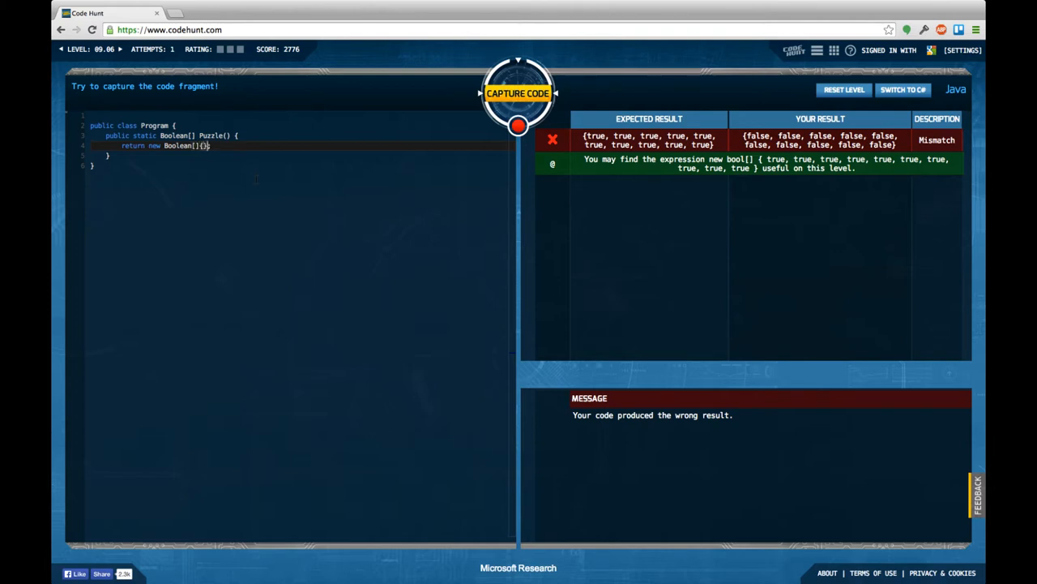
text(true,true,true)
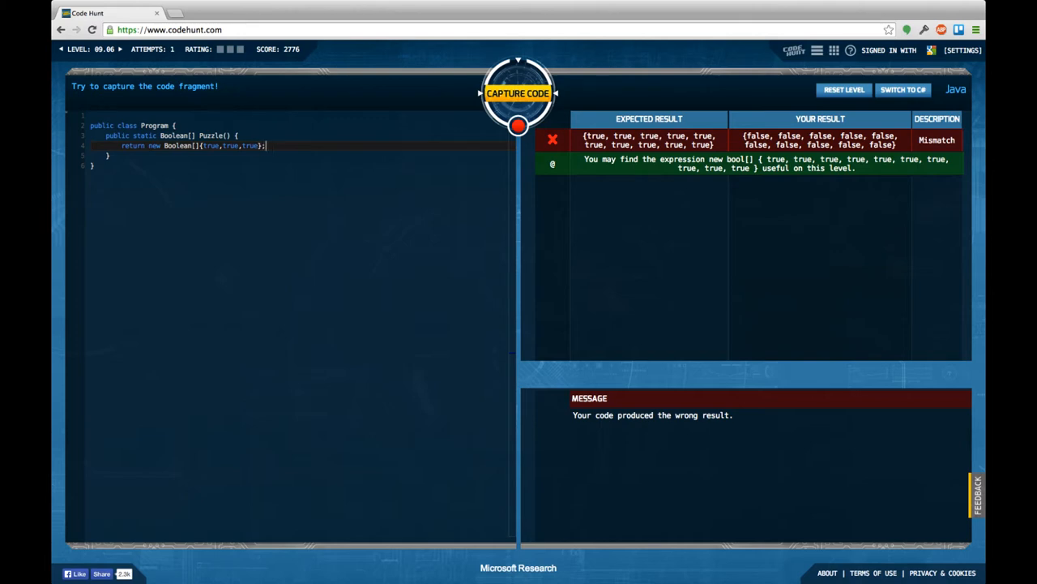
key(ctrl+a)
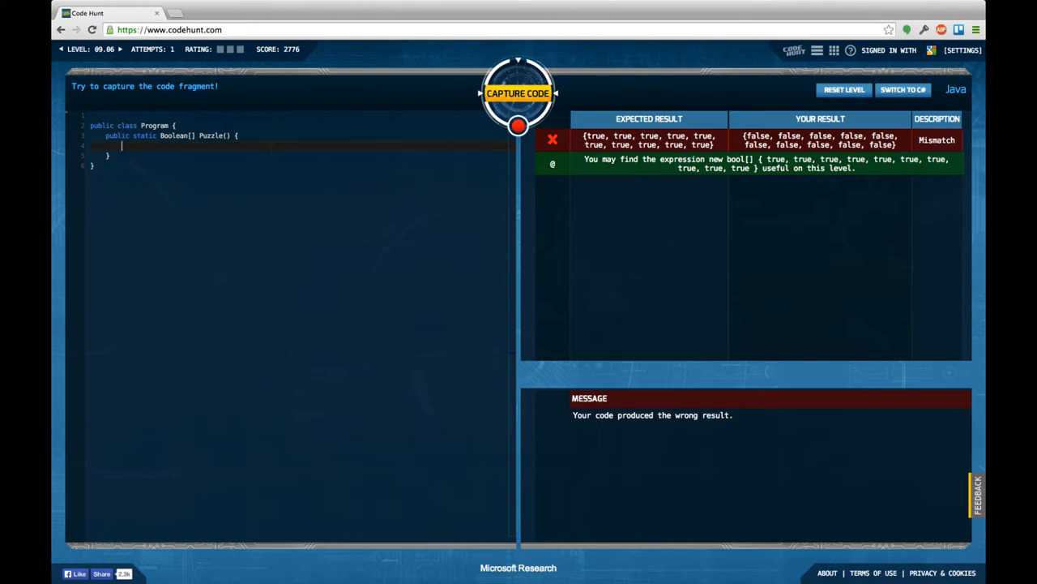
text(Boolean[])
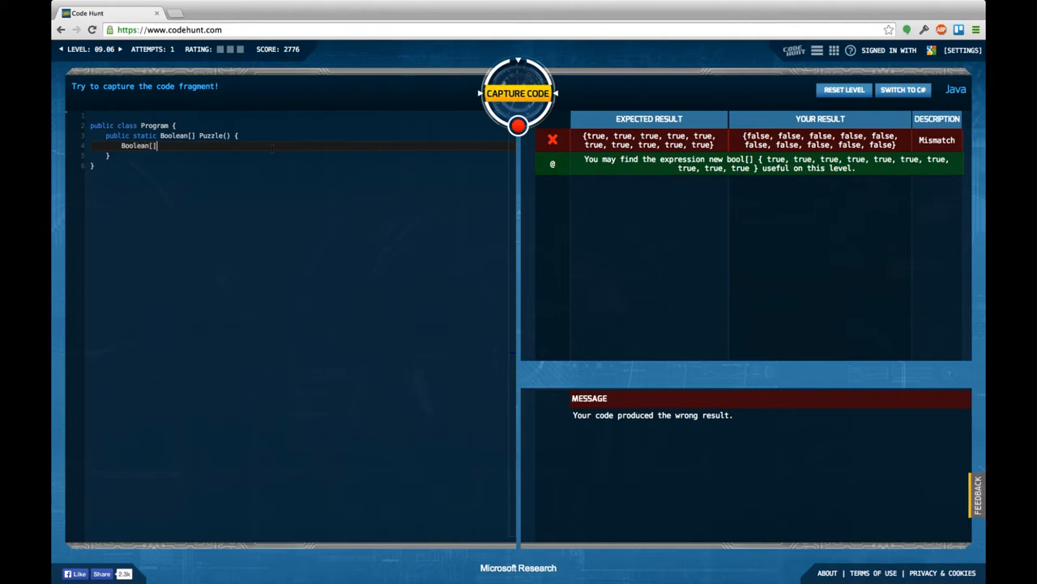
text(result =)
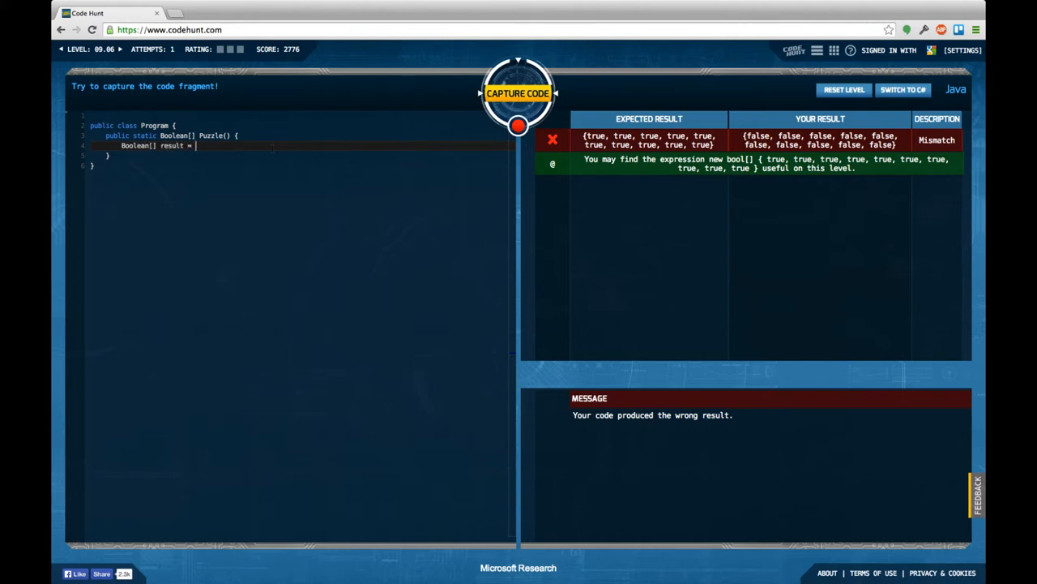
text(new boolean[10];)
text(for ()
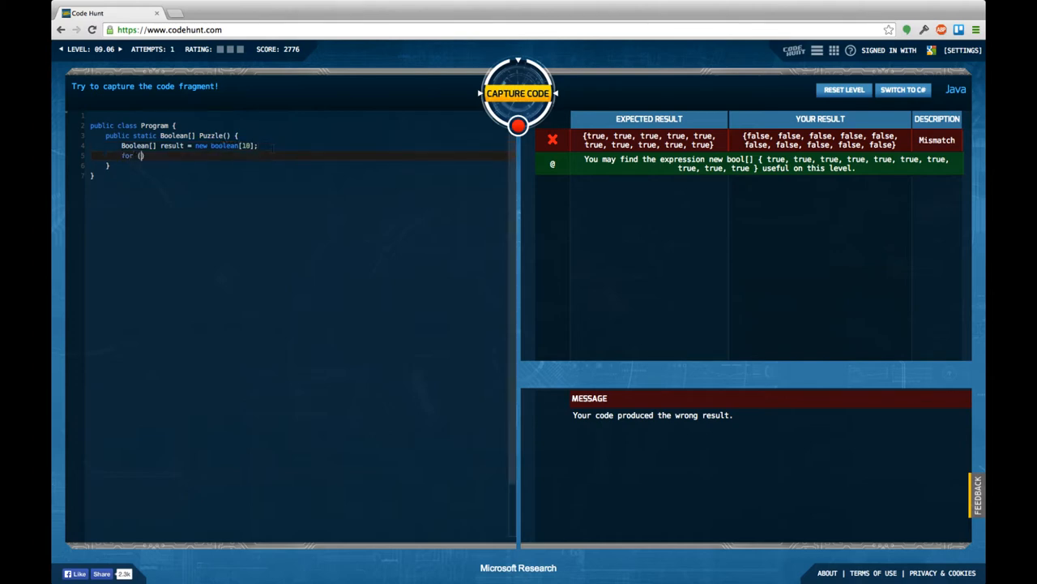
Add a for loop setting result[i] = true up to result.length, then return result
text(int)
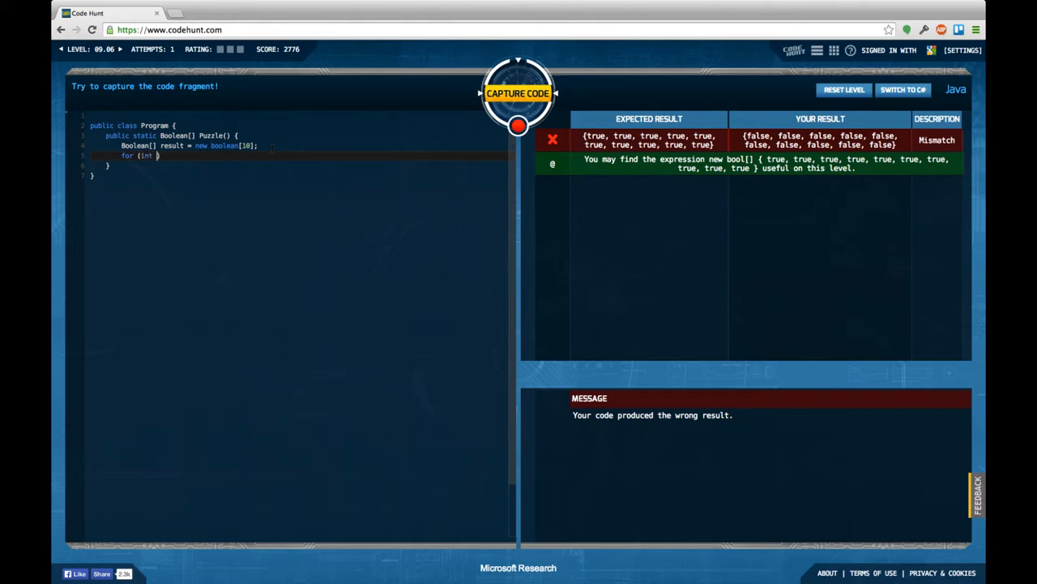
text(=0)
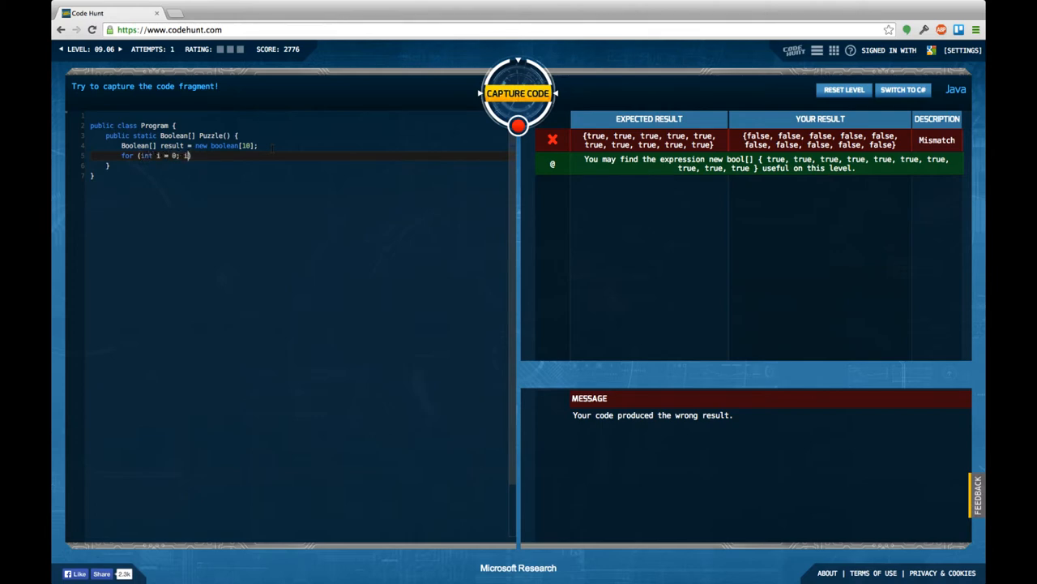
text(i <)
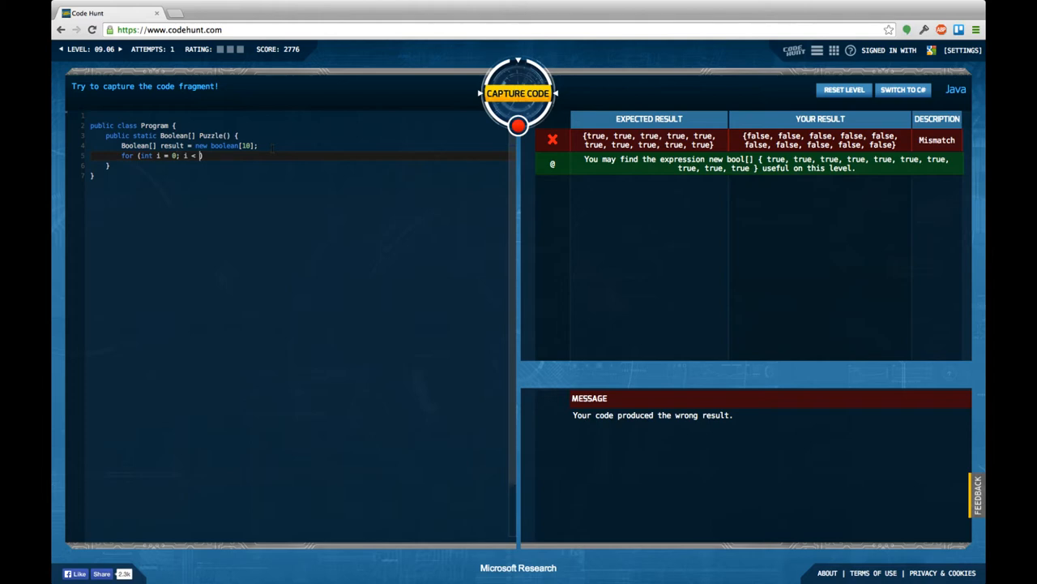
text(result.lenth; i++)
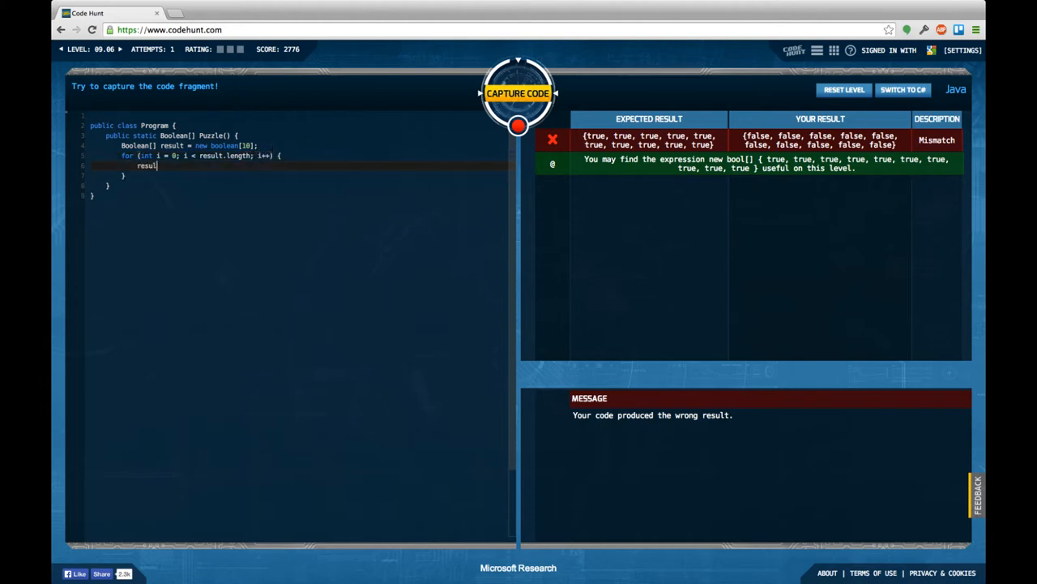
text([i] =)
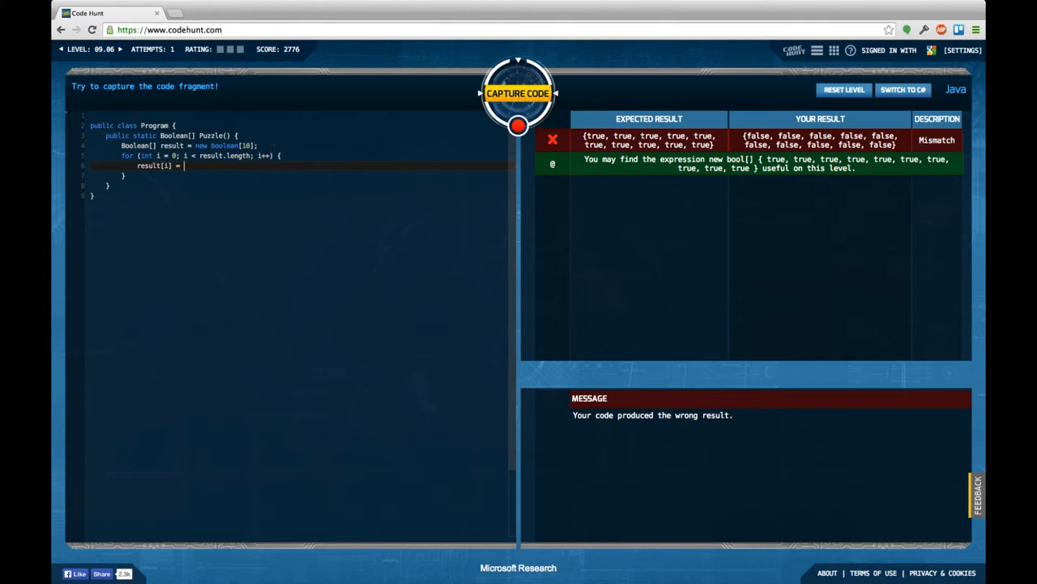
text(true;)
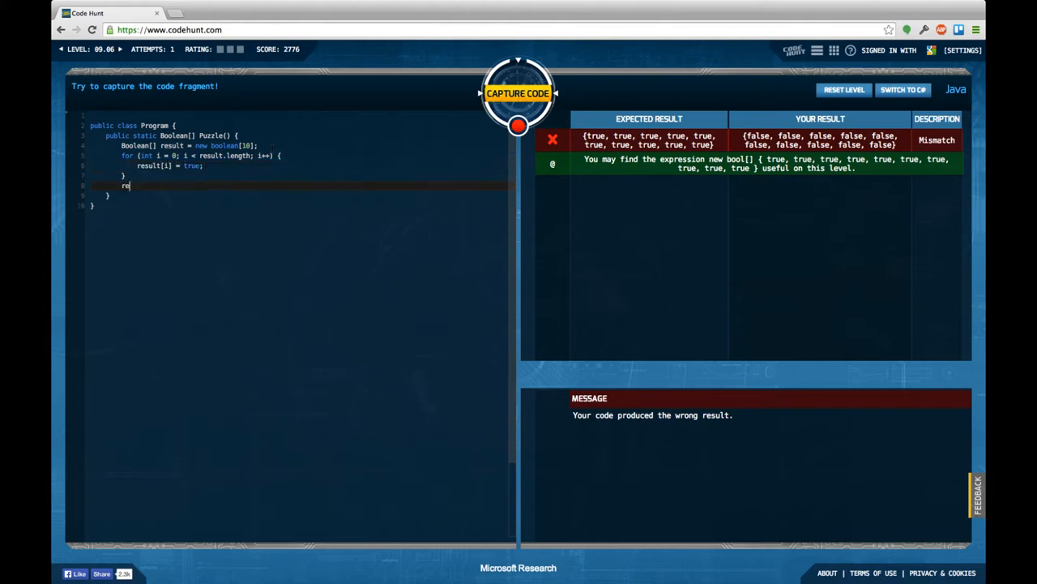
text(turn result;)
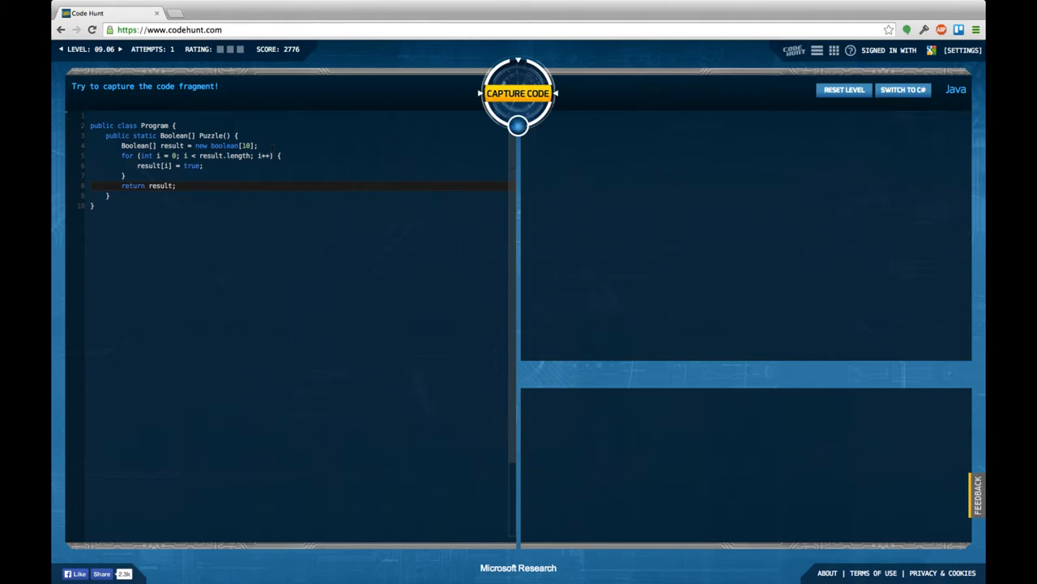
Capture level 09.06 with the loop solution and keep trying
click(518, 92)
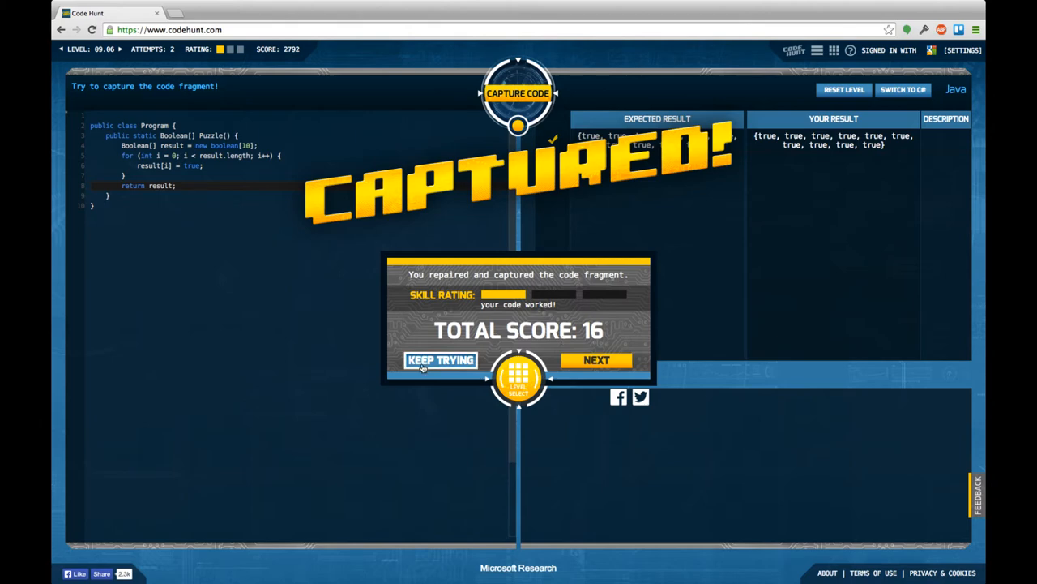
click(441, 359)
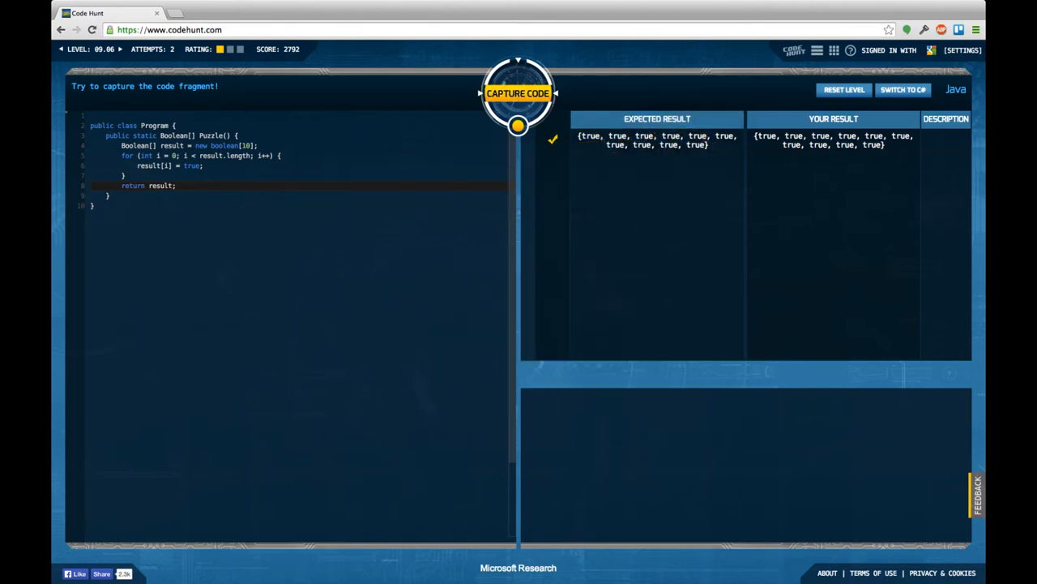
Replace the method body with return new boolean[] holding ten literal true values
drag(120, 145, 176, 186)
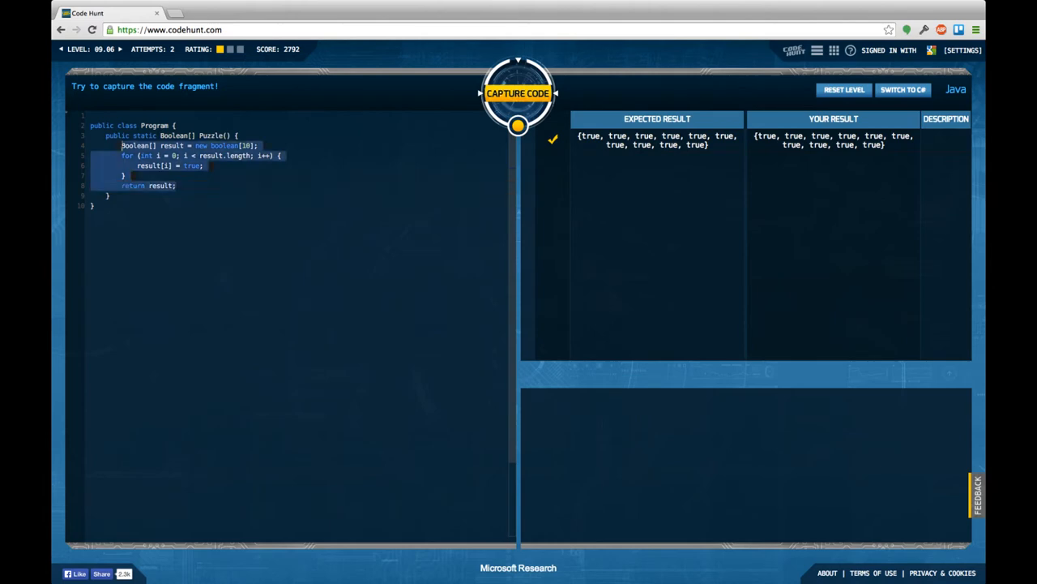
text(return new)
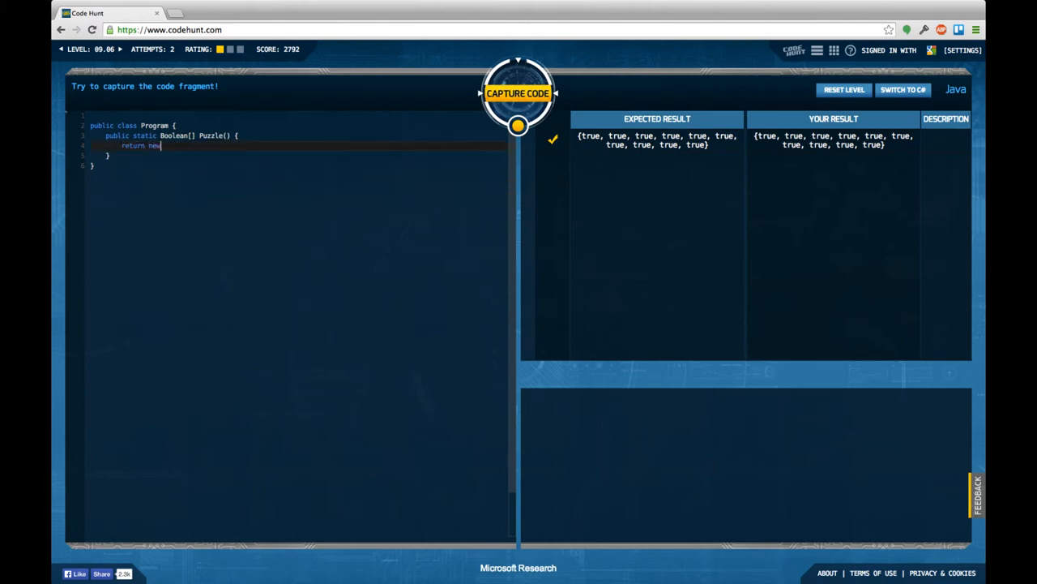
text(boolean[])
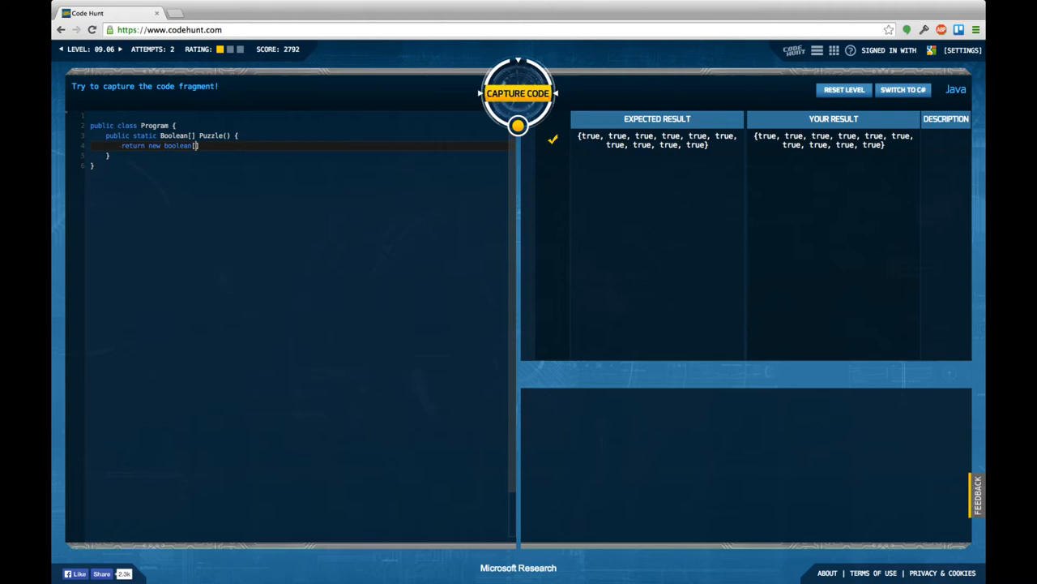
text({true,t)
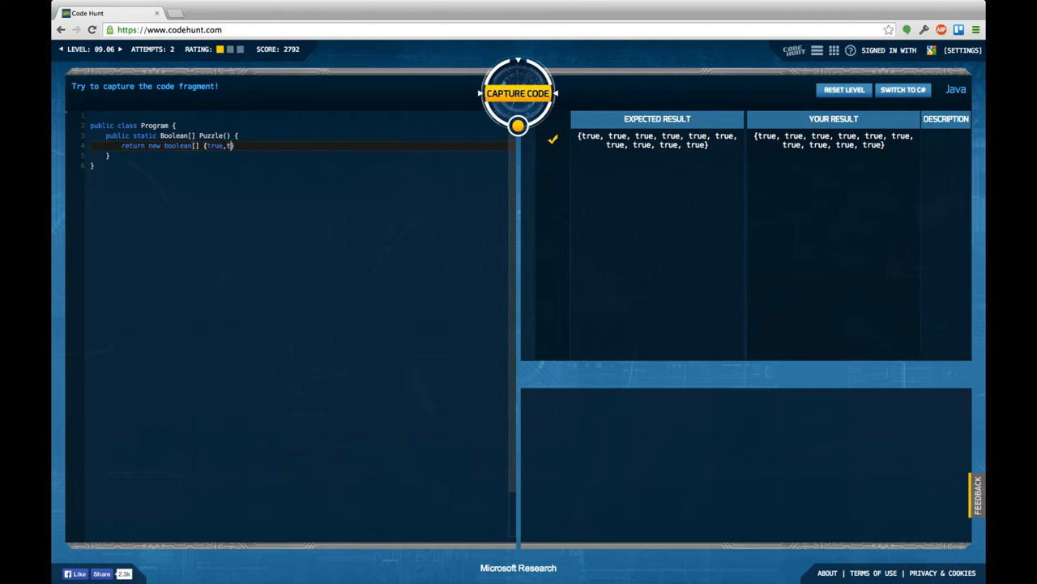
text(rue)
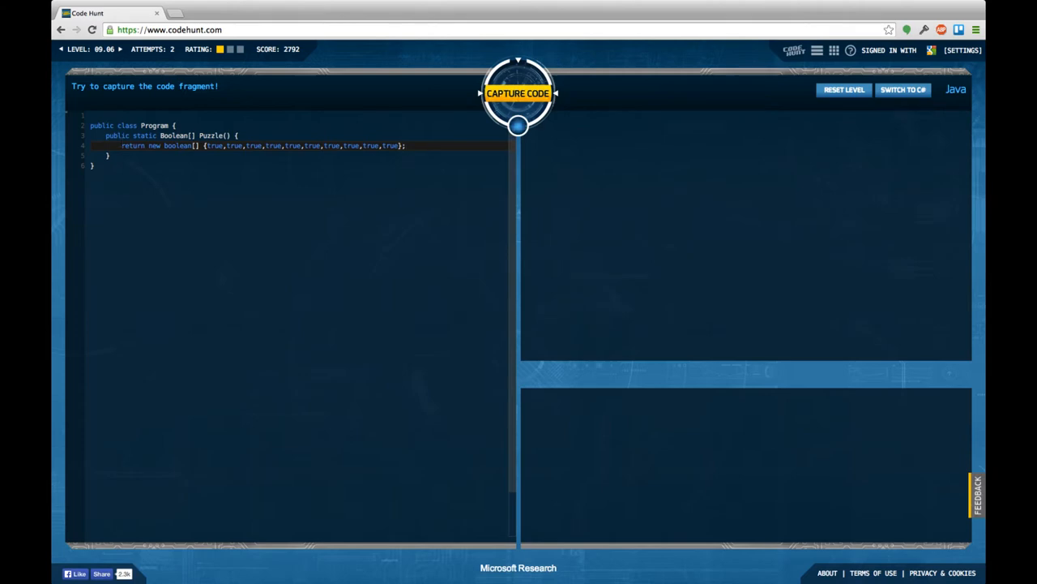
Recapture level 09.06 with the one-line solution and advance to level 09.07
click(518, 92)
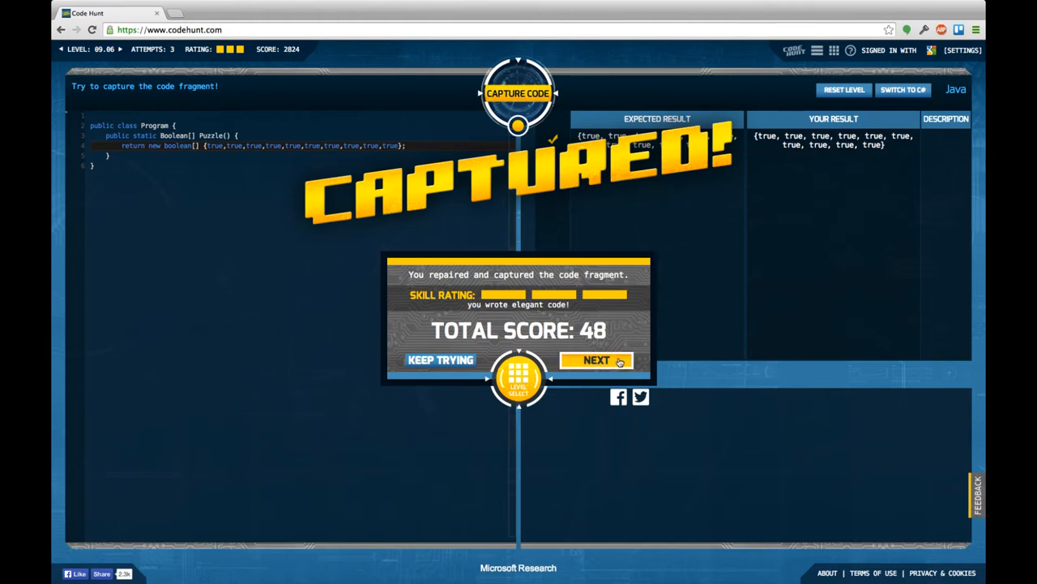
click(597, 360)
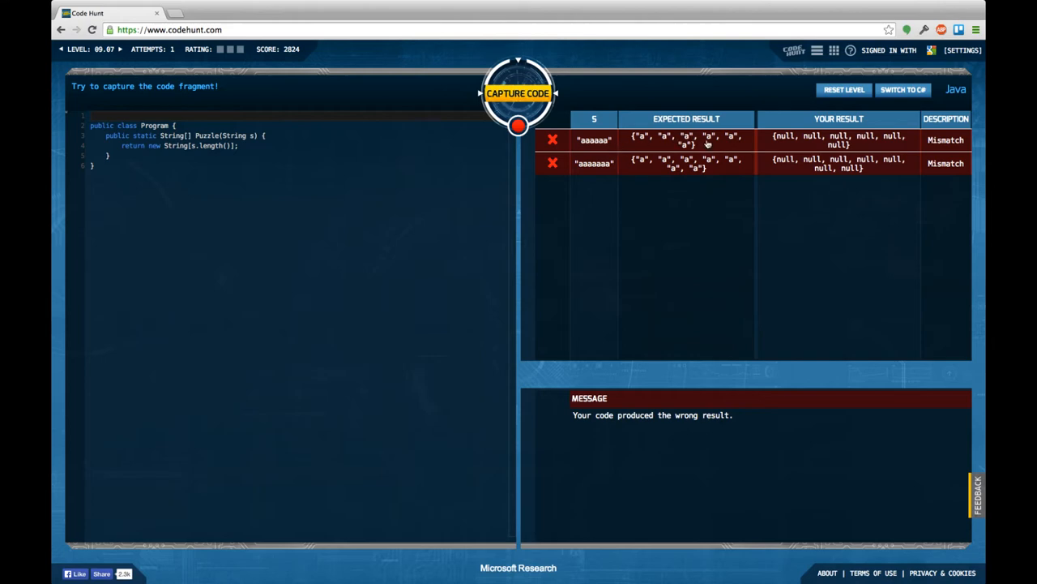
mouse_move(685, 155)
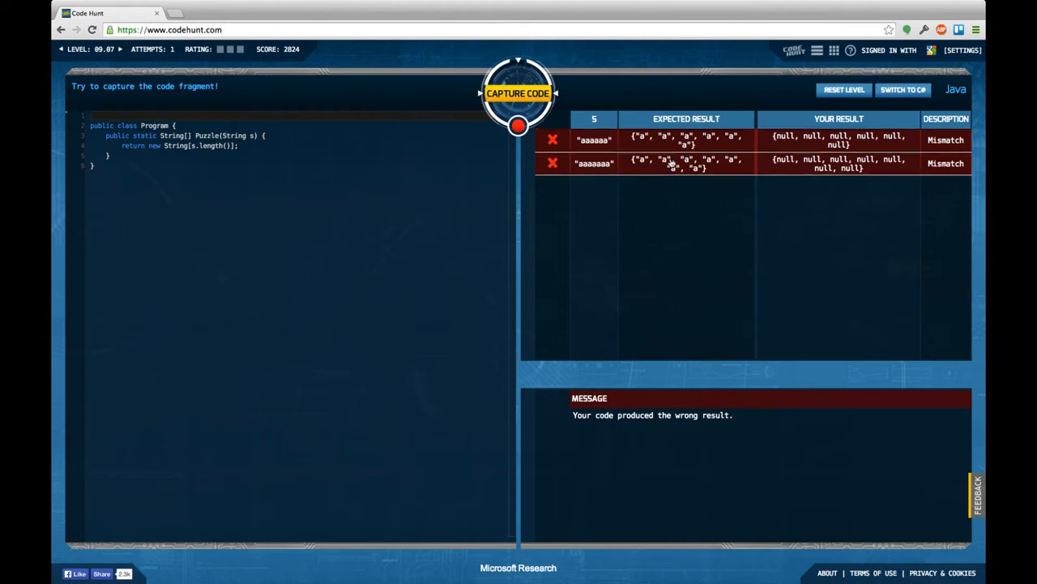
mouse_move(703, 175)
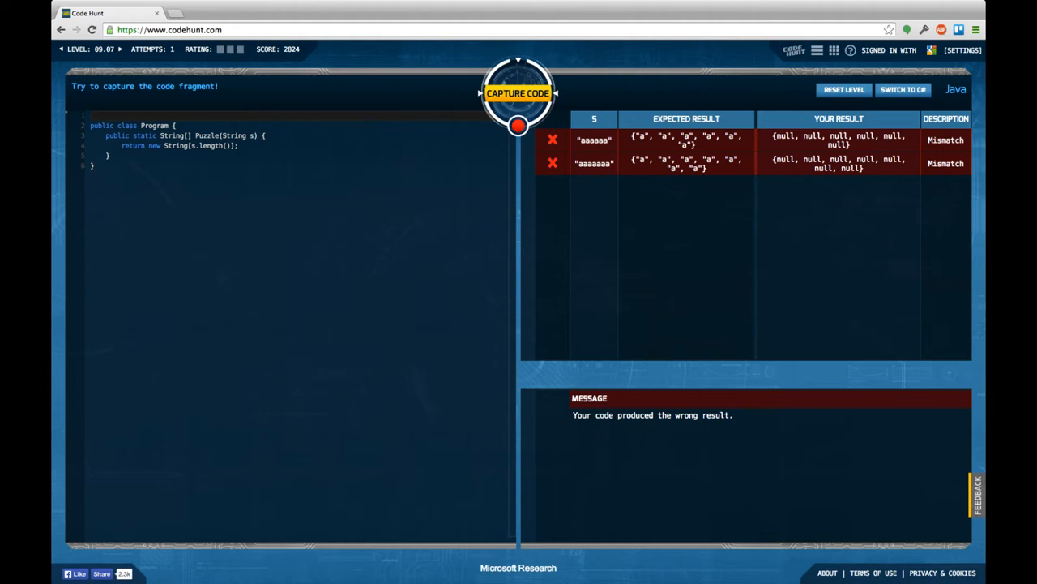
Return s.toCharArray() in level 09.07 and test it, hitting a char[]-to-string[] error
drag(150, 145, 237, 145)
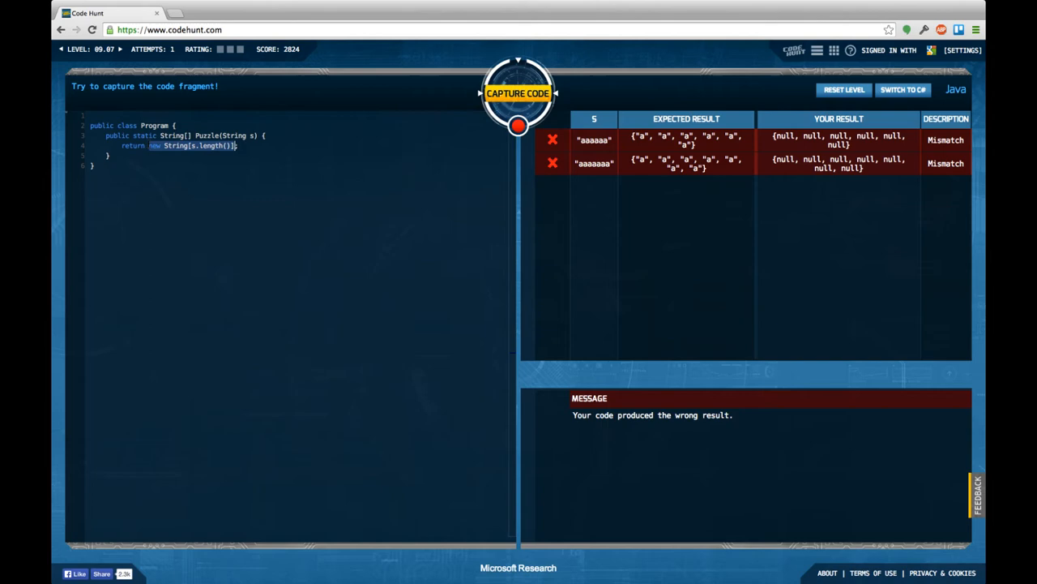
text(s.t)
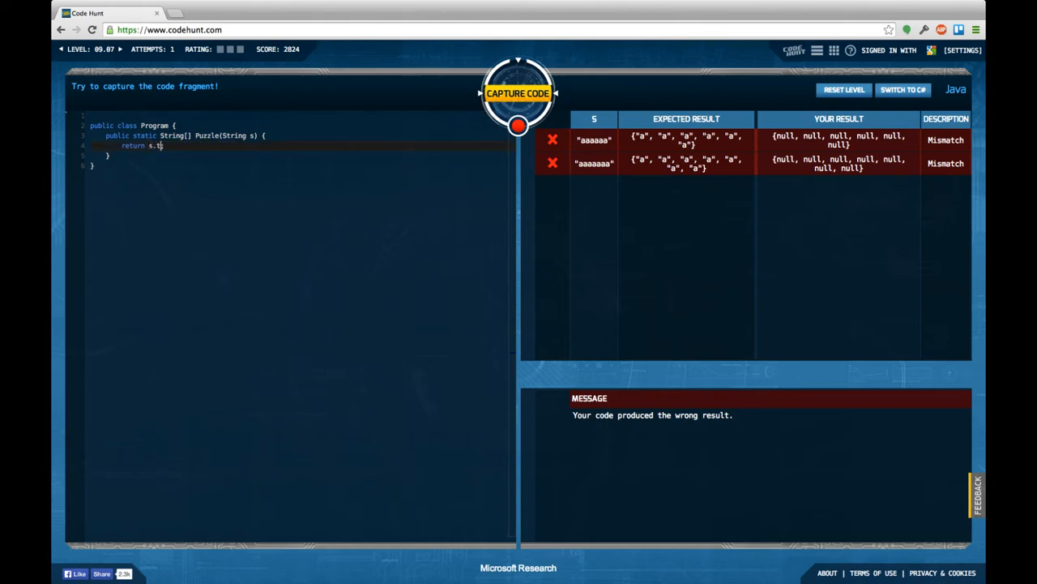
text(oCharArray)
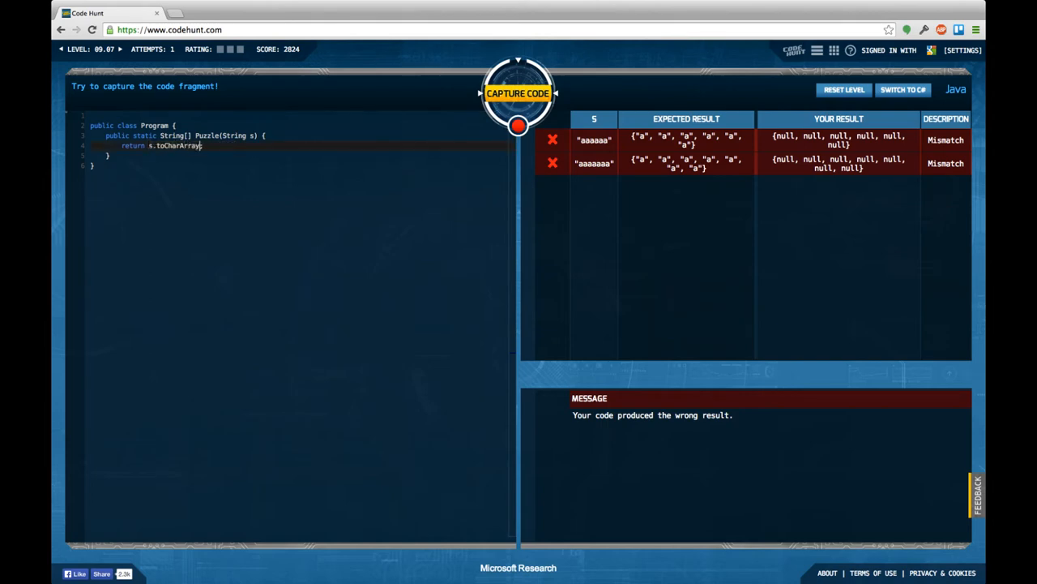
text(();)
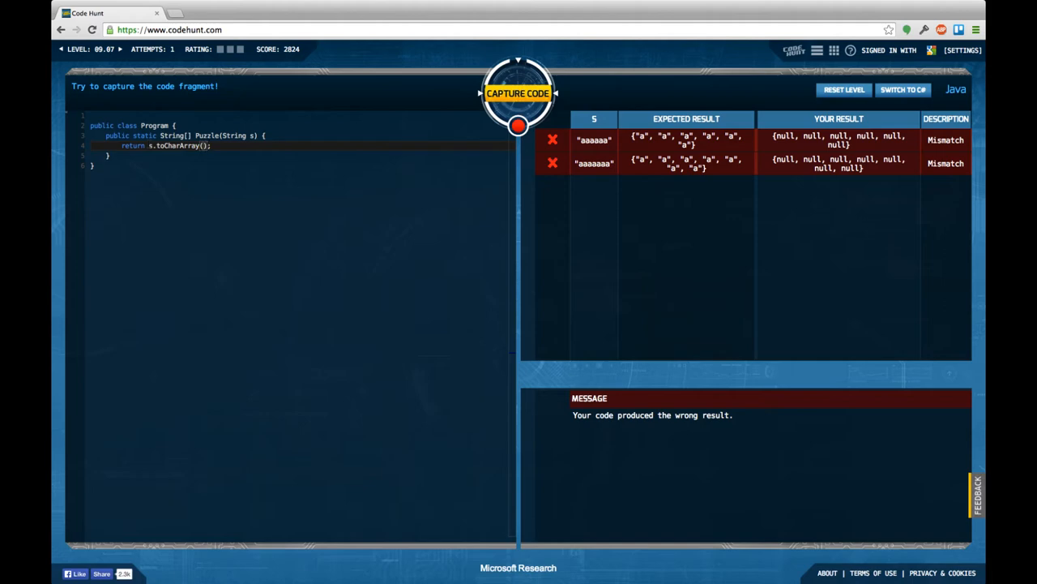
click(518, 92)
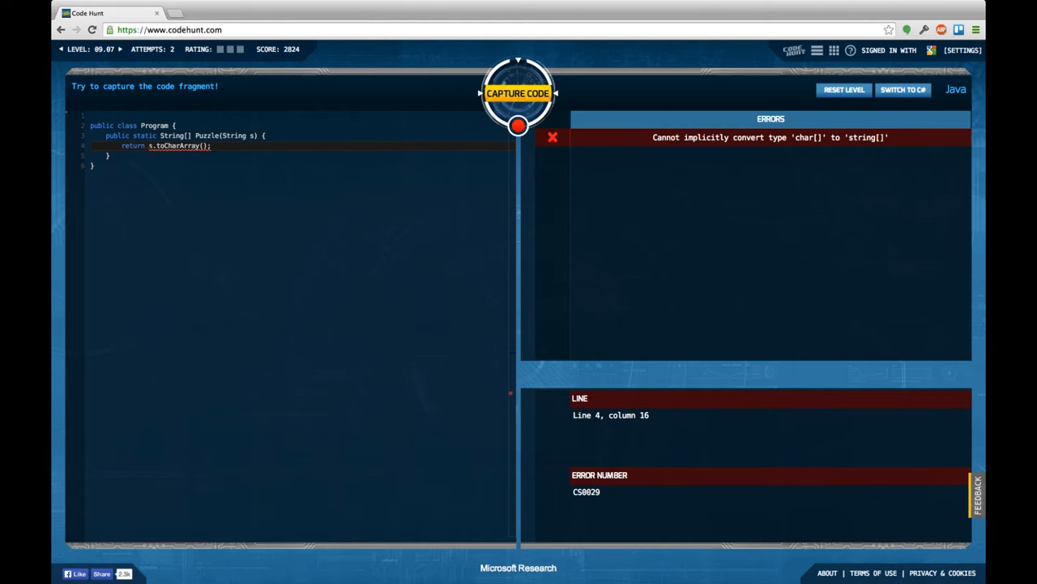
Declare char[] result = char[s.length()] above the return
key(Enter)
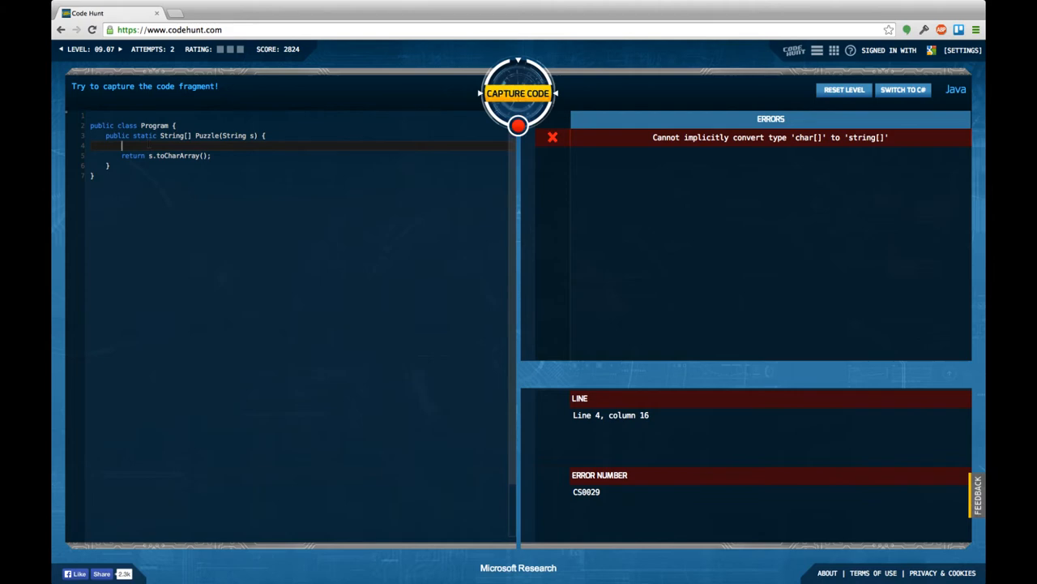
text(char[])
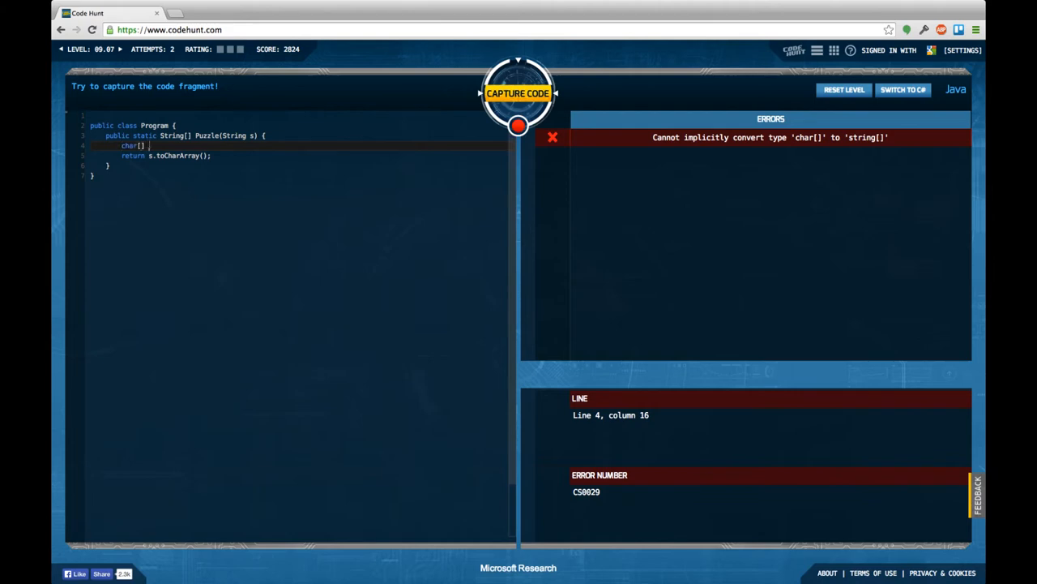
text(result =)
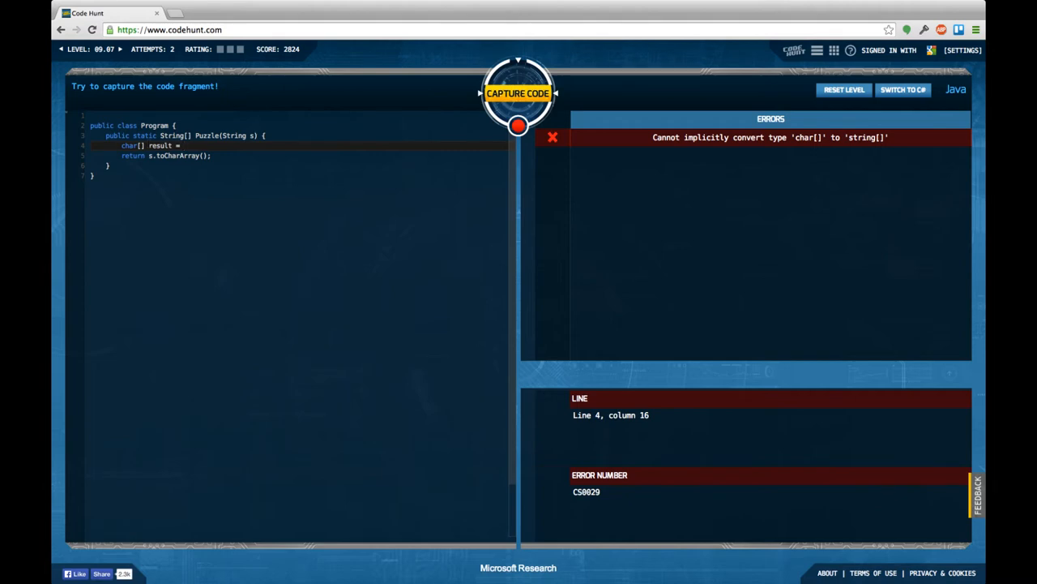
text(char)
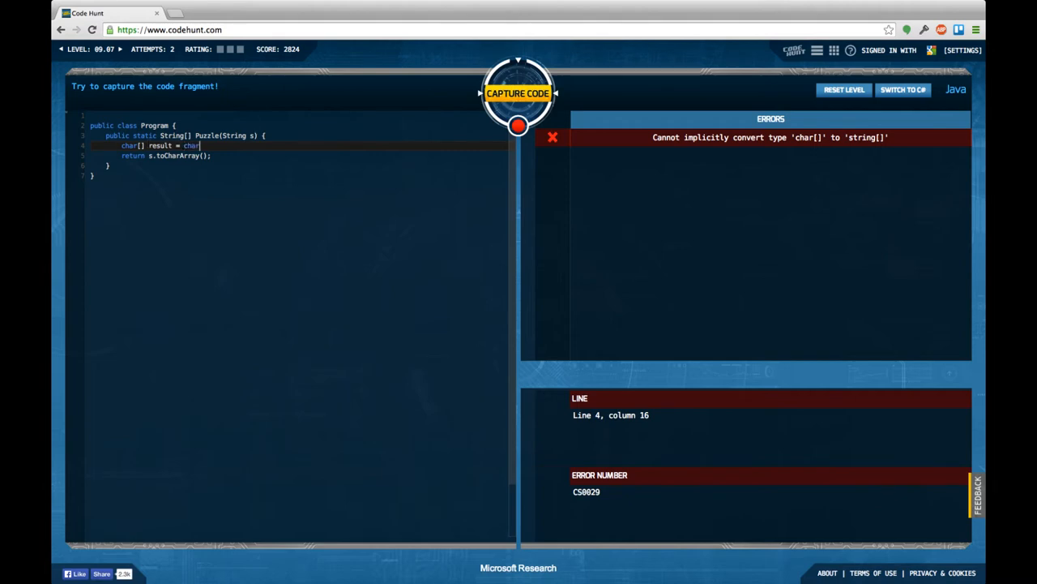
text([s.l)
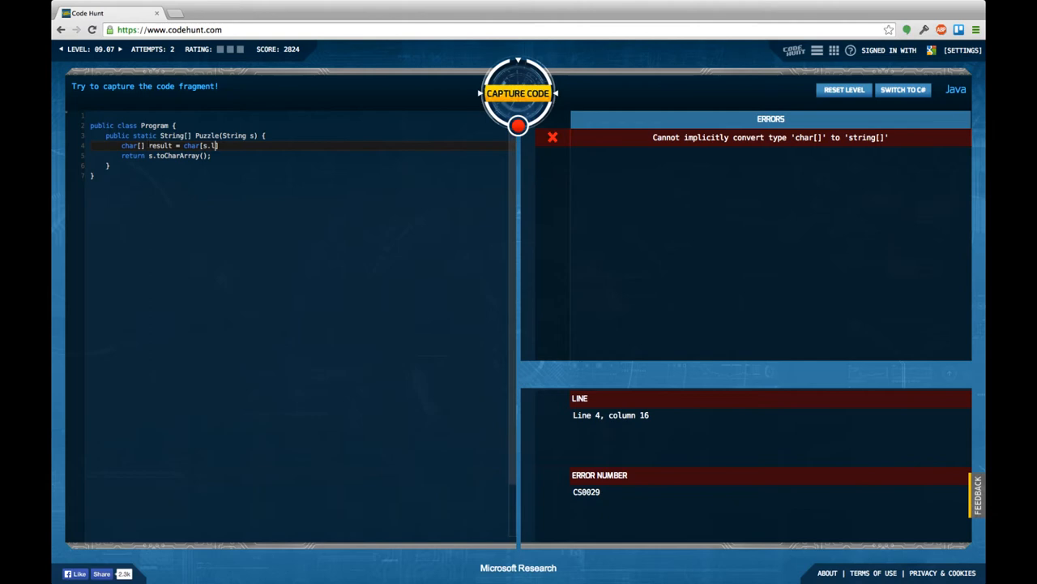
text(ength)
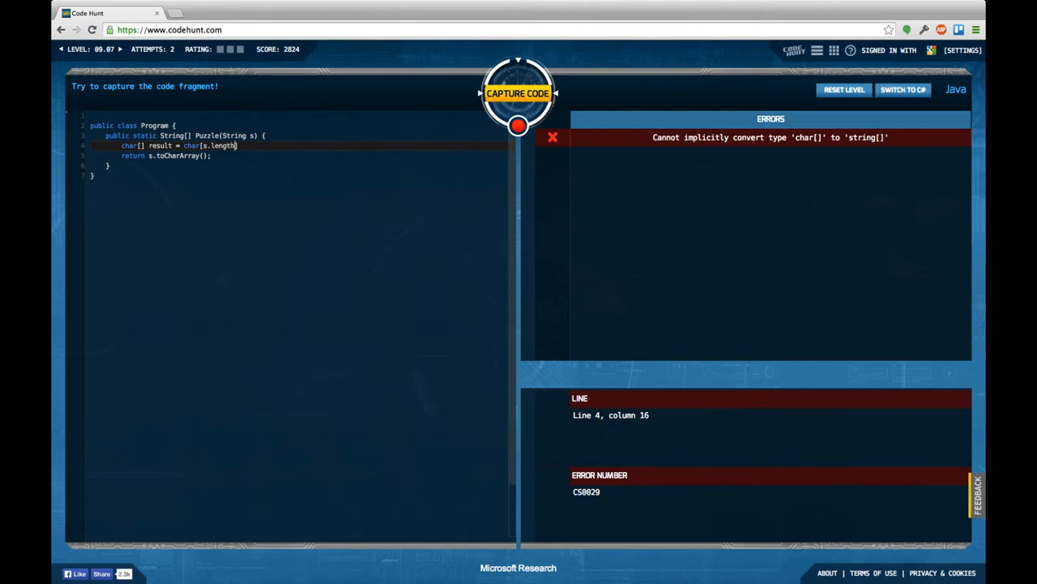
text(s.get)
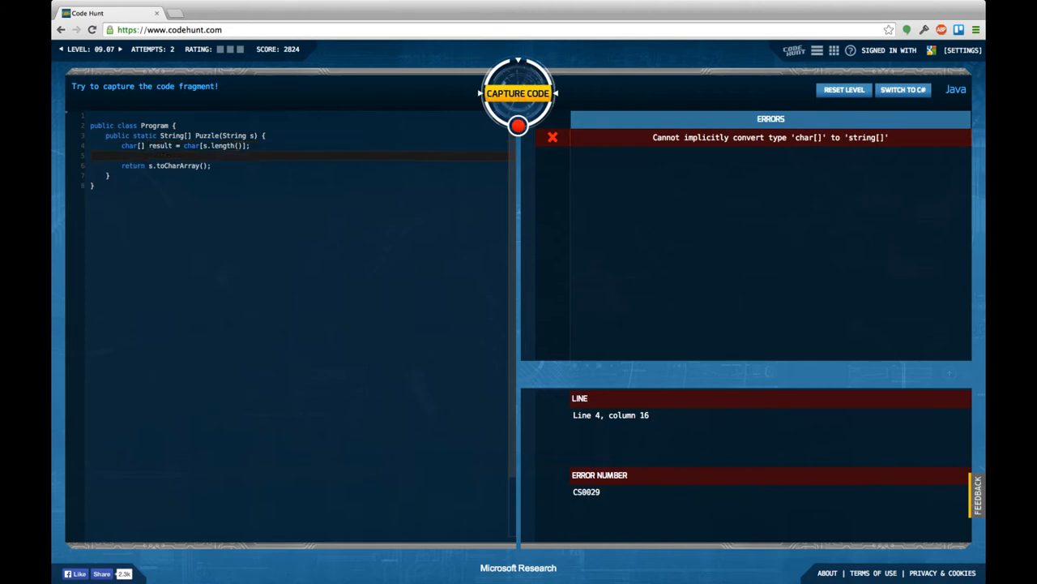
Add a for loop storing new String(s.charAt(i)) into result, and return result
text(for ())
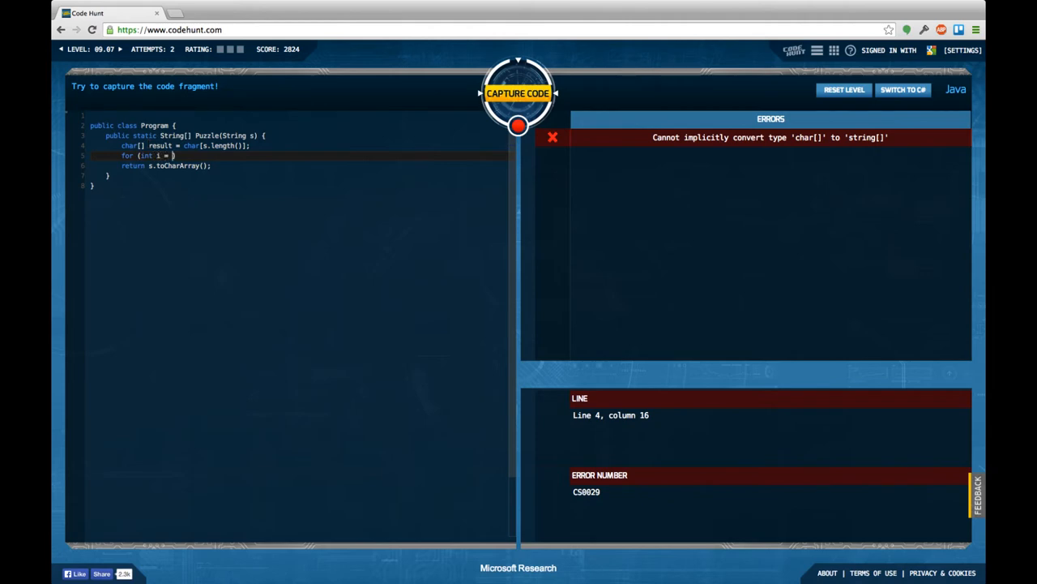
text(0; i < s.length()
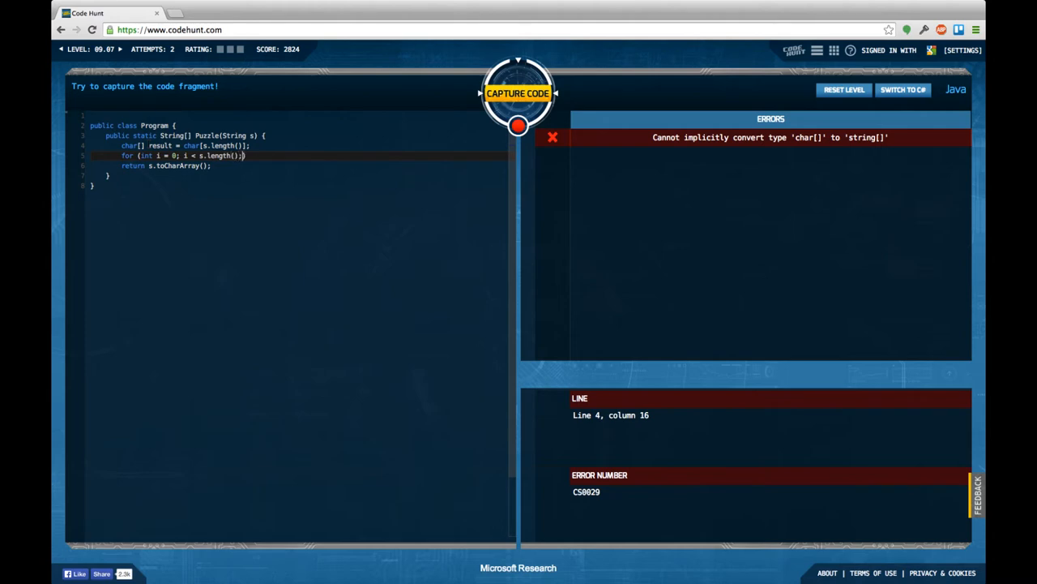
text(i++) {)
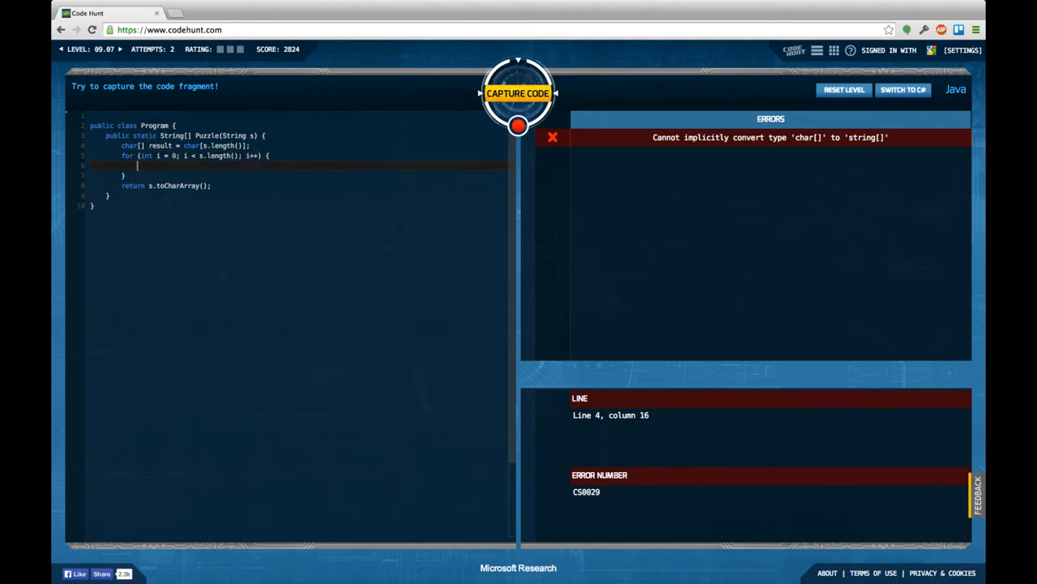
text(result[])
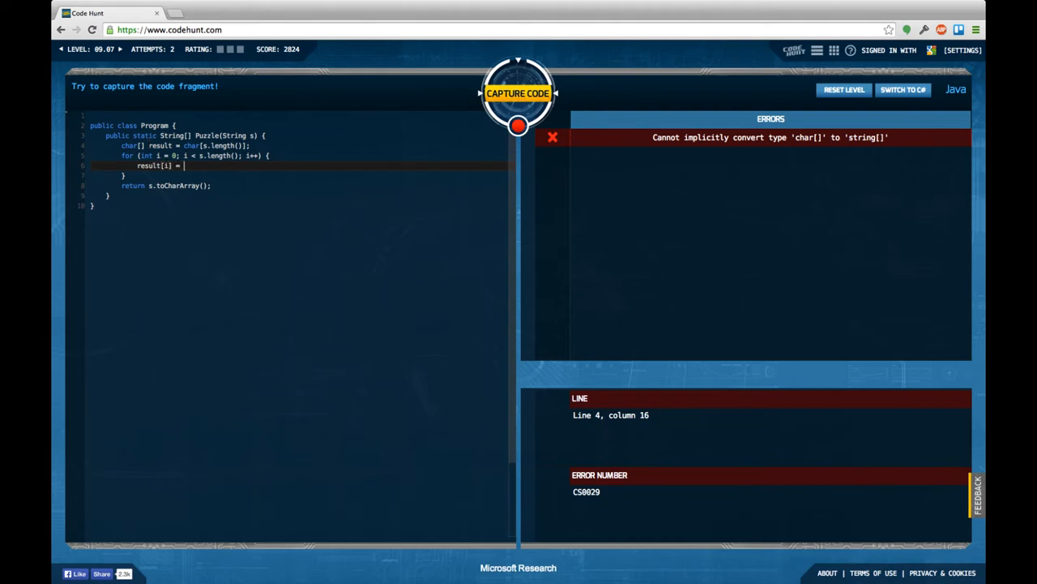
text(new)
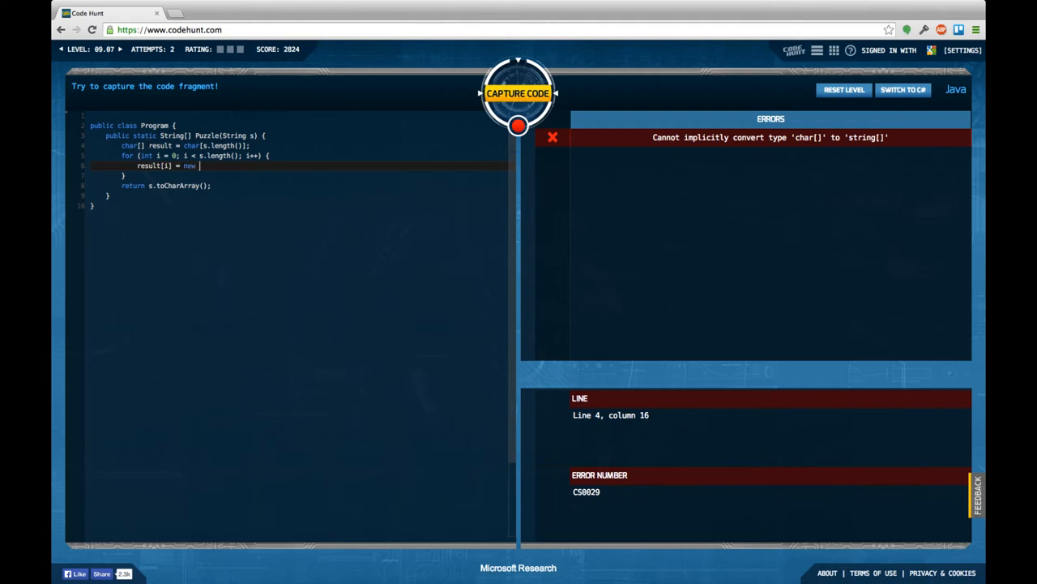
text(String())
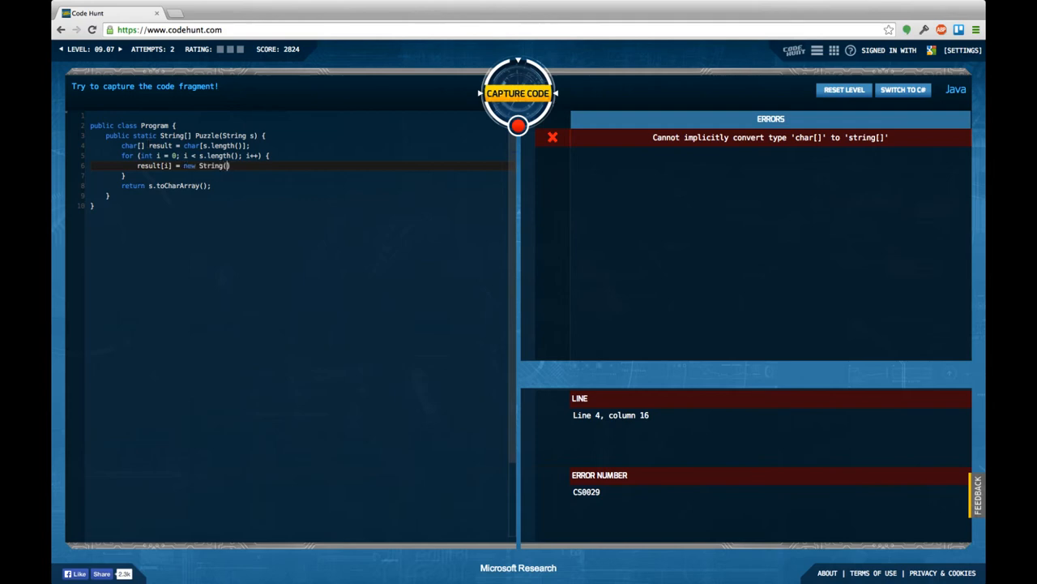
text(s.charA)
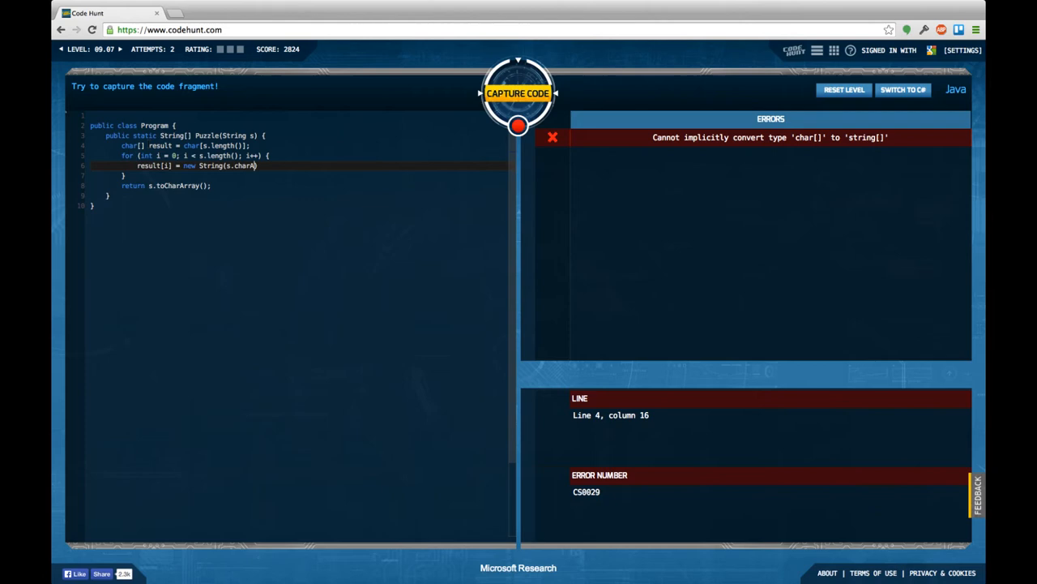
text(t(i));)
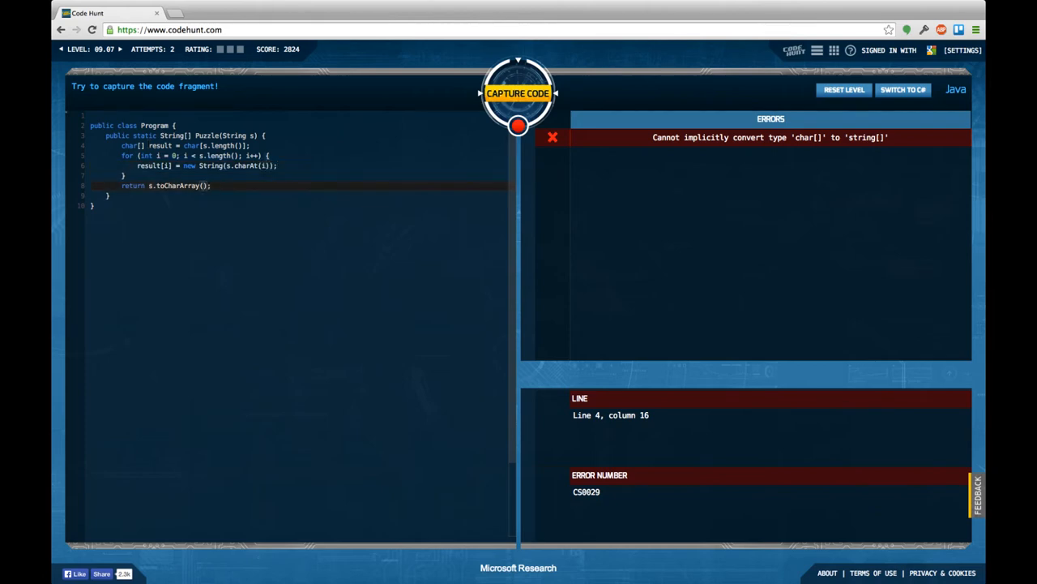
double_click(174, 186)
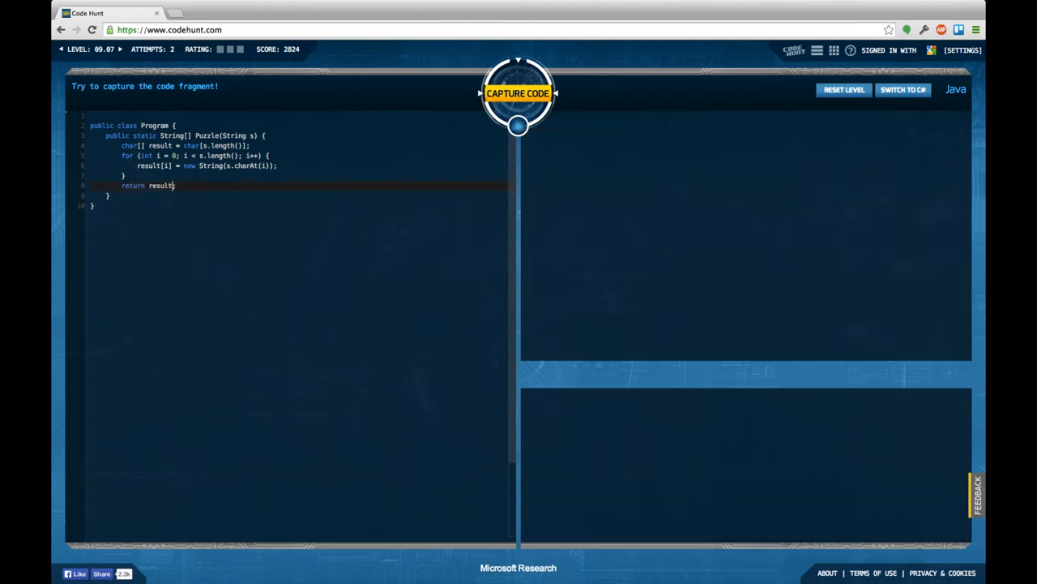
Fix the code into a new String array of "" + s.charAt(i) until the "aaaaaa" test passes
click(518, 93)
text( new)
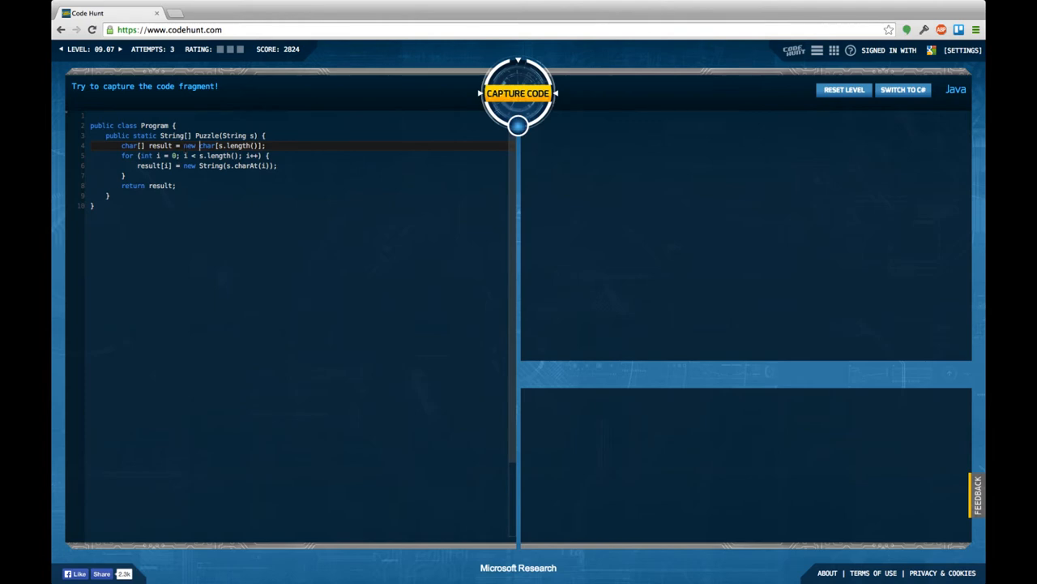
click(518, 92)
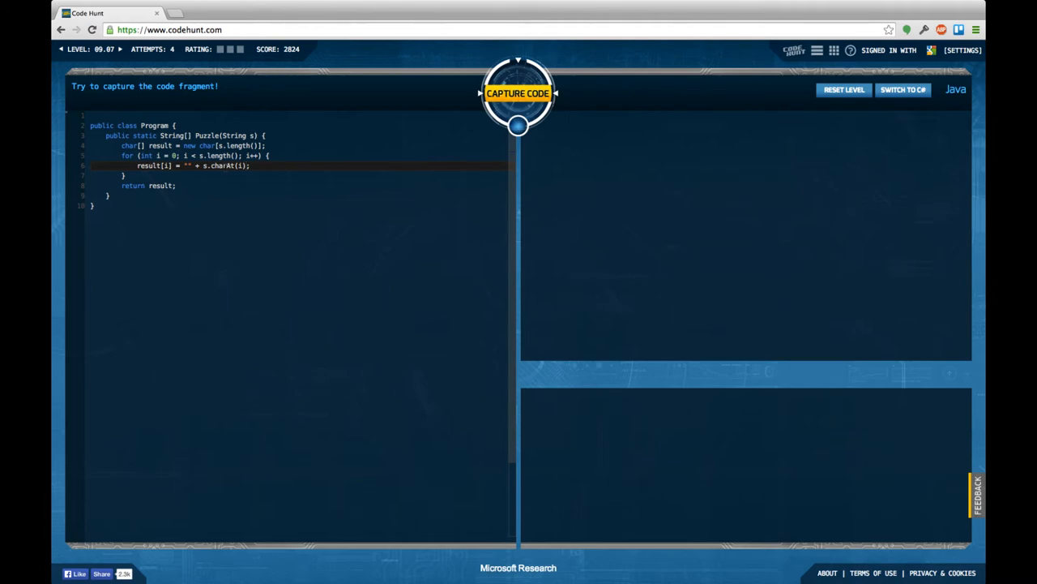
click(518, 92)
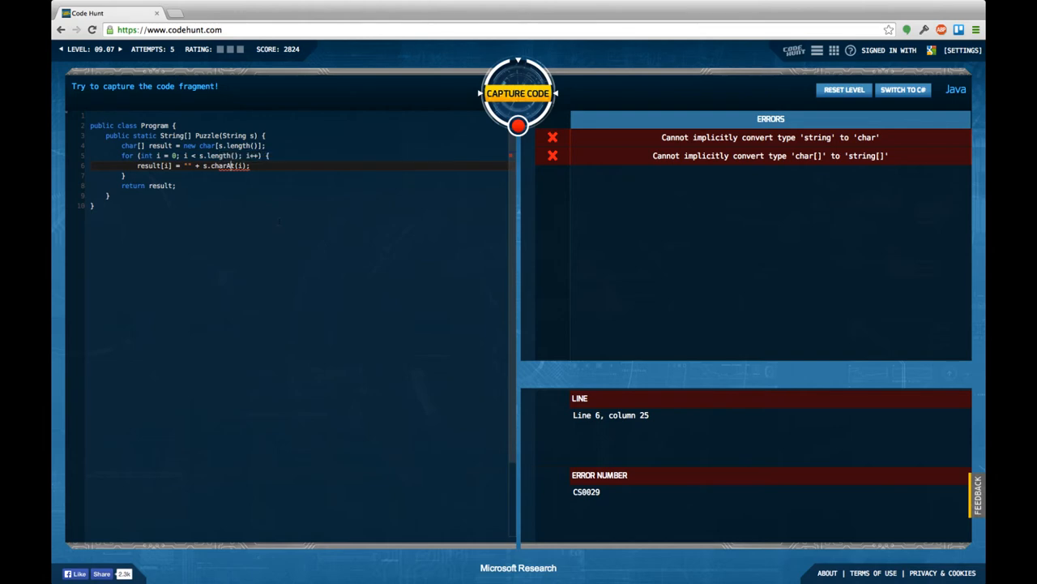
double_click(129, 145)
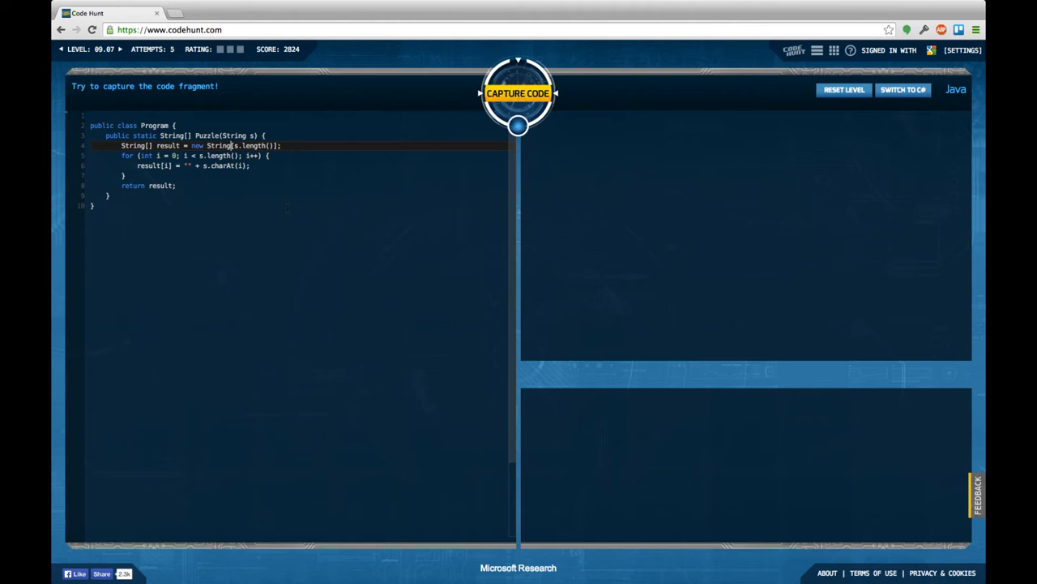
click(518, 93)
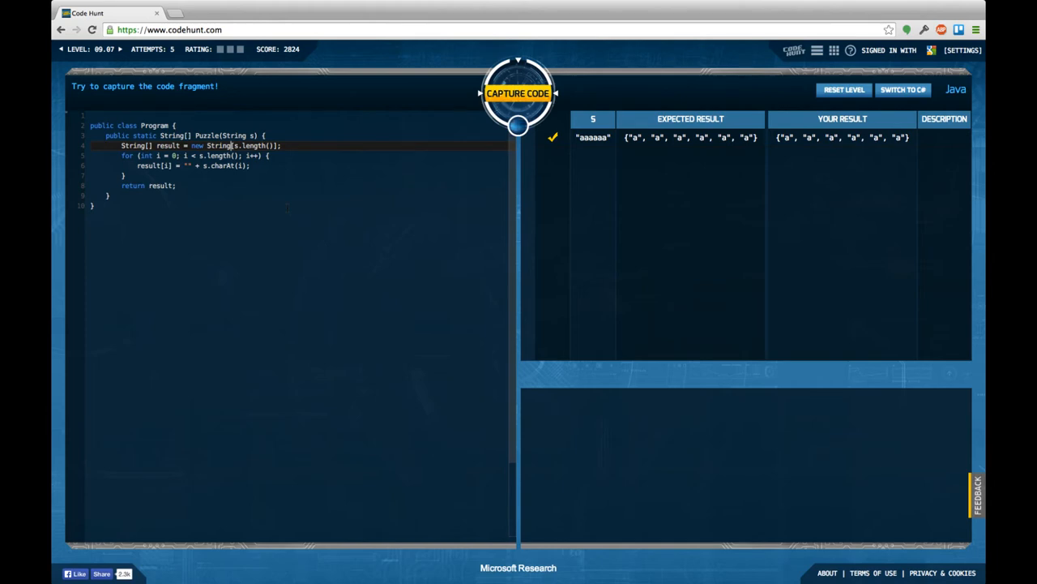
Capture level 09.07 with the working code and keep trying
click(518, 92)
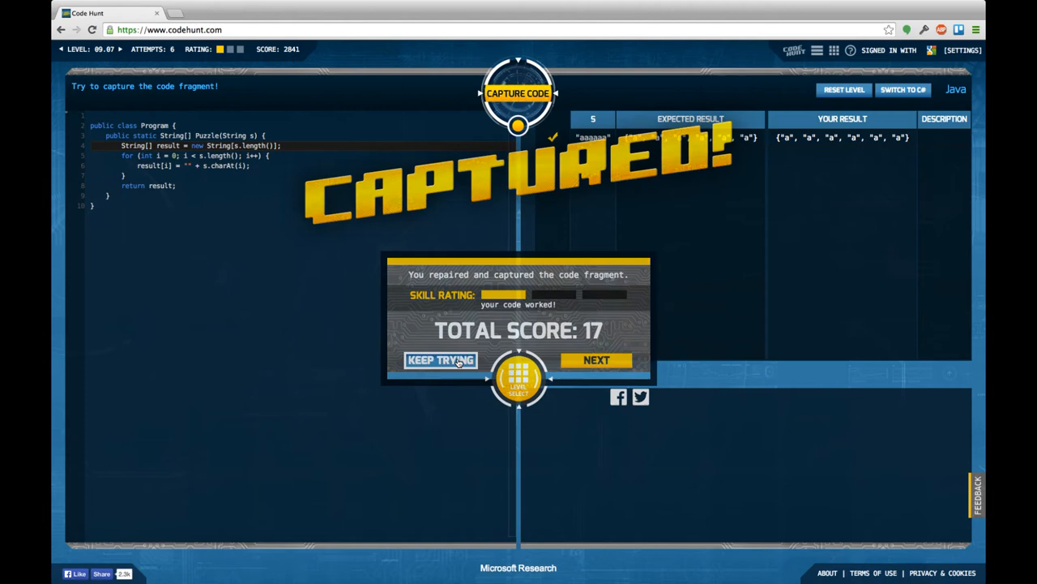
click(441, 360)
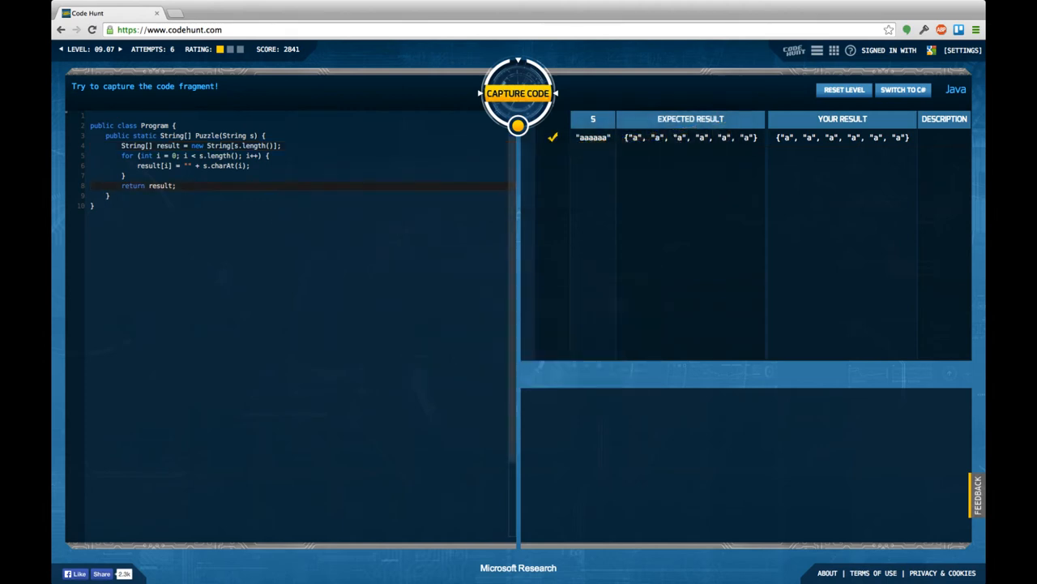
Rewrite the Java body as return s.split(""); which still mismatches with a leading empty string
click(175, 186)
text(retur)
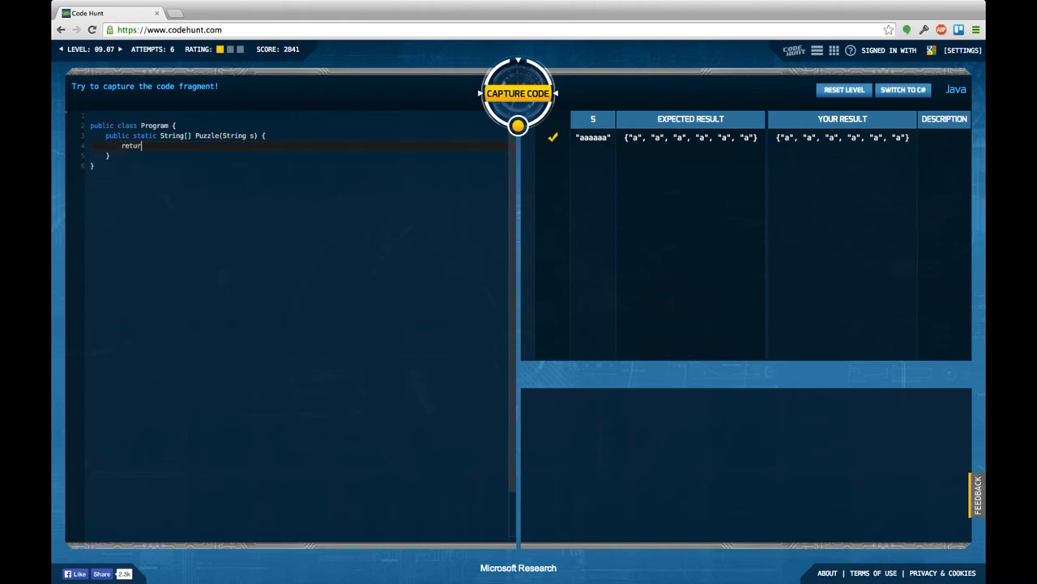
text(s.spl)
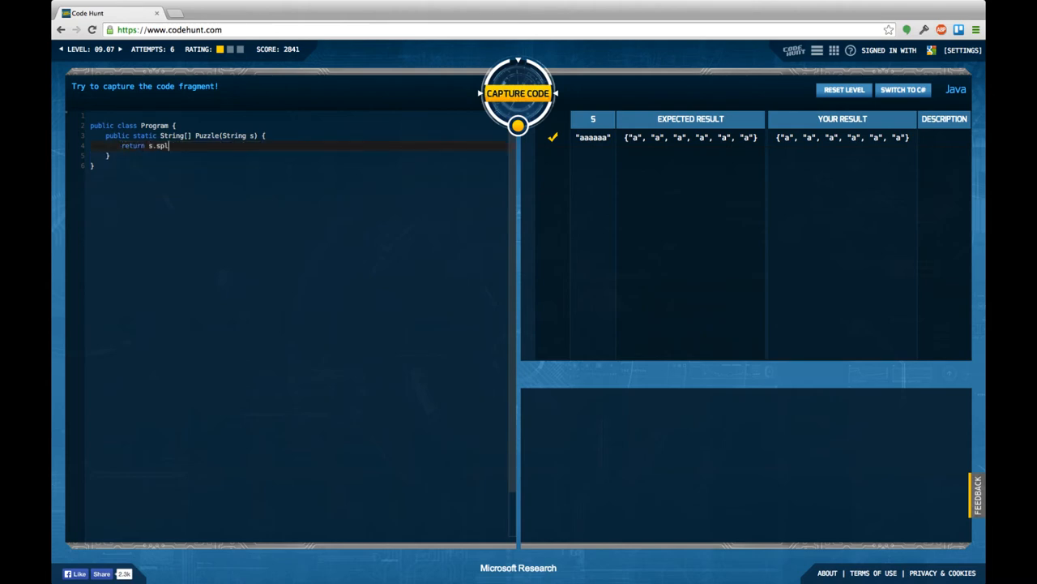
text(it(""))
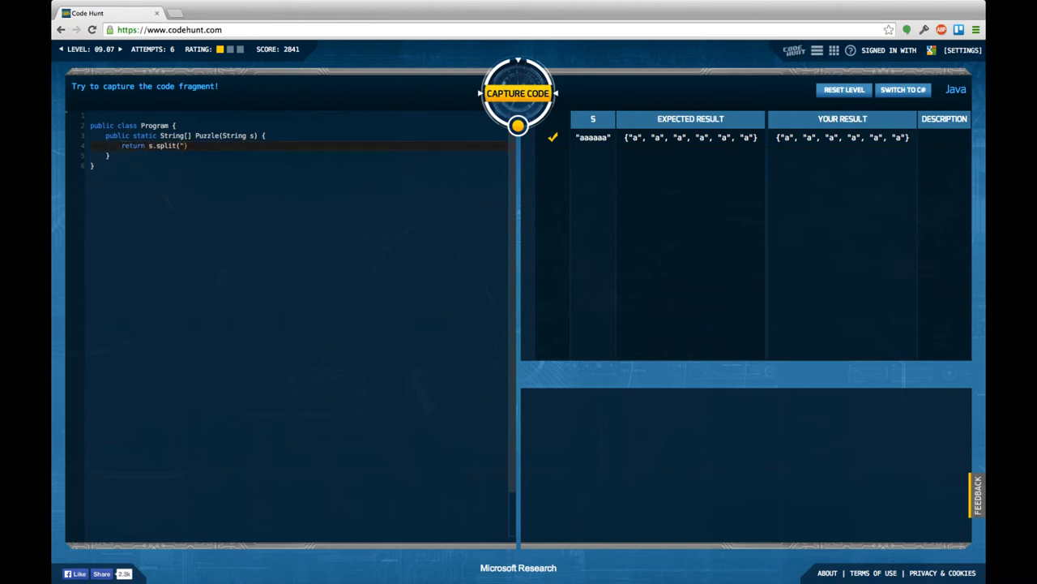
text(");)
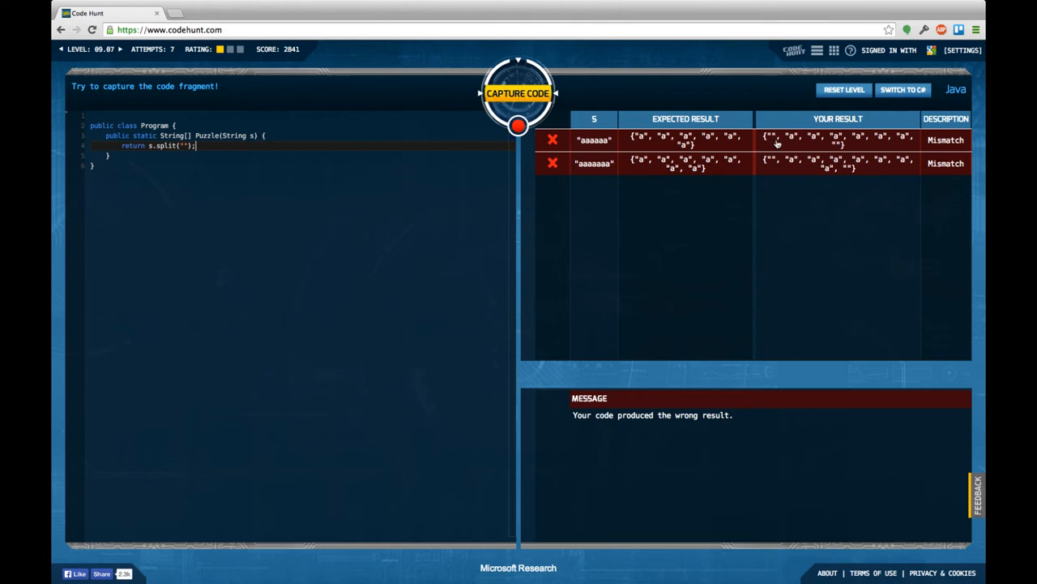
mouse_move(822, 154)
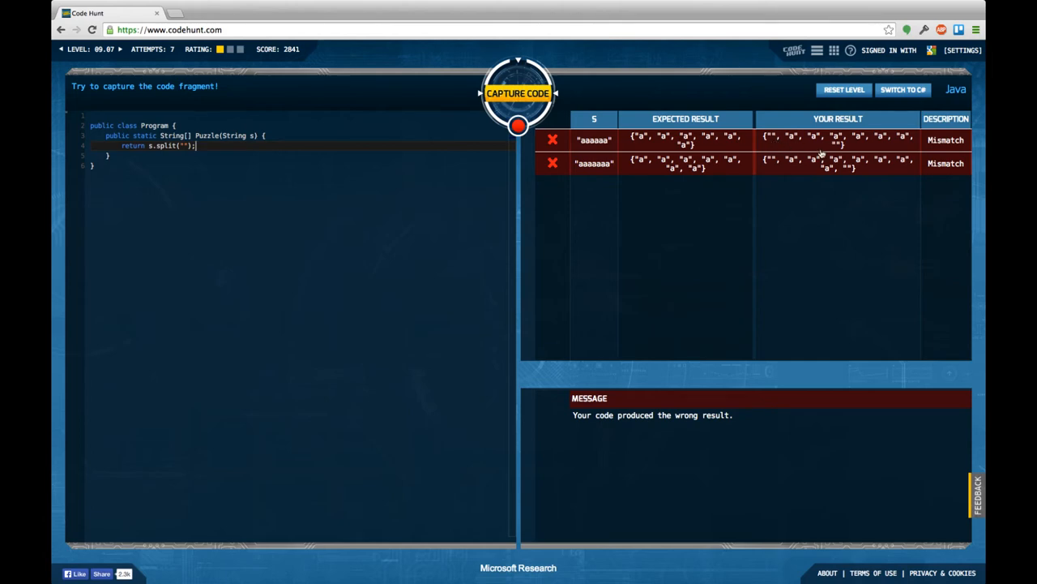
mouse_move(837, 169)
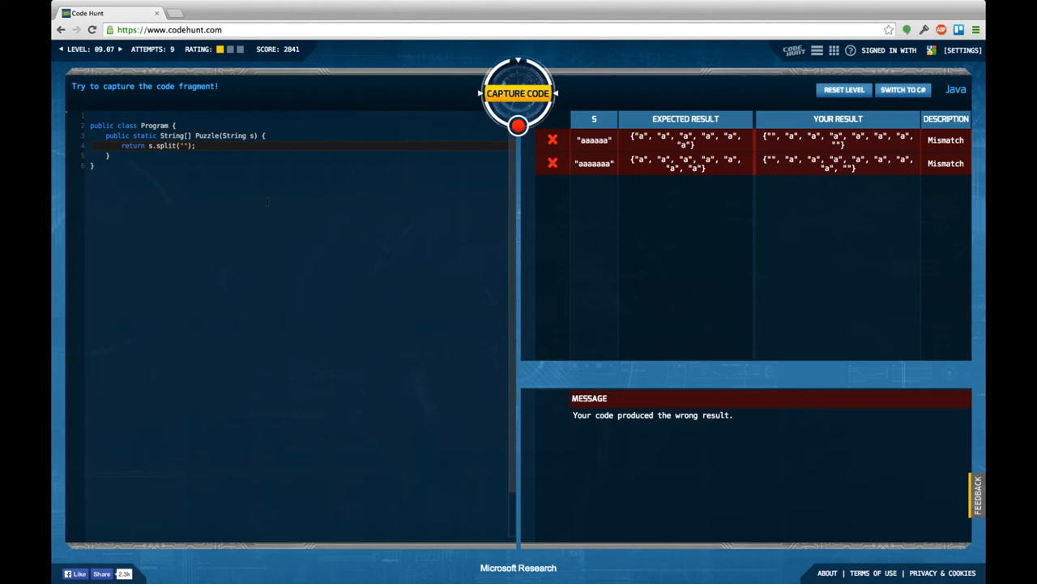
Test the regex split s.split("(?!^)"), which still fails both rows with extra empty strings
text(a)
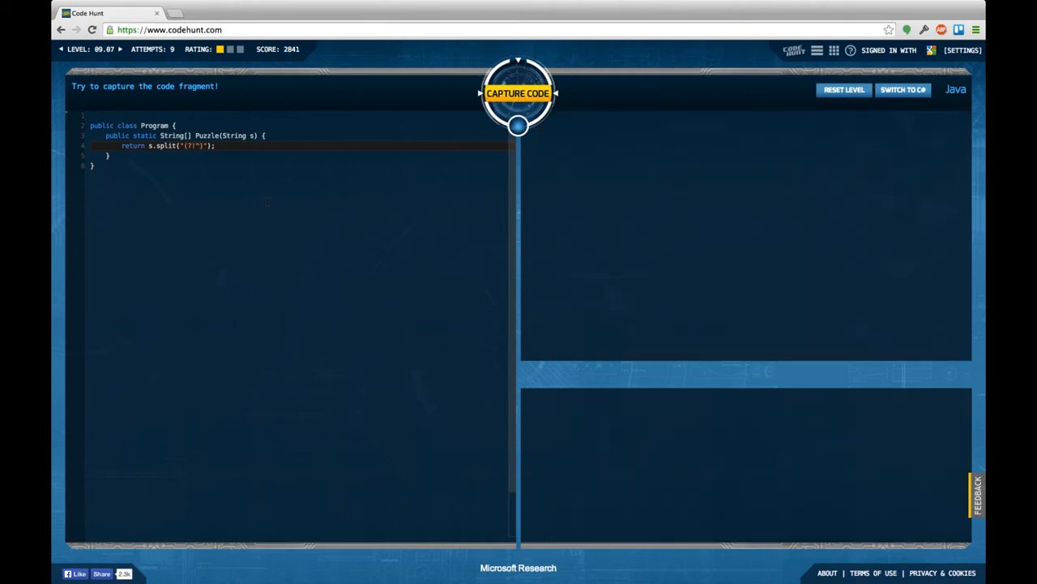
click(518, 92)
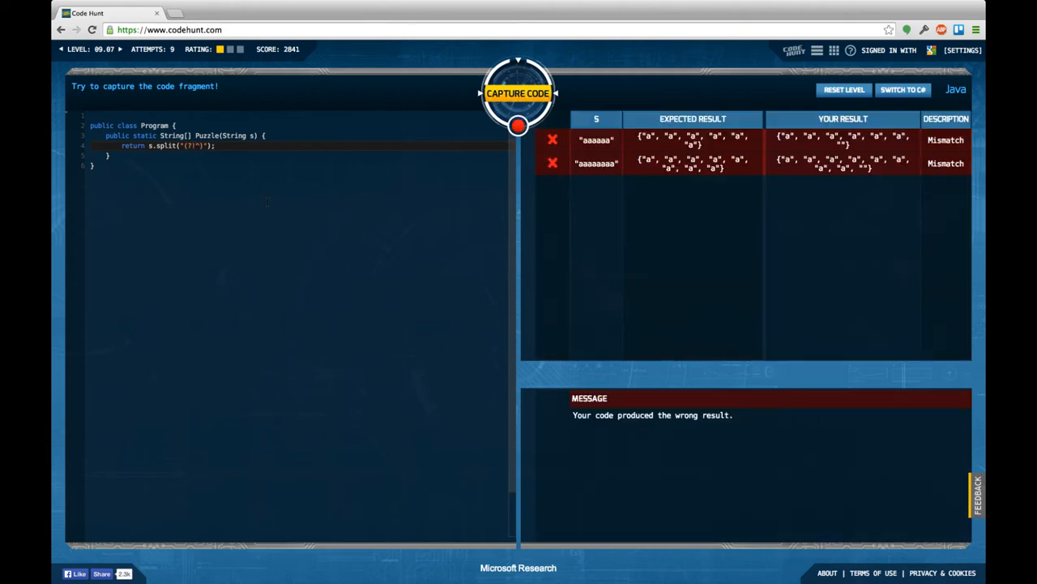
mouse_move(523, 215)
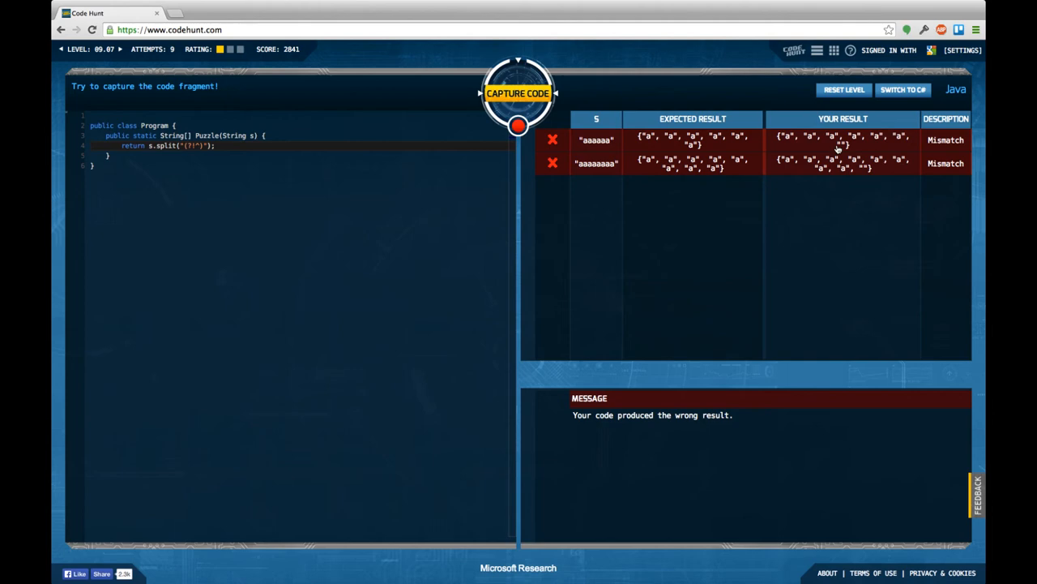
mouse_move(880, 212)
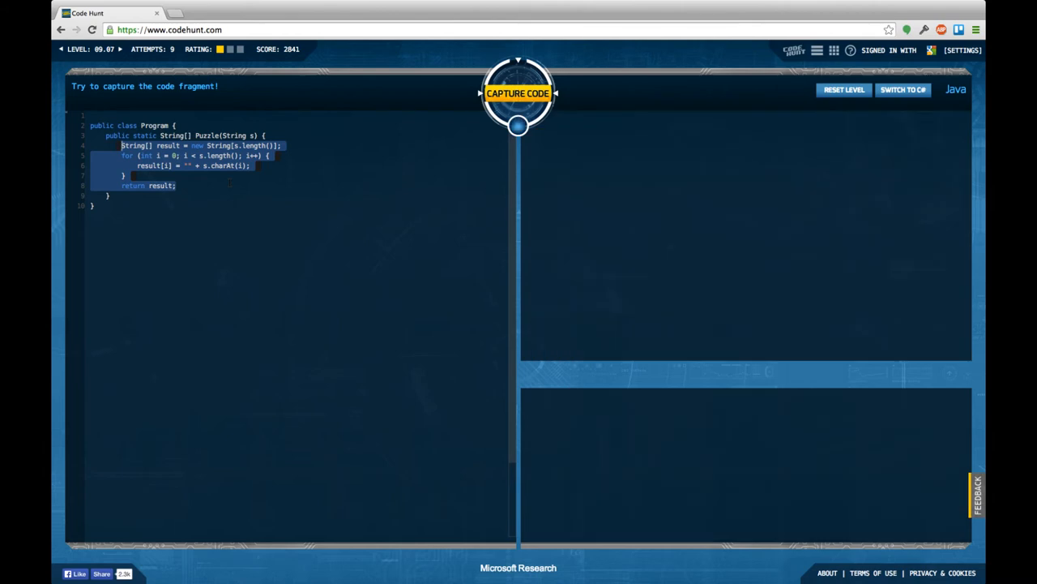
Pass the Java loop test, switch to C#, and reopen level 09.07 from the Sector 09 grid
click(518, 92)
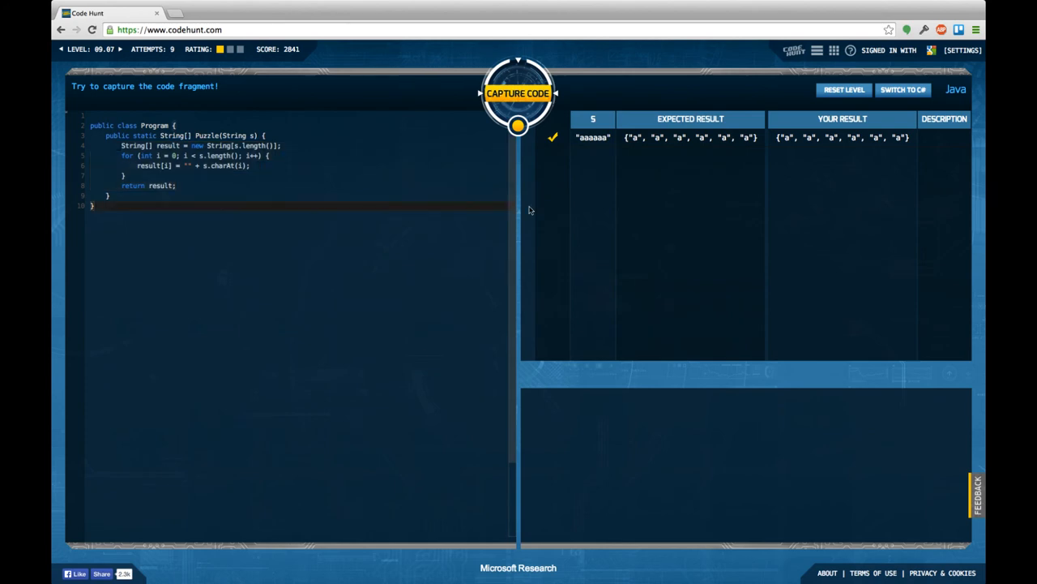
mouse_move(903, 89)
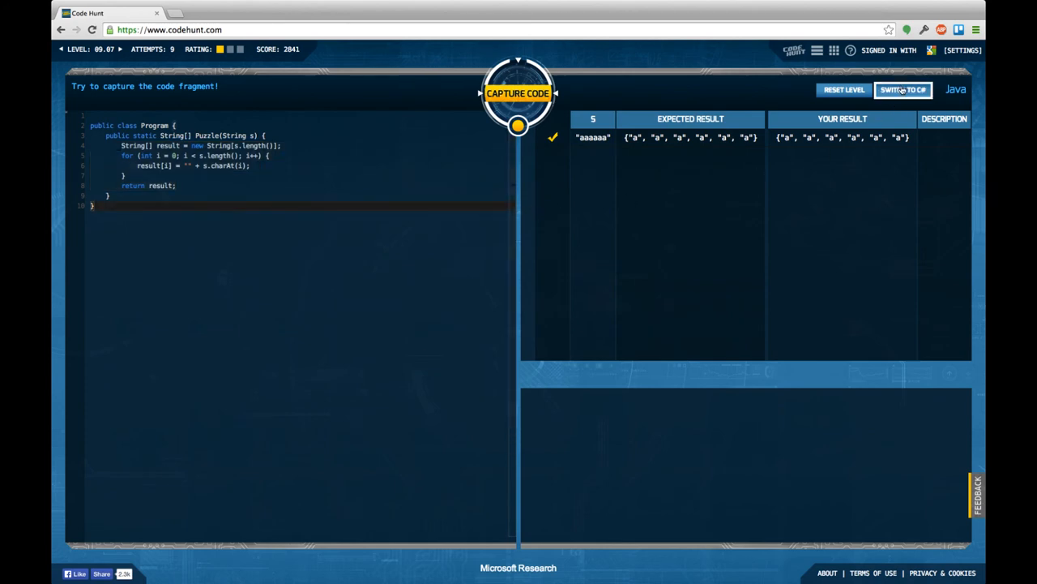
click(902, 89)
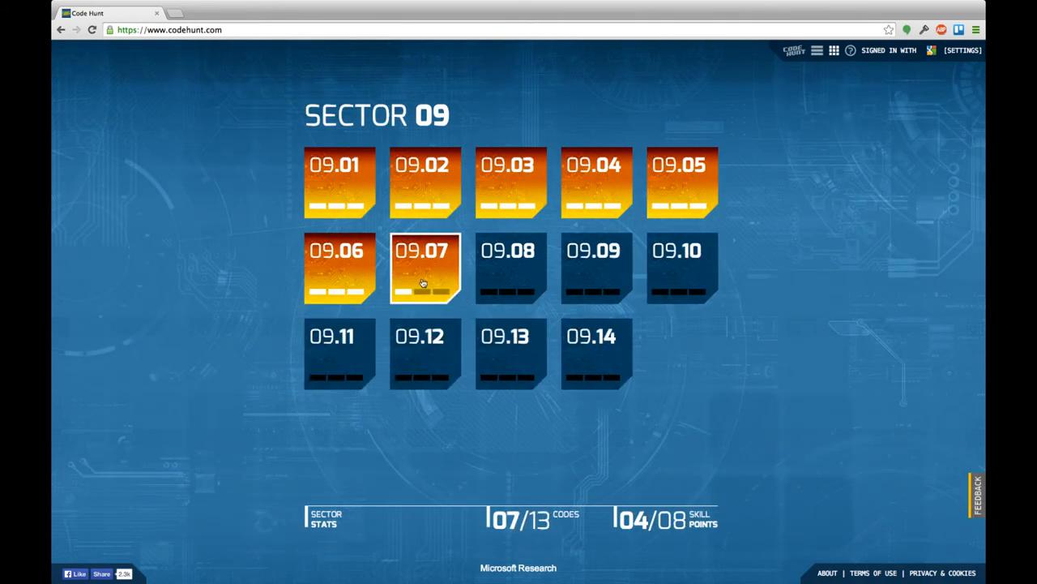
click(424, 267)
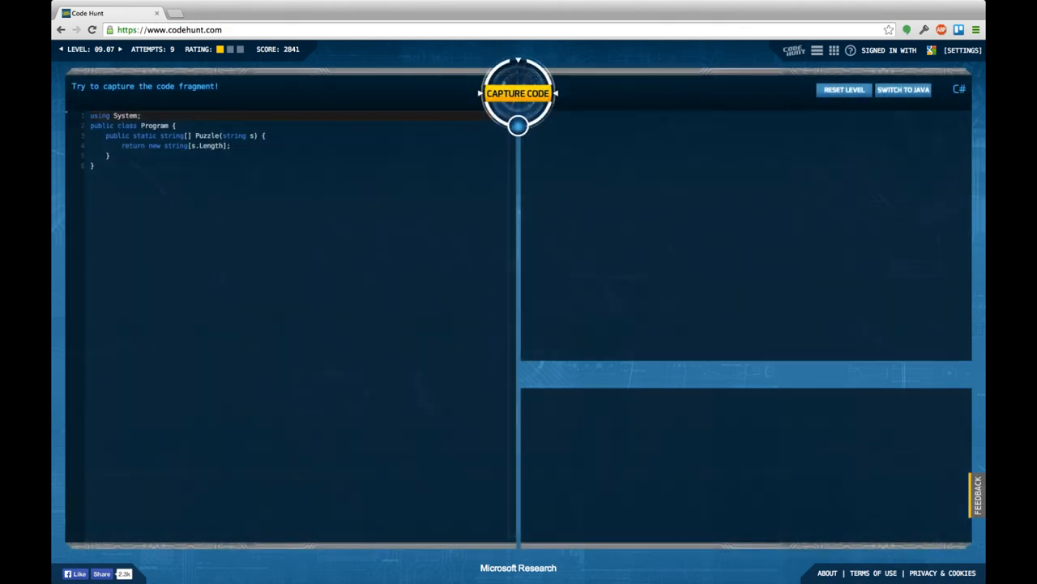
Capture 09.07 in C# with return s.Select(c => "" + c).ToArray();, scoring 17 with a partial rating
click(518, 92)
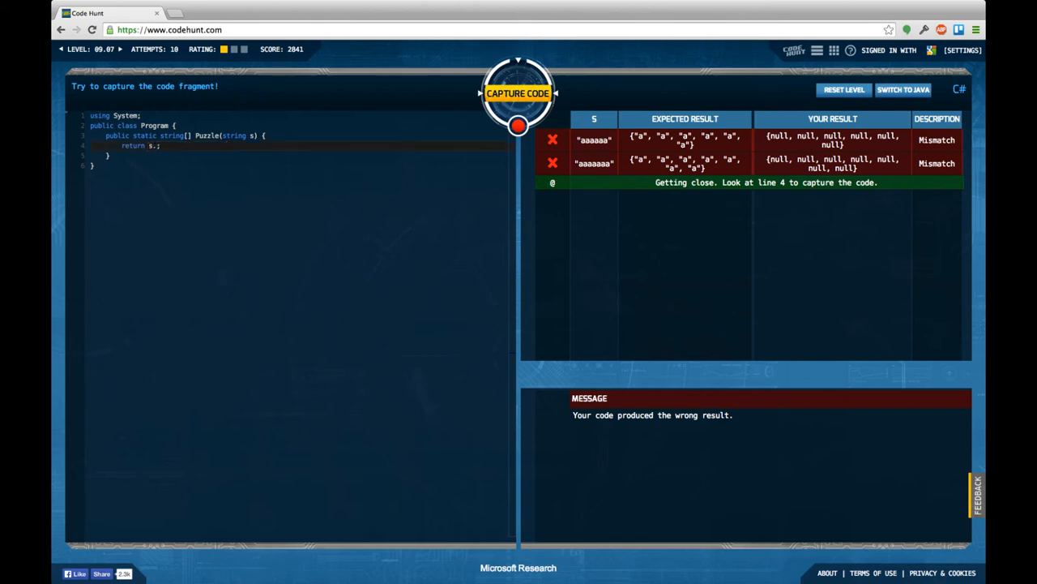
text(.Select)
text(using System.Linq;)
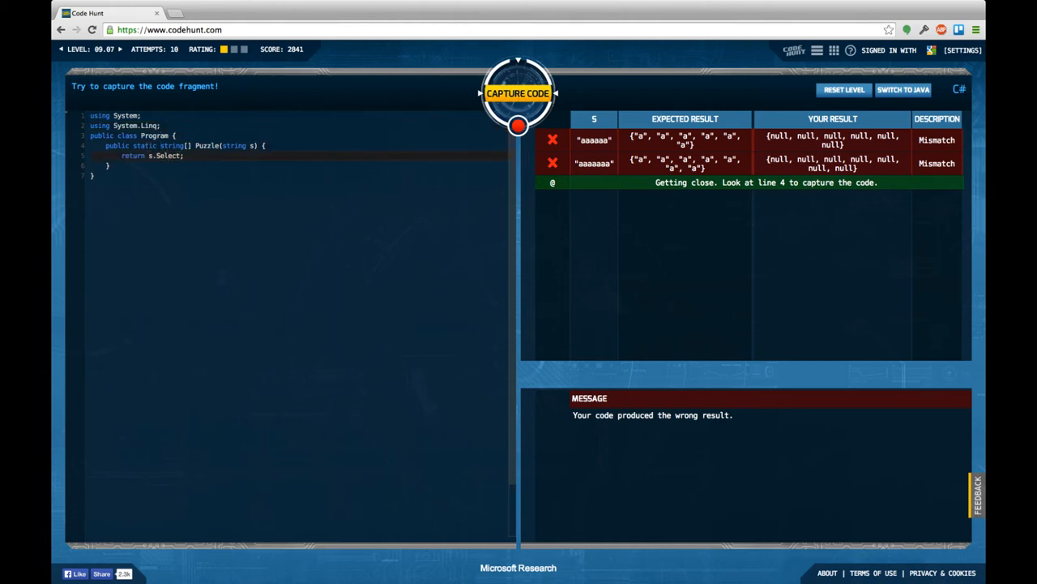
text(();)
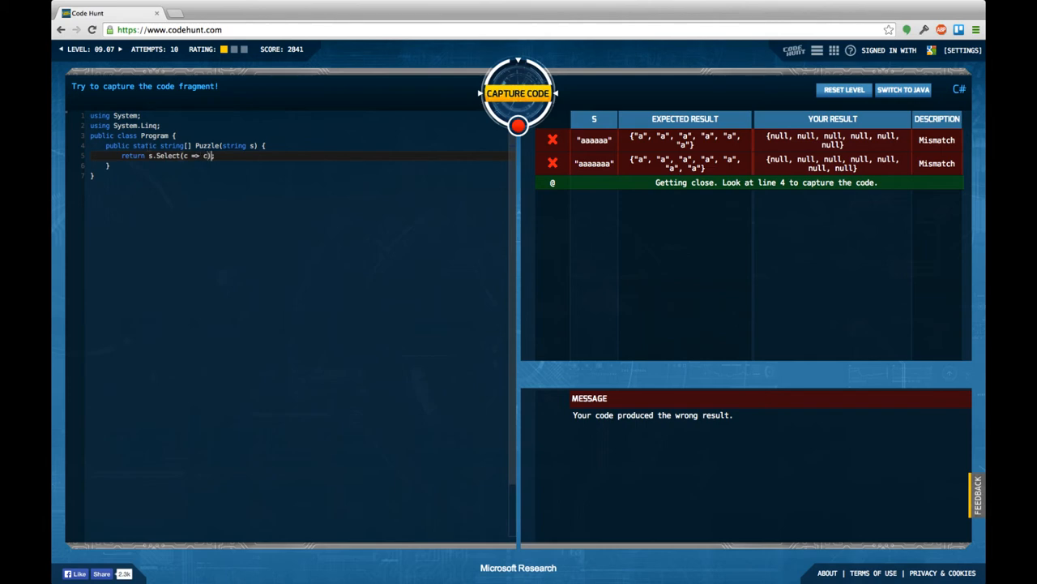
text(.ToArra)
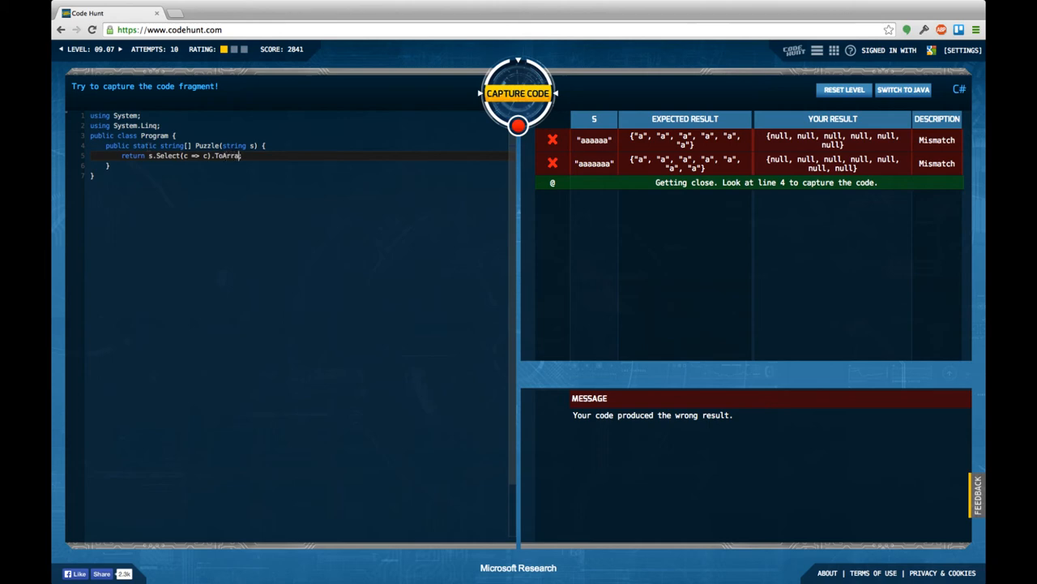
text(();)
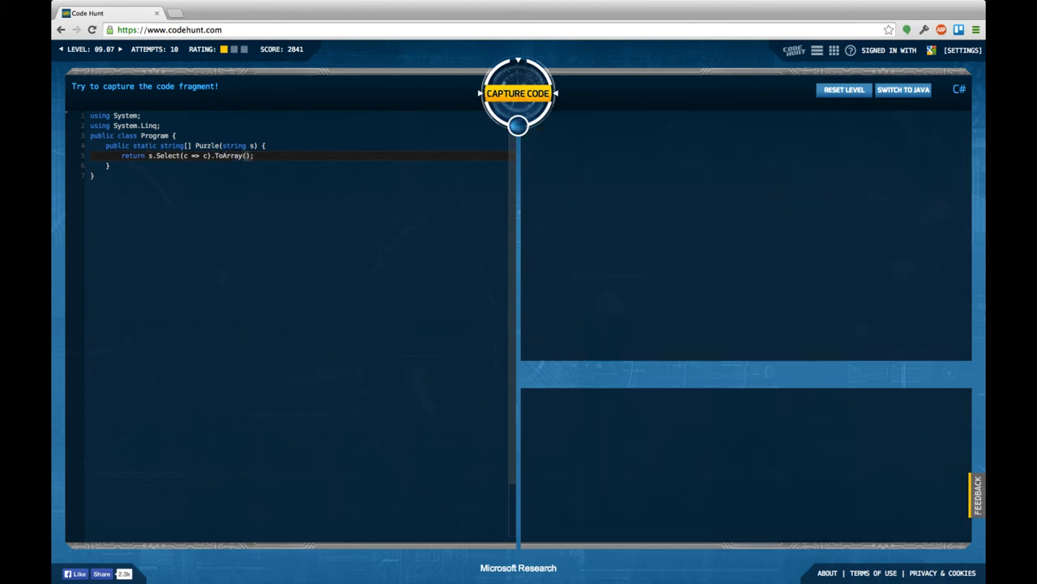
click(518, 92)
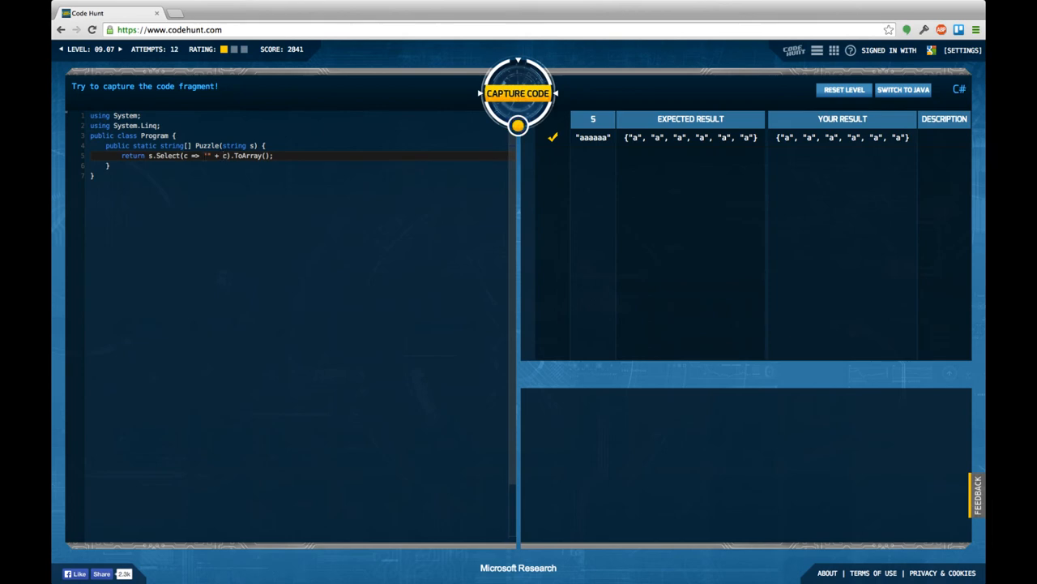
click(517, 93)
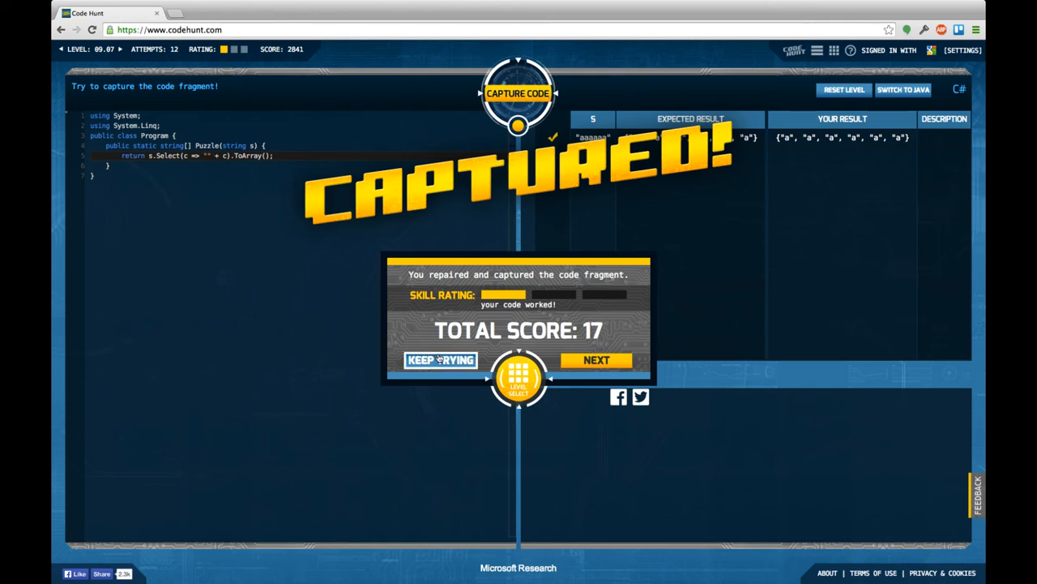
Keep trying and test s.ToCharArray() and s.Split("") variants, which both fail to compile
click(441, 360)
text(return s.ToCharArray)
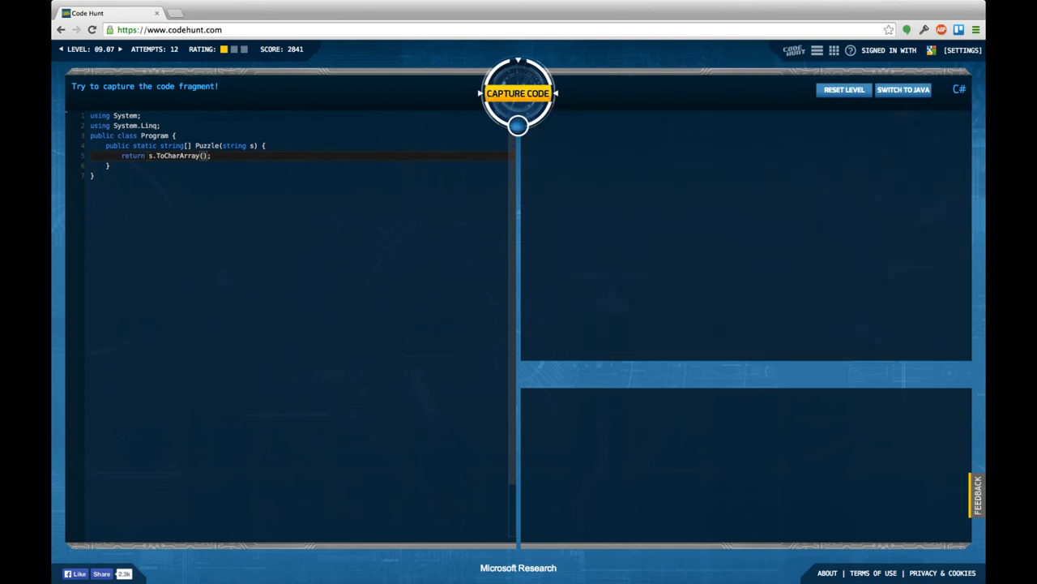
click(518, 92)
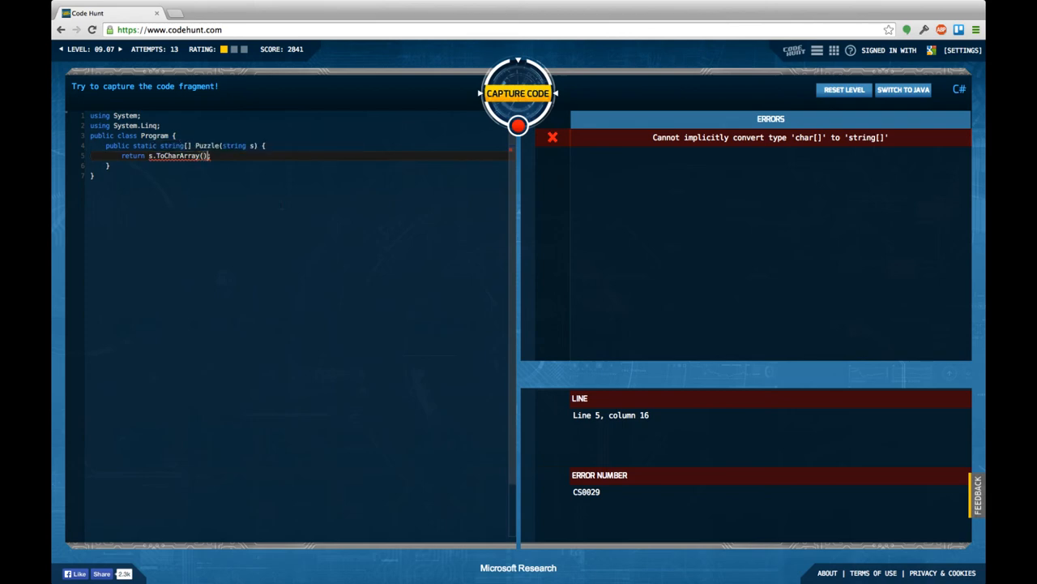
text(.Sel)
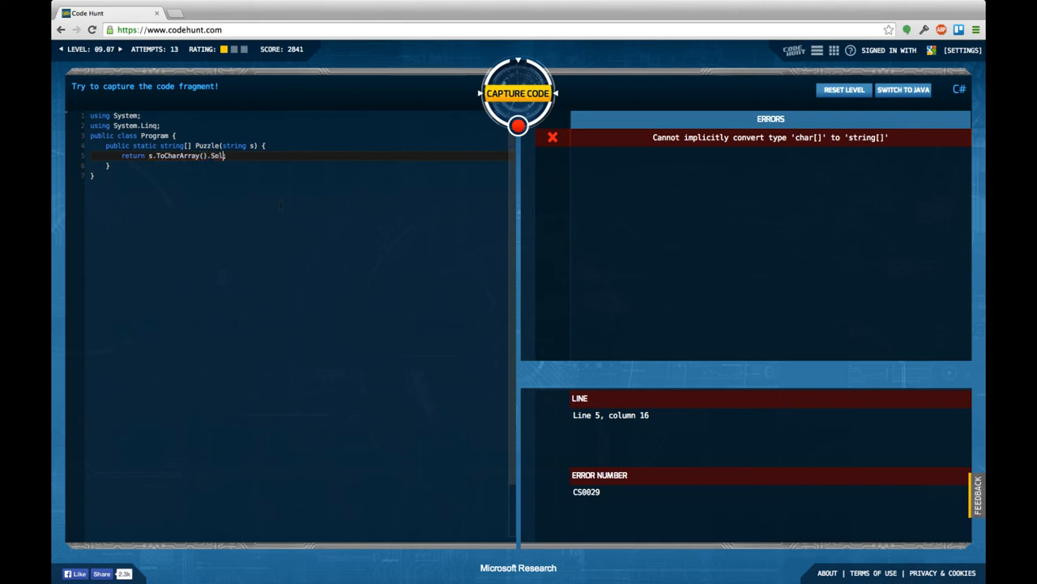
text(ect();)
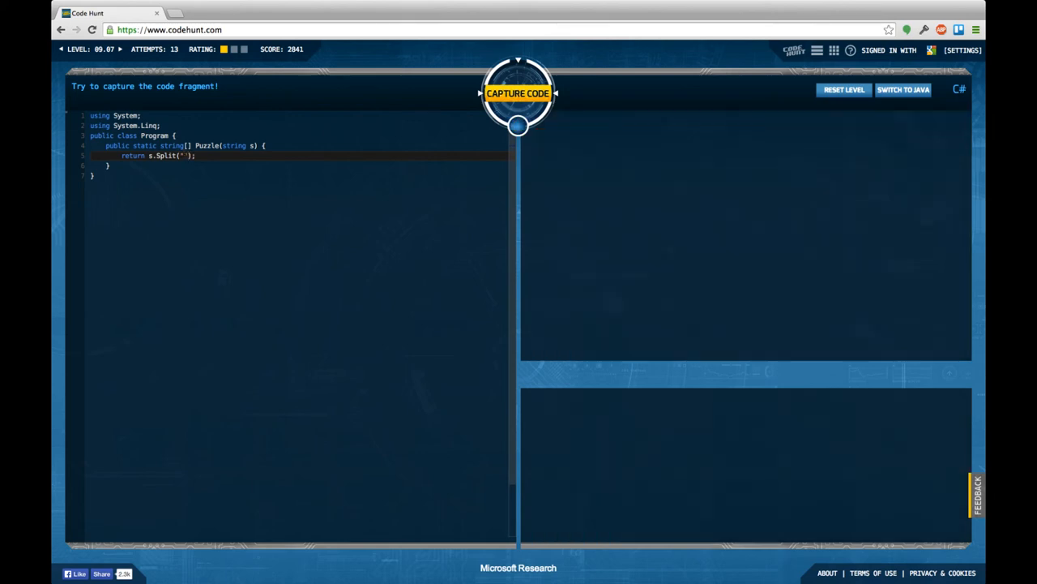
click(518, 92)
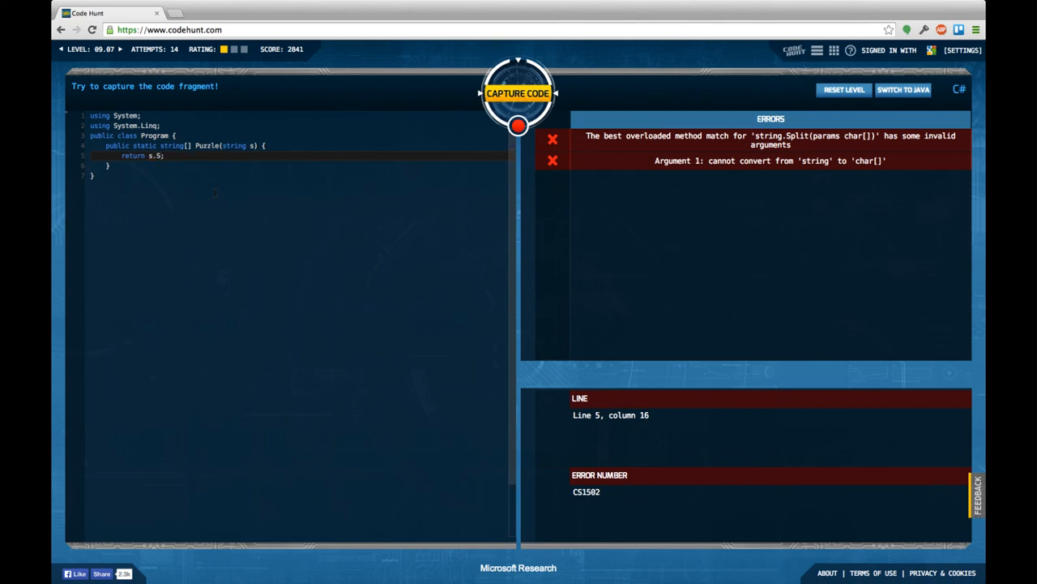
Rewrite the return as s.Select(c => c.ToString()).ToArray();
text(elect(c => c.ToString)
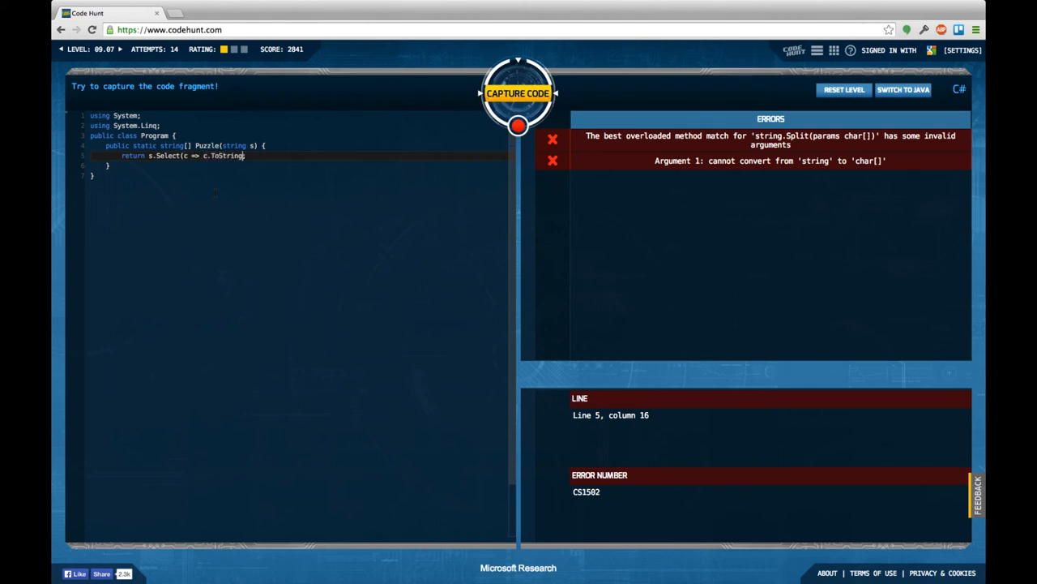
text(()).T)
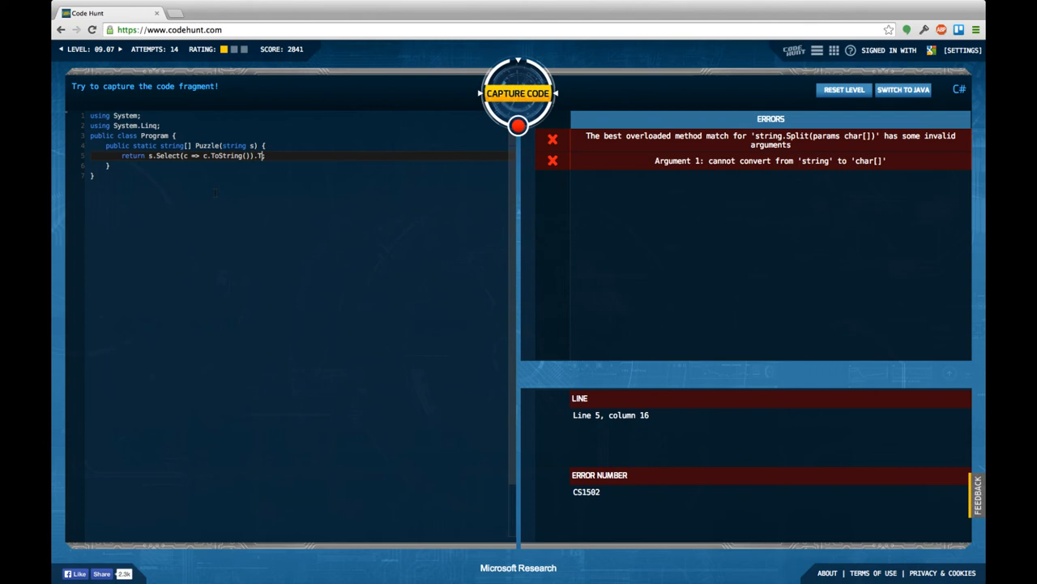
text(oArray();)
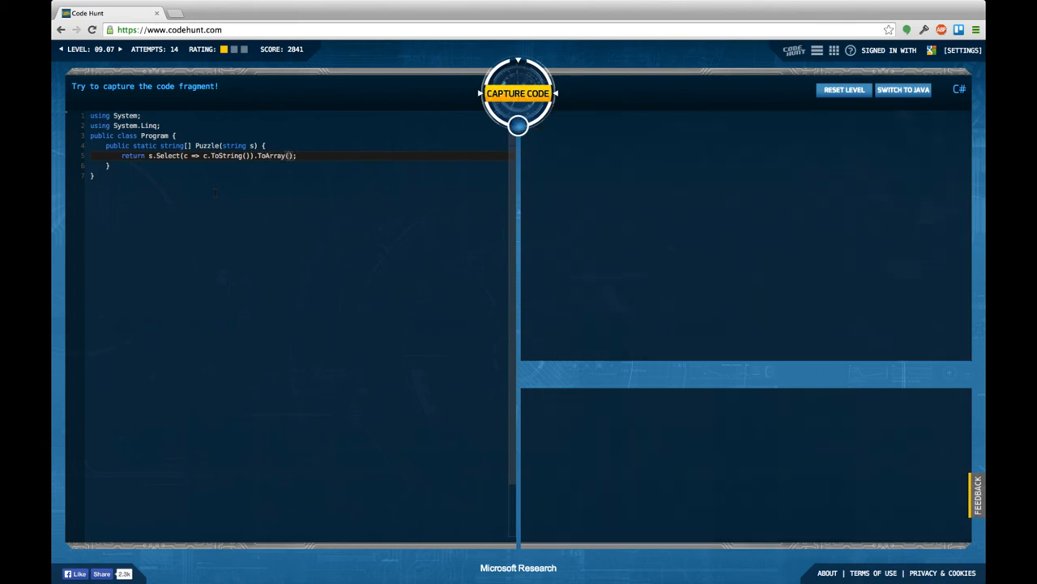
Capture the ToString Select version with full rating, then switch to Java and reopen 09.07
click(518, 92)
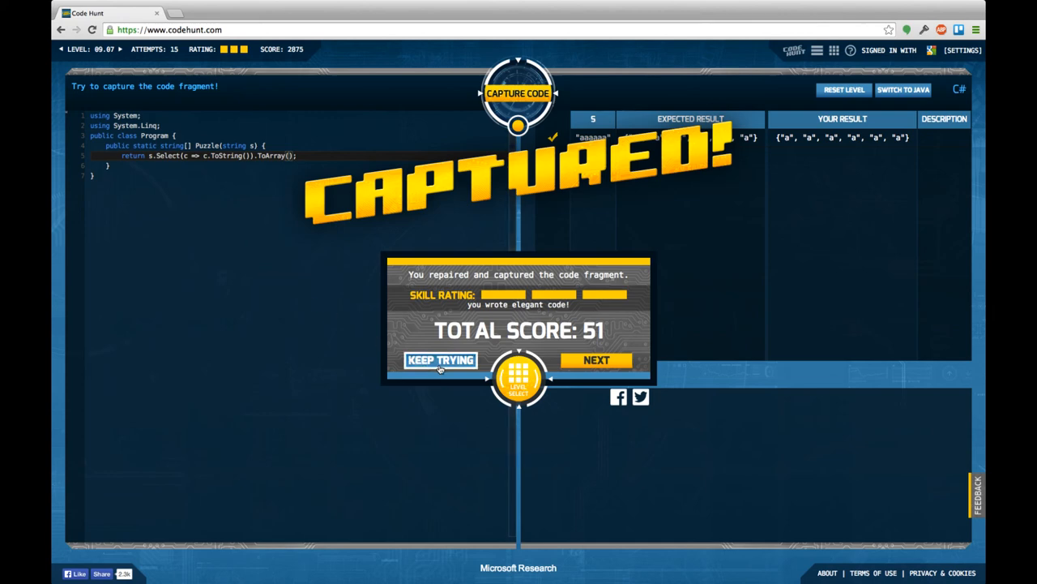
click(440, 359)
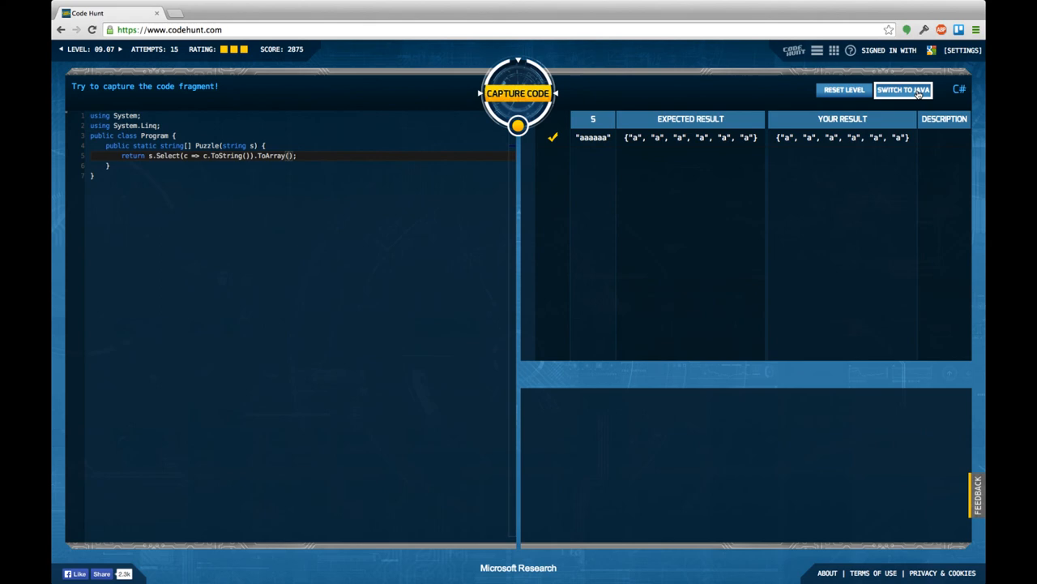
click(903, 89)
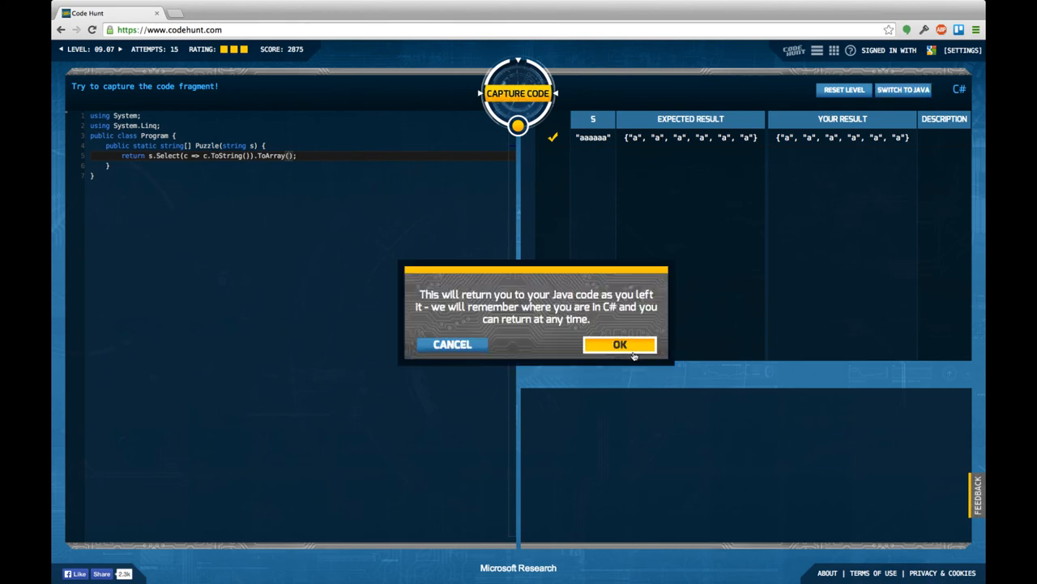
click(620, 343)
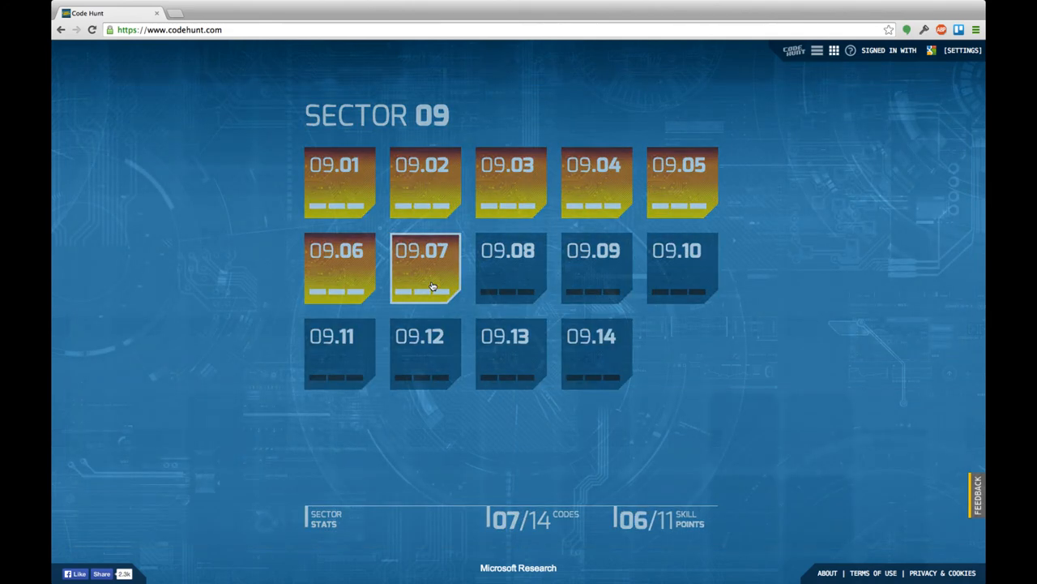
click(425, 267)
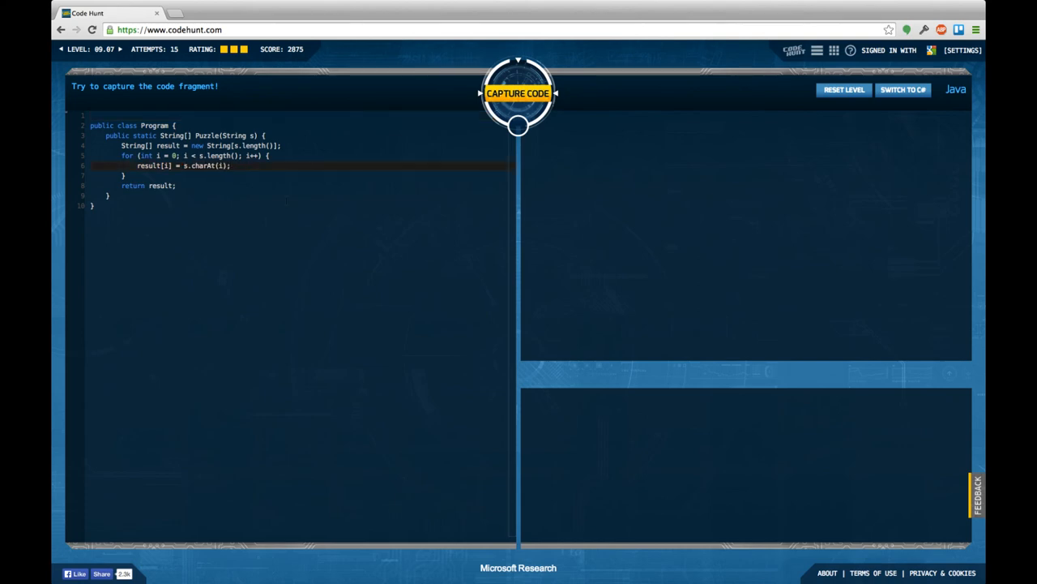
Append .toString() after s.charAt(i), capture with full rating, and advance to level 09.08
text(.T)
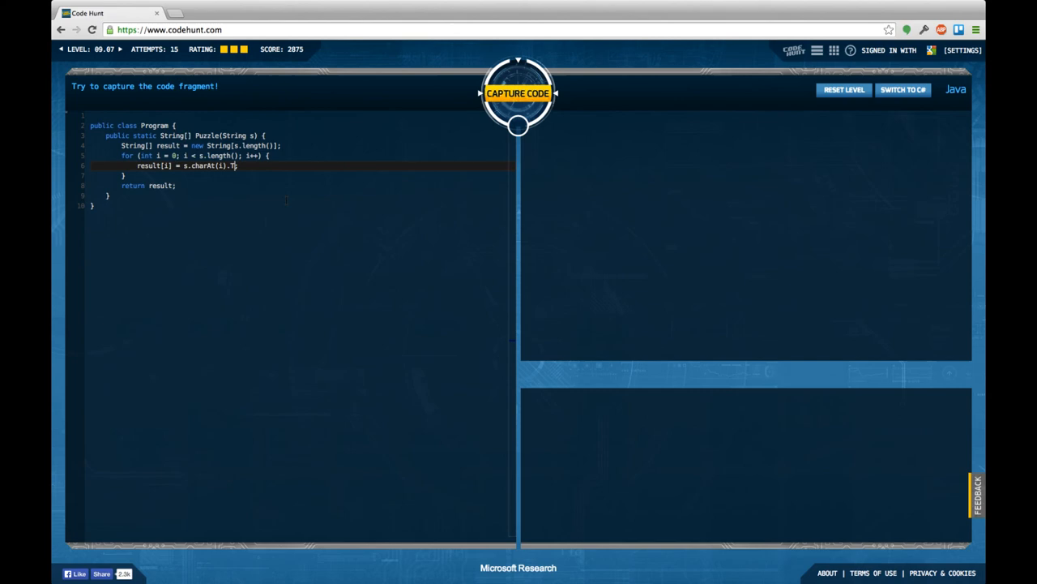
text(oString();)
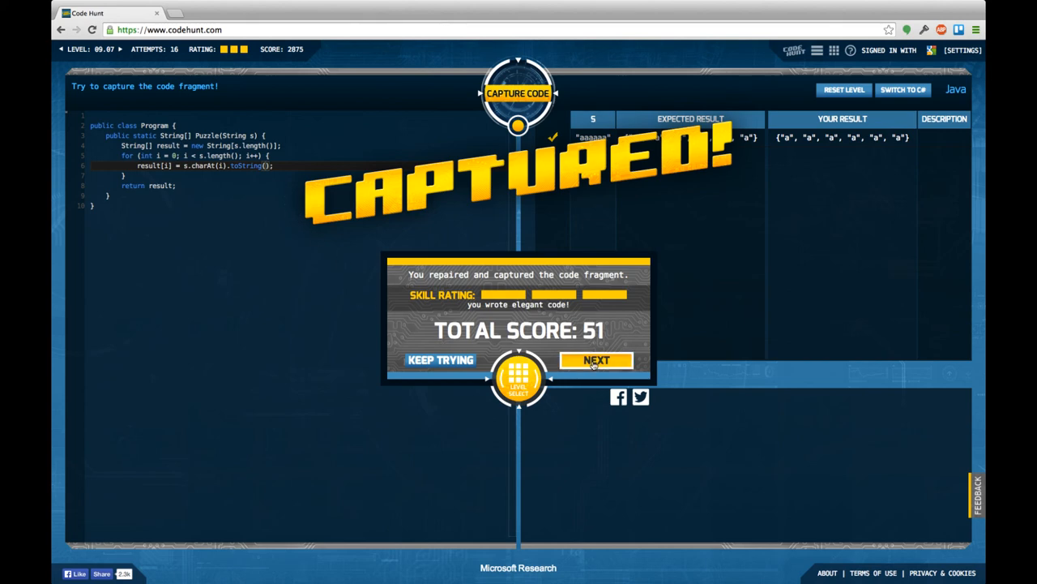
click(596, 360)
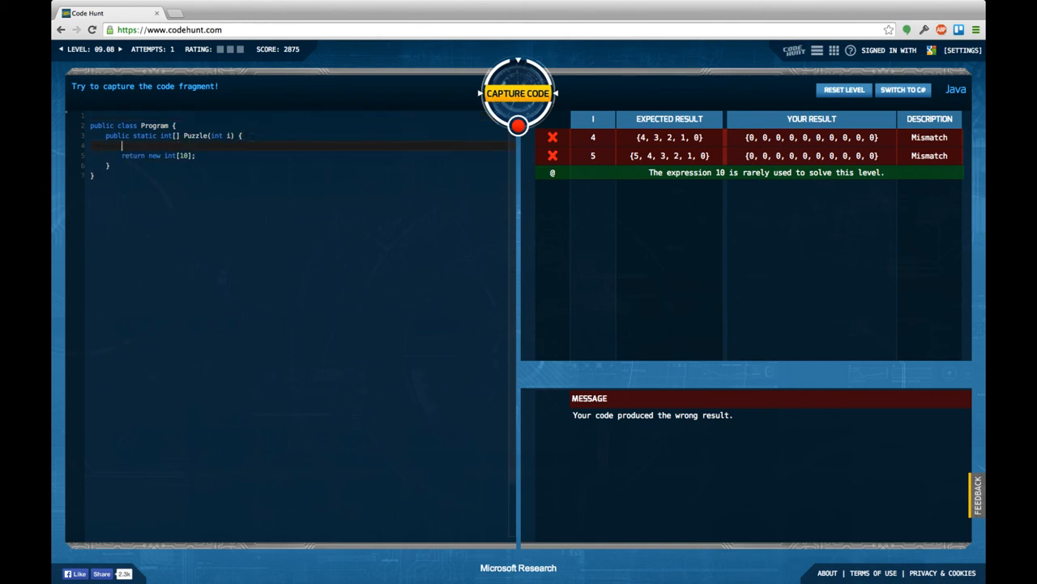
mouse_move(600, 105)
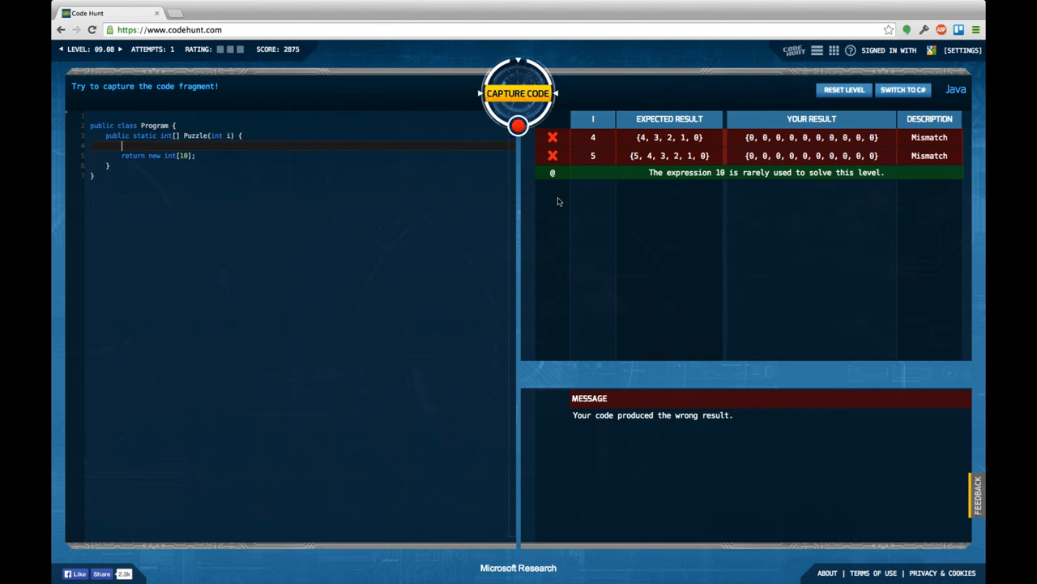
Write int[] result = new int[i]; with a for loop setting result[j] = i - j, and test it
text(int[])
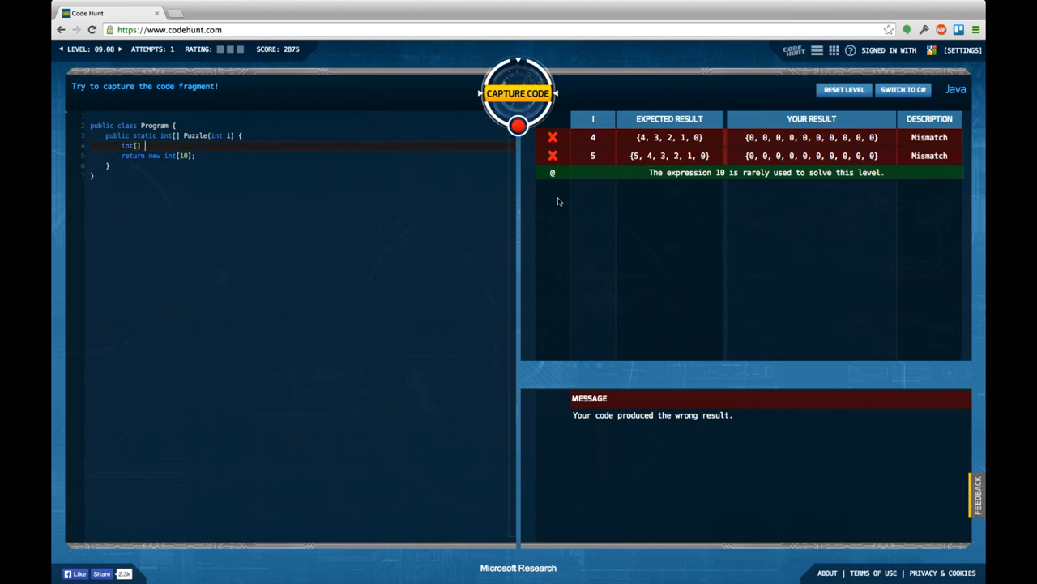
text(result = new)
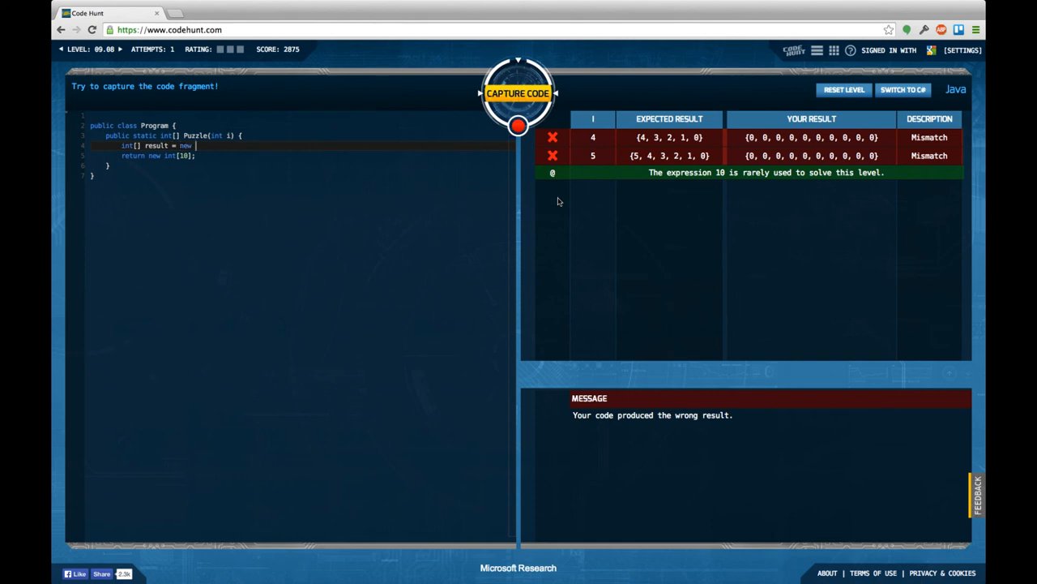
text(int[i)
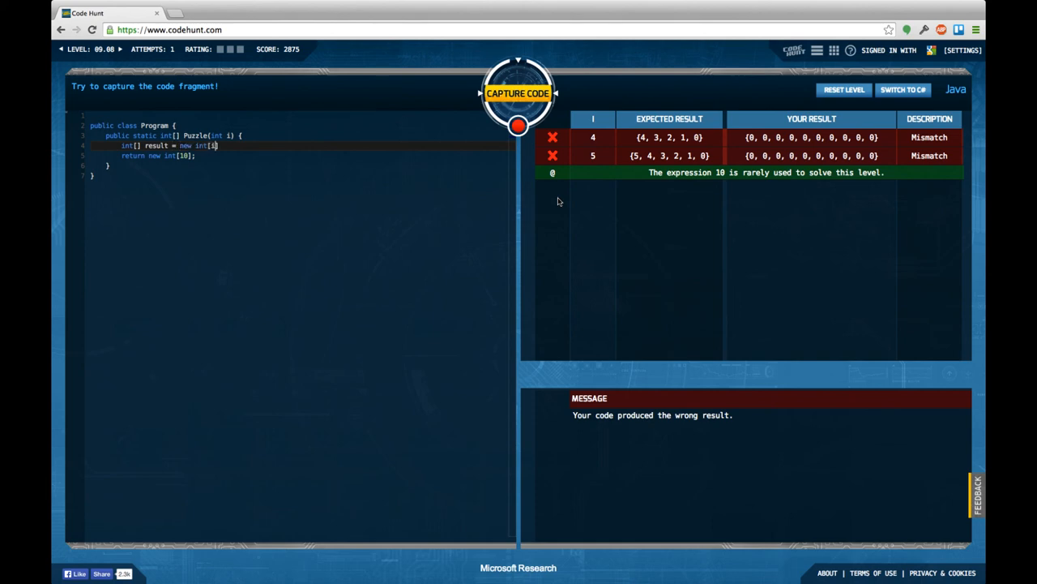
text(for)
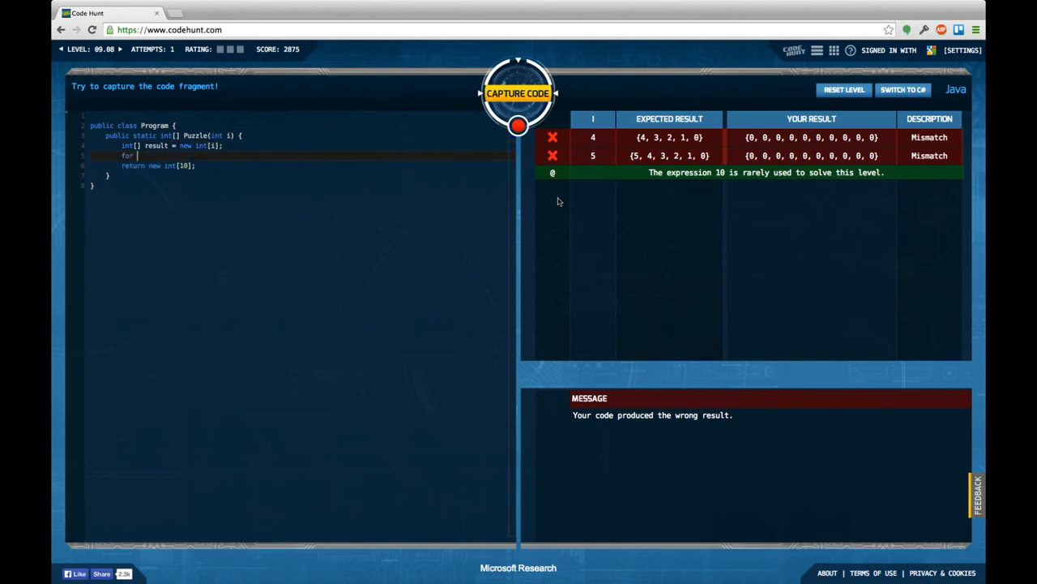
text((int))
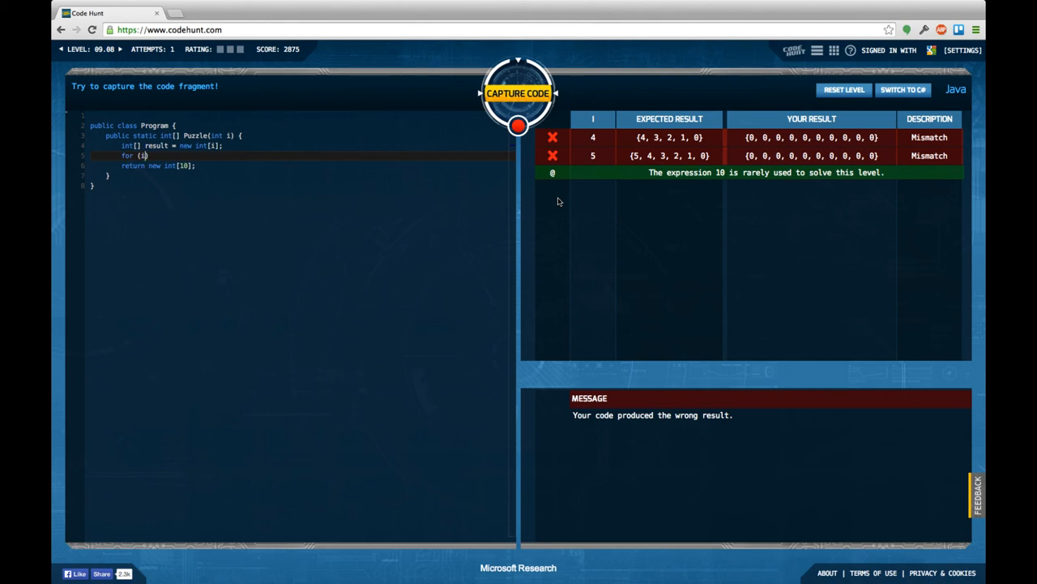
text(;)
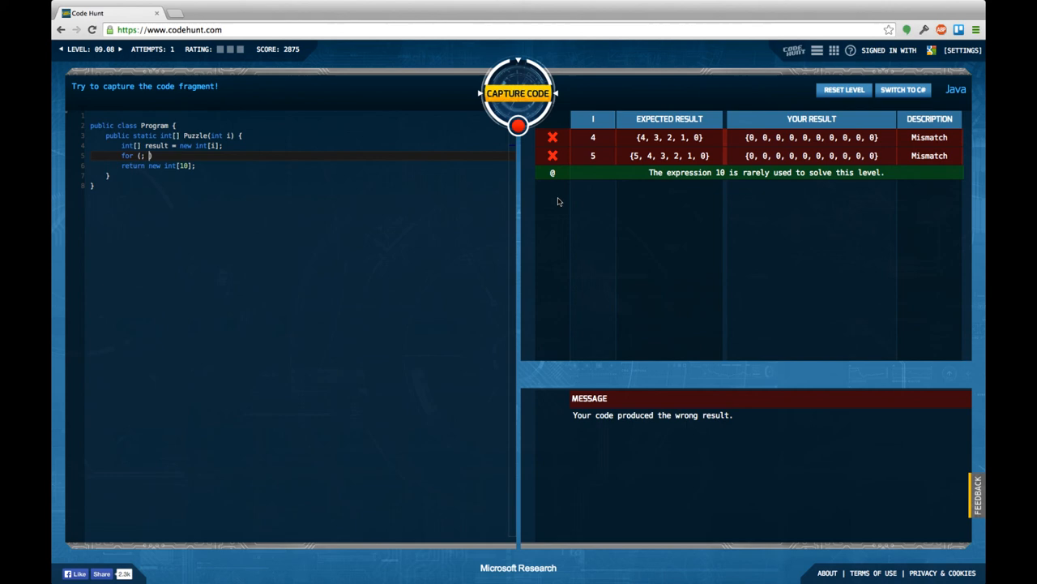
text(i >= 0; i--)
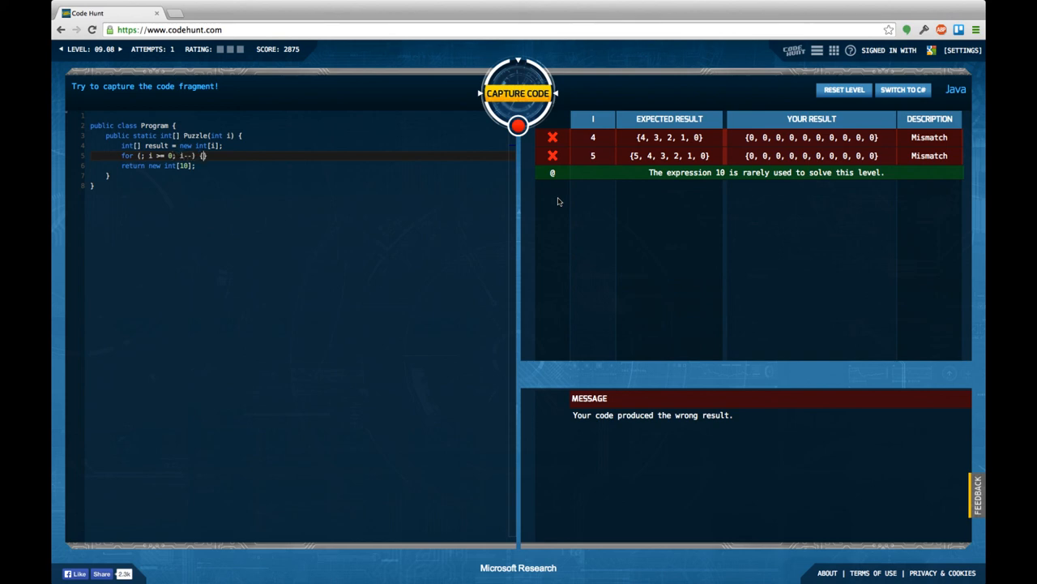
text(result)
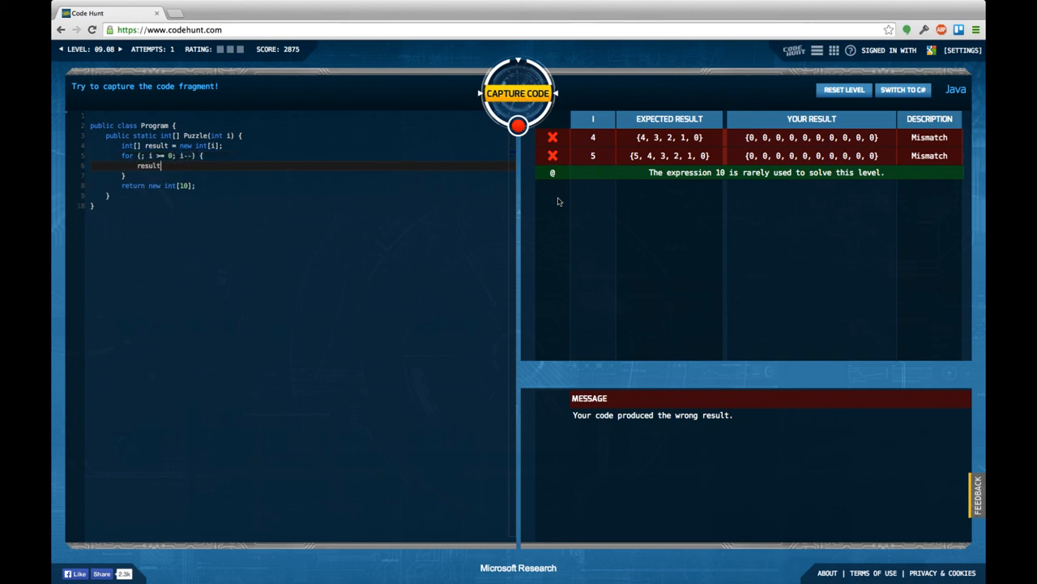
text([i] =)
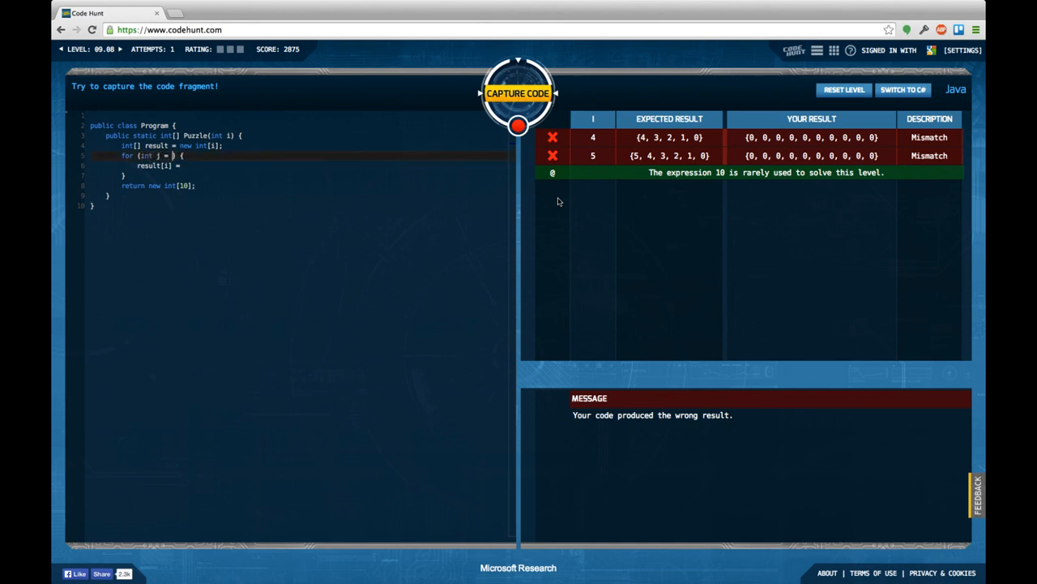
text(0;)
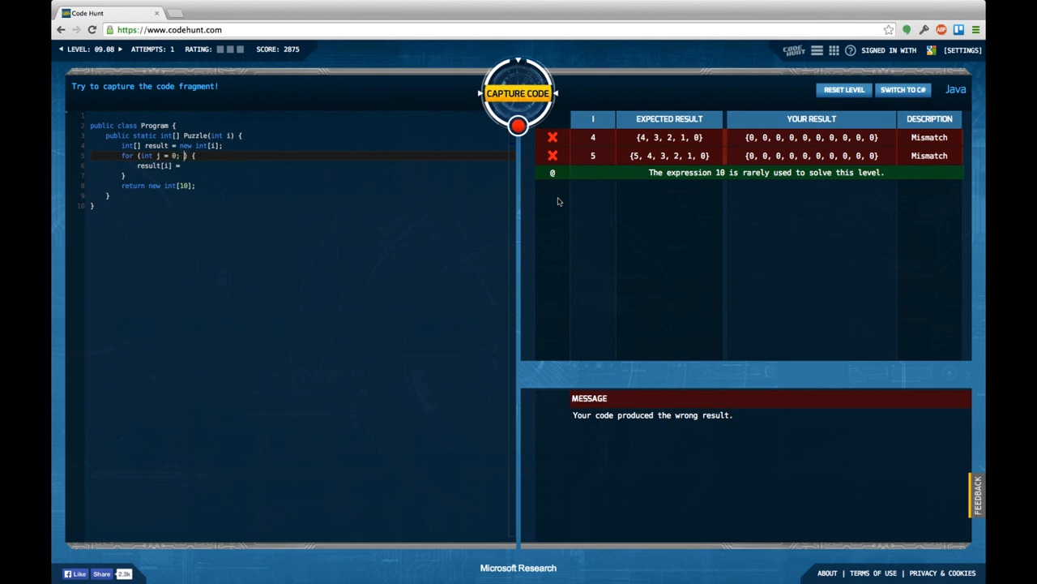
text(j < i;)
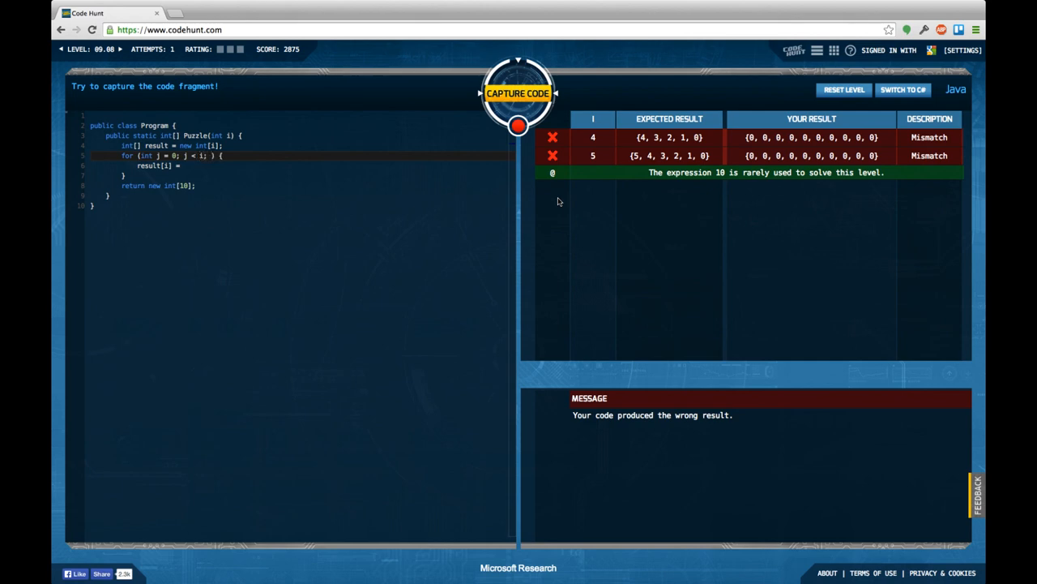
text(++)
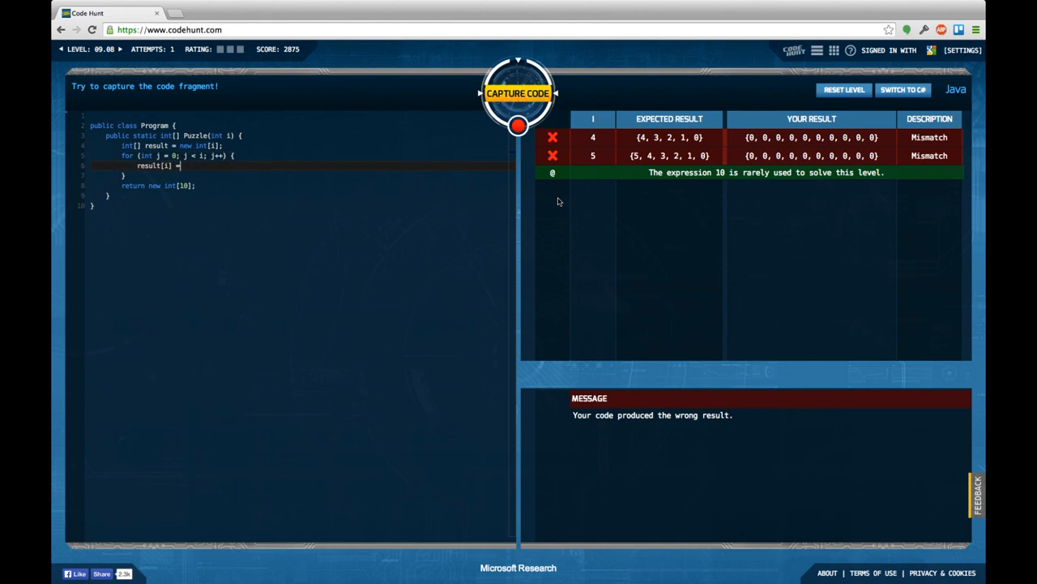
text(j)
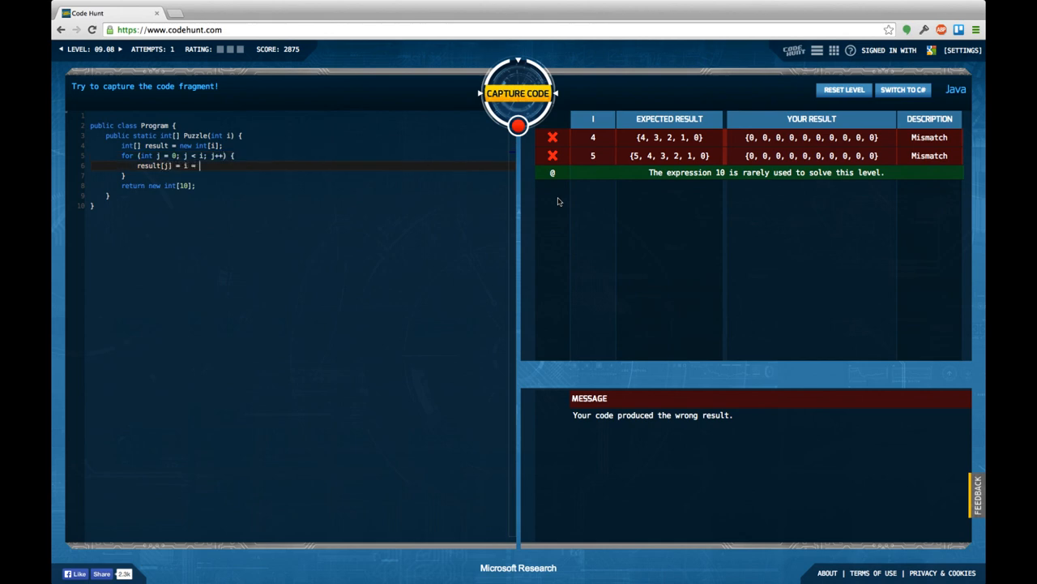
text(- j;)
click(302, 185)
text(resul)
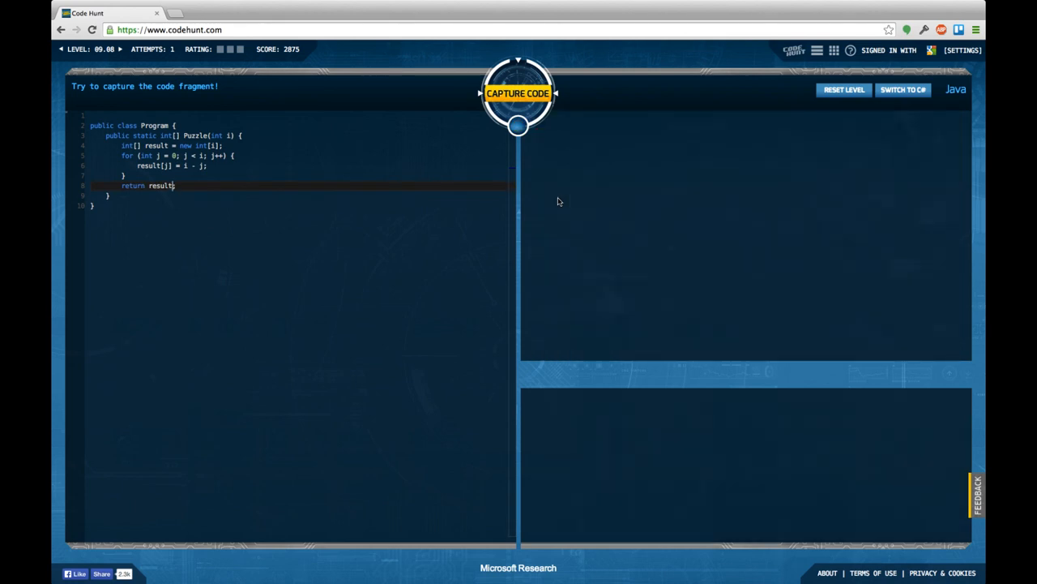
click(518, 92)
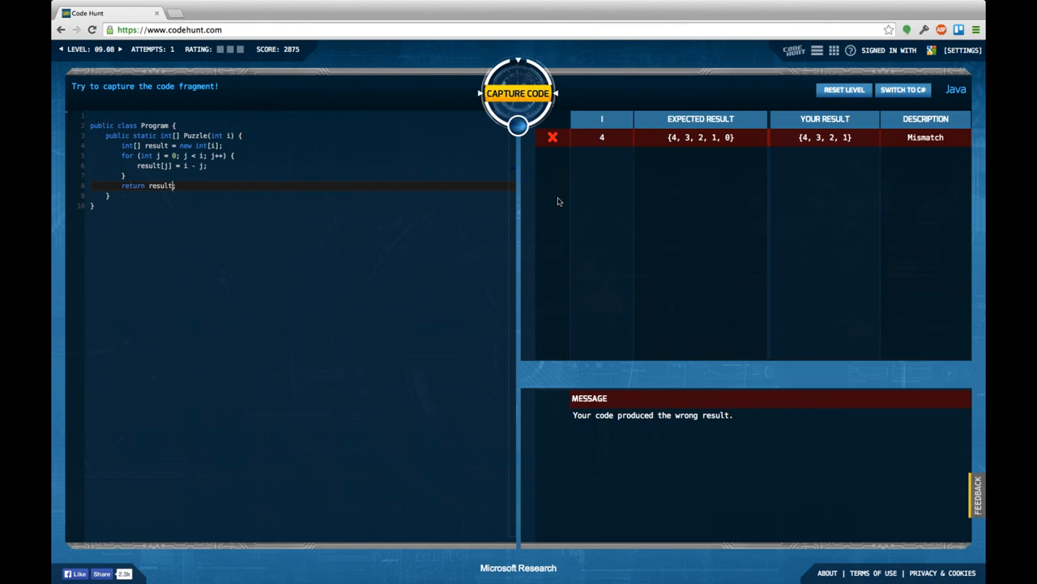
Change the array to new int[i + 1] and the loop to j <= i so the test for 4 passes
click(518, 92)
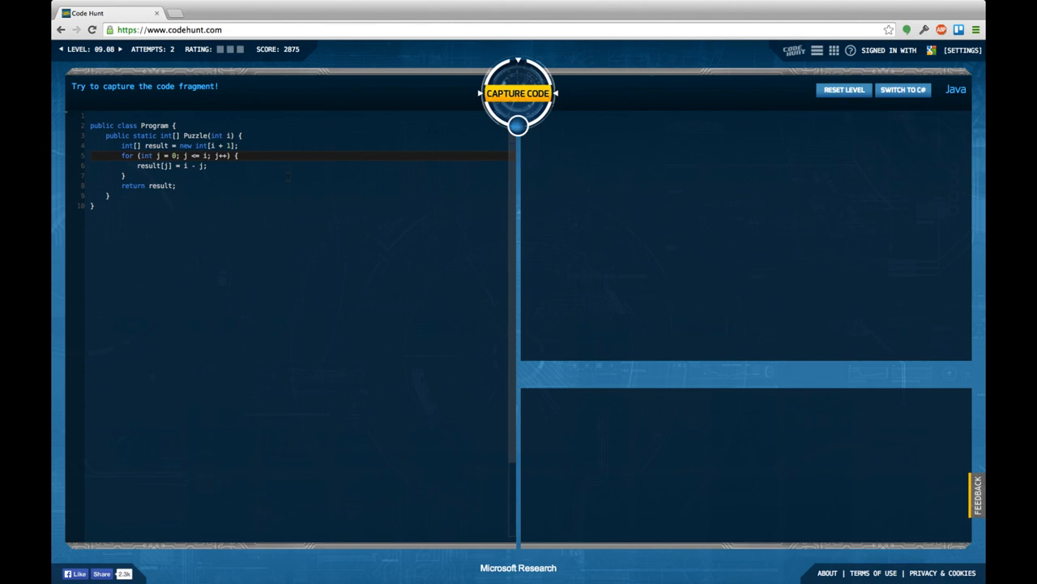
click(518, 92)
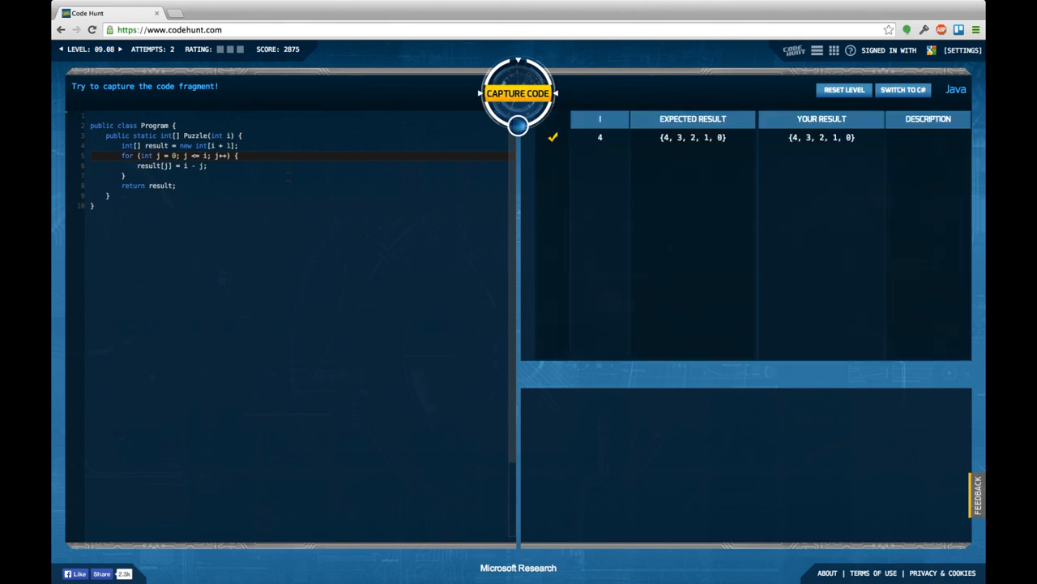